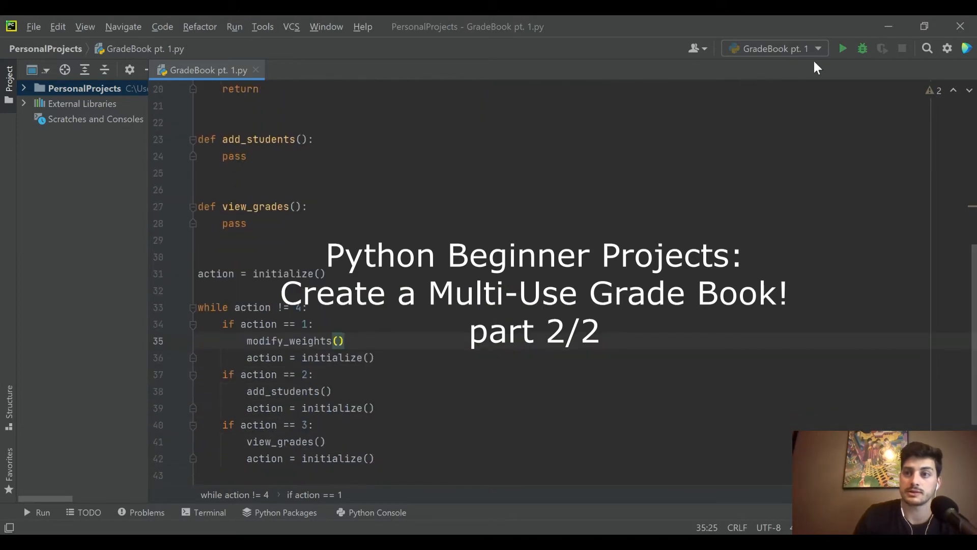
Run the grade book script, set tests weight to 60 and homework to 10, then exit.
left_click(842, 49)
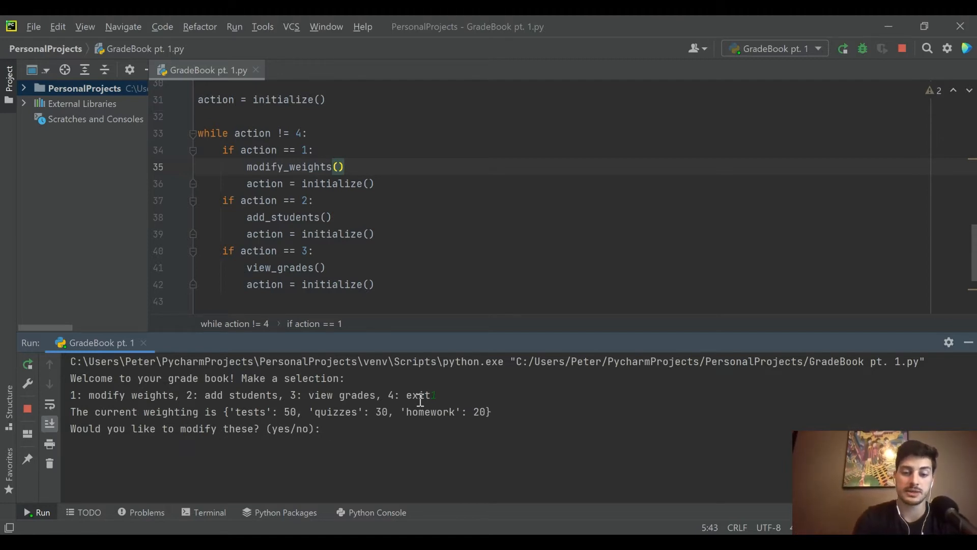
type("yes")
type("tests")
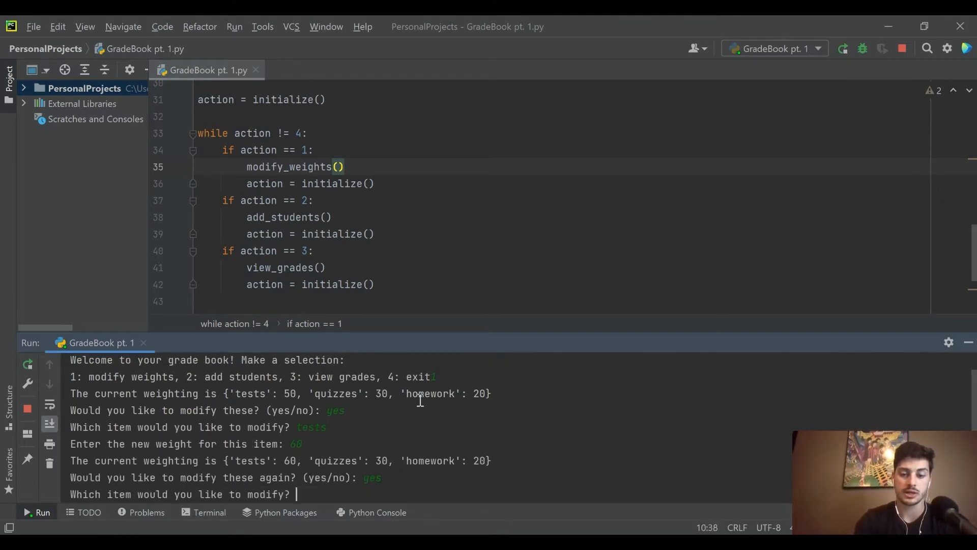
type("homework")
type("no")
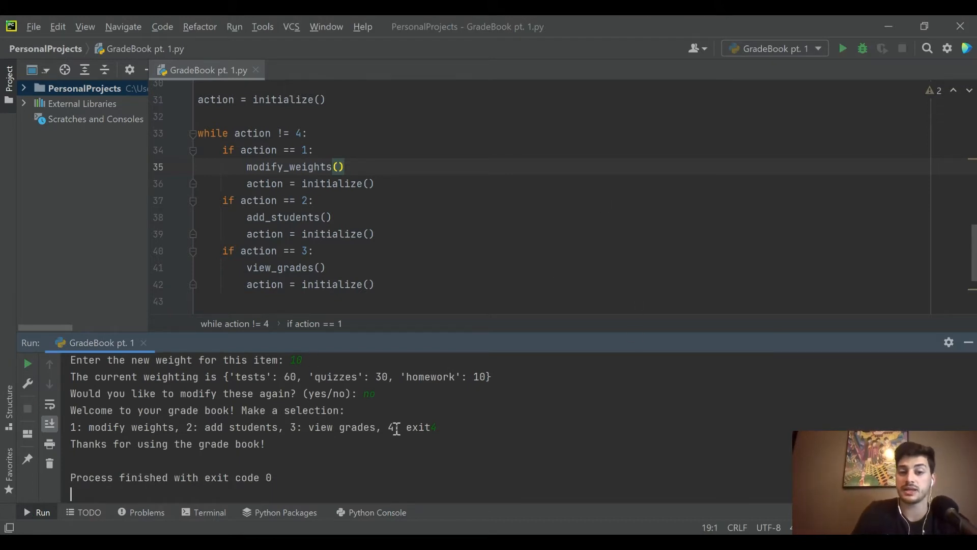
mouse_move(301, 427)
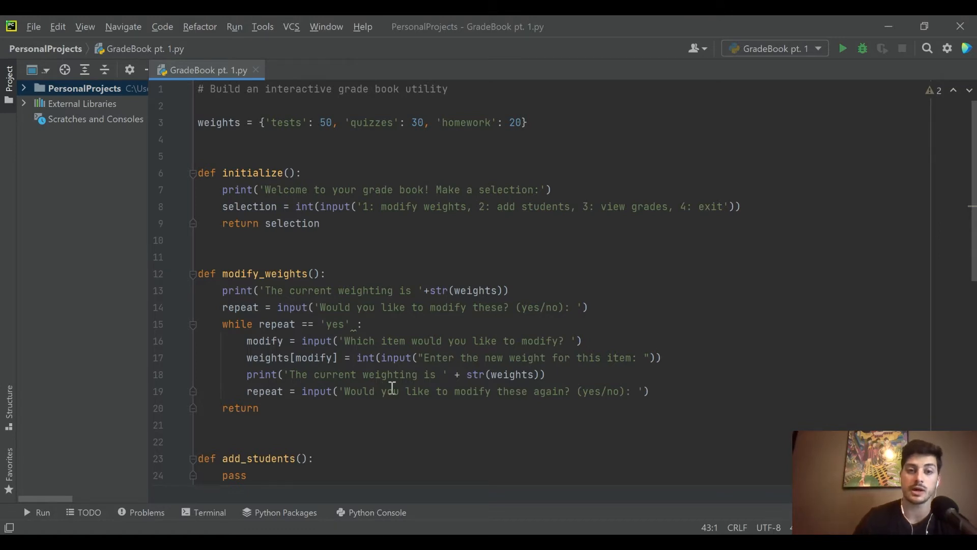
Scroll through the grade book script to review it from the top.
scroll("down", 3)
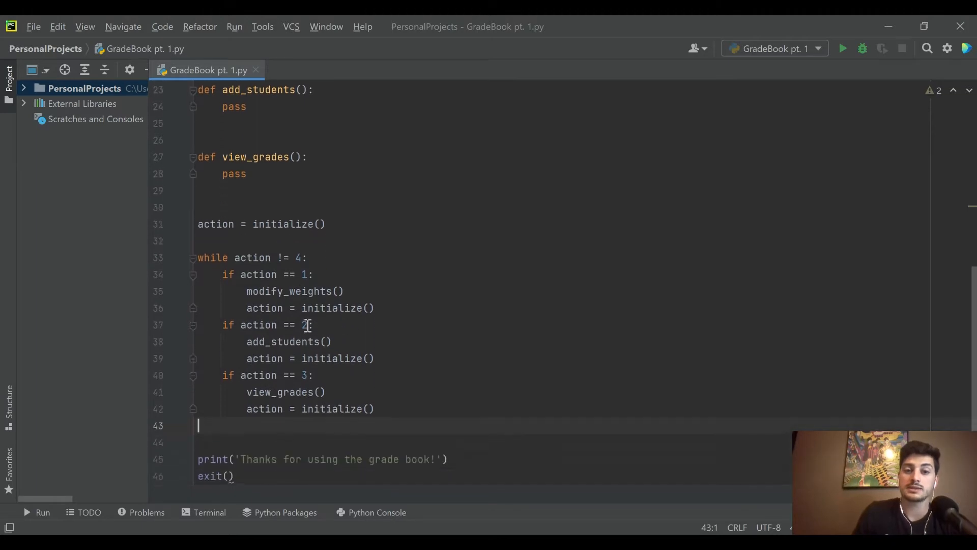
mouse_move(226, 324)
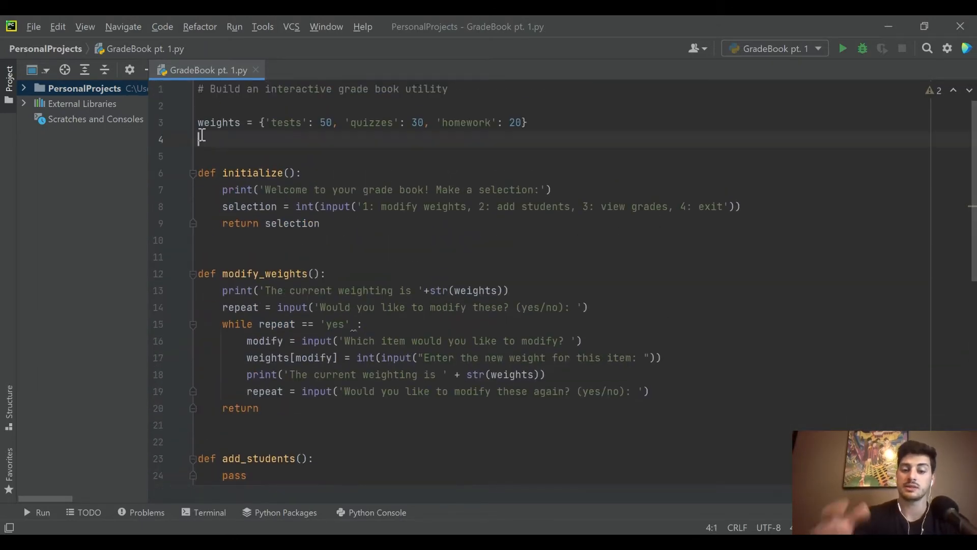
Type a students dictionary mapping Pete to (90, 80, 80) and George to (100, 75, 30).
type("students")
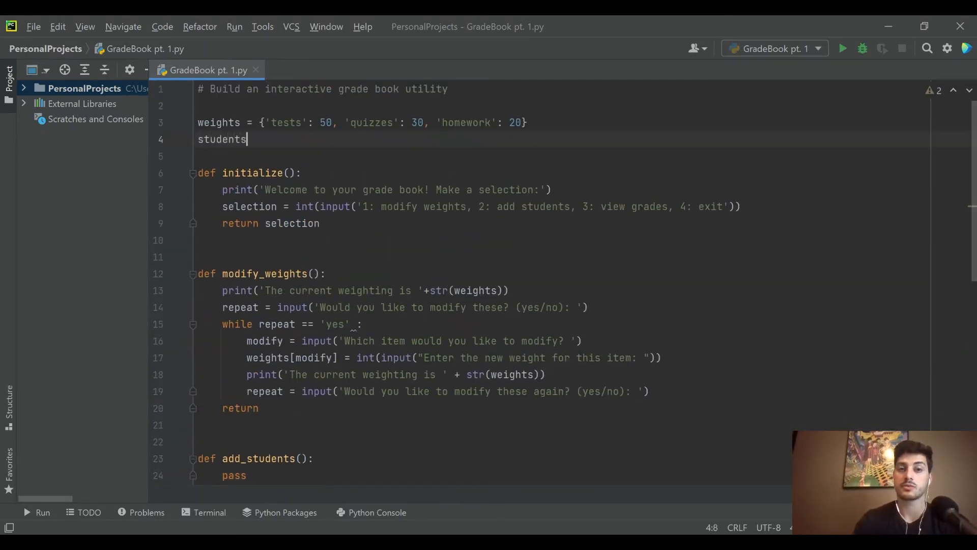
type("= {}")
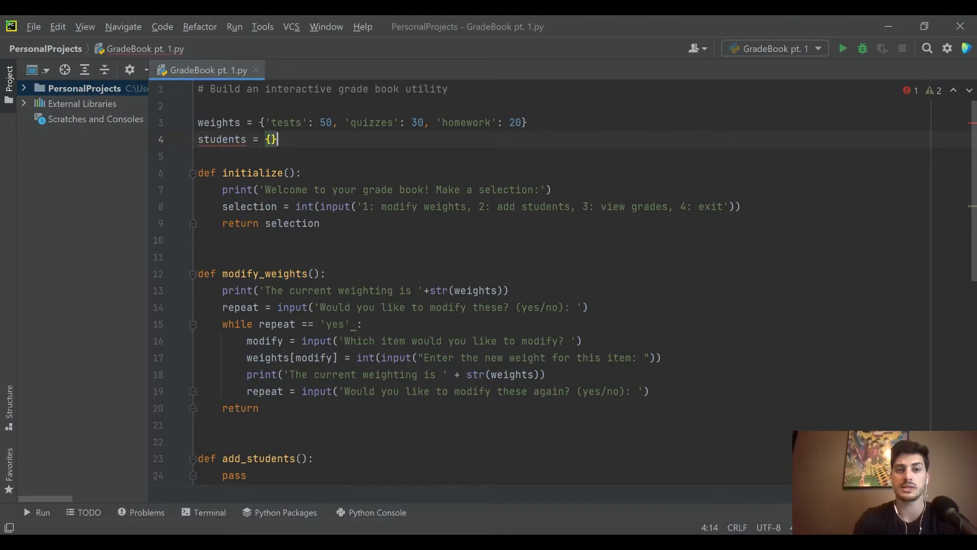
type("Pete':")
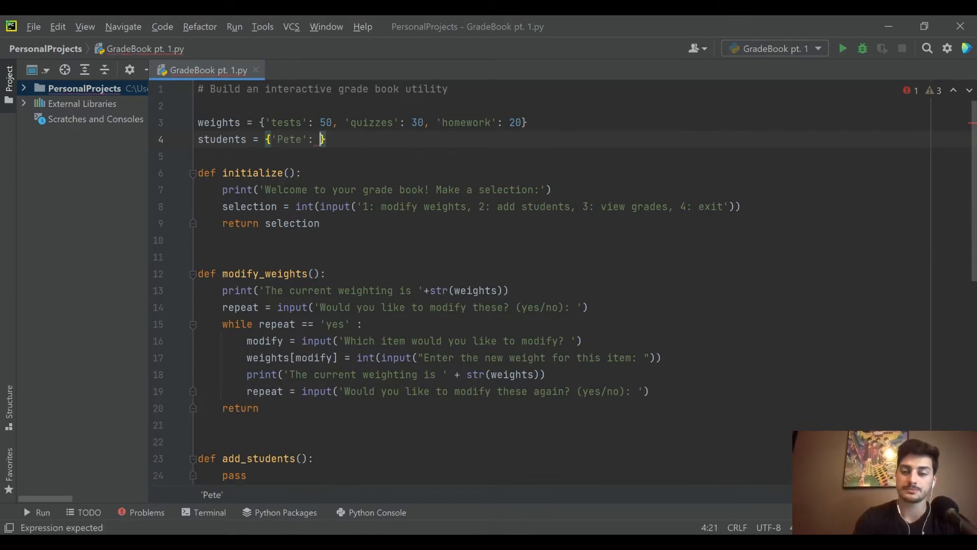
type("(")
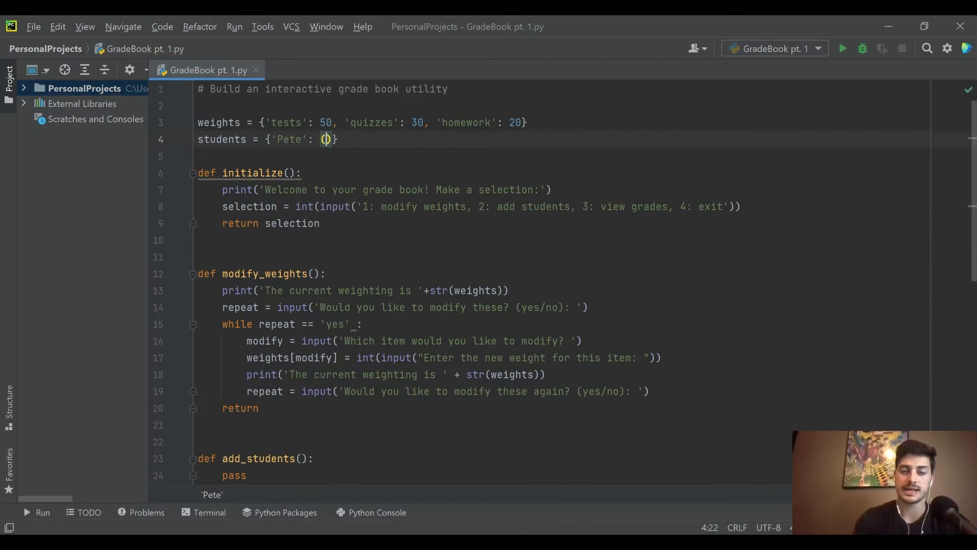
type("90,")
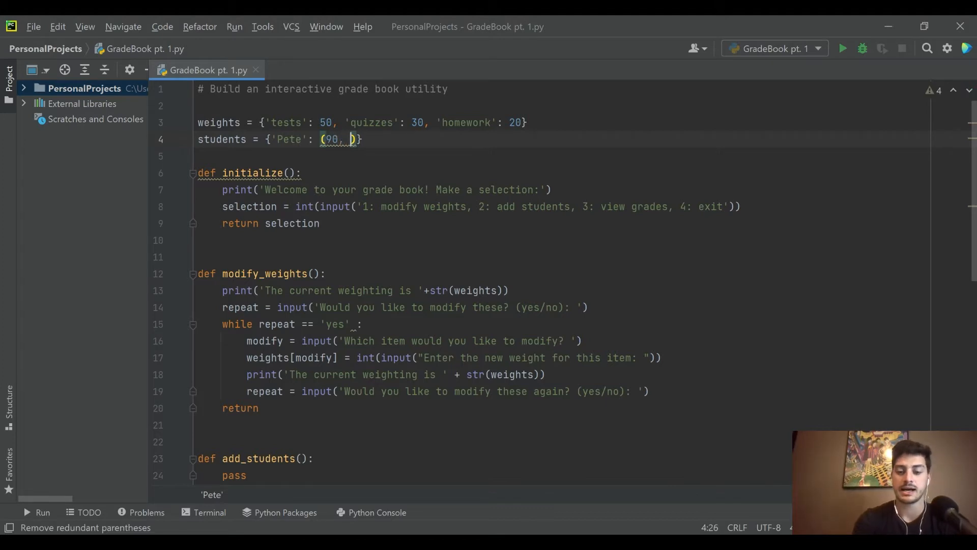
type("80,")
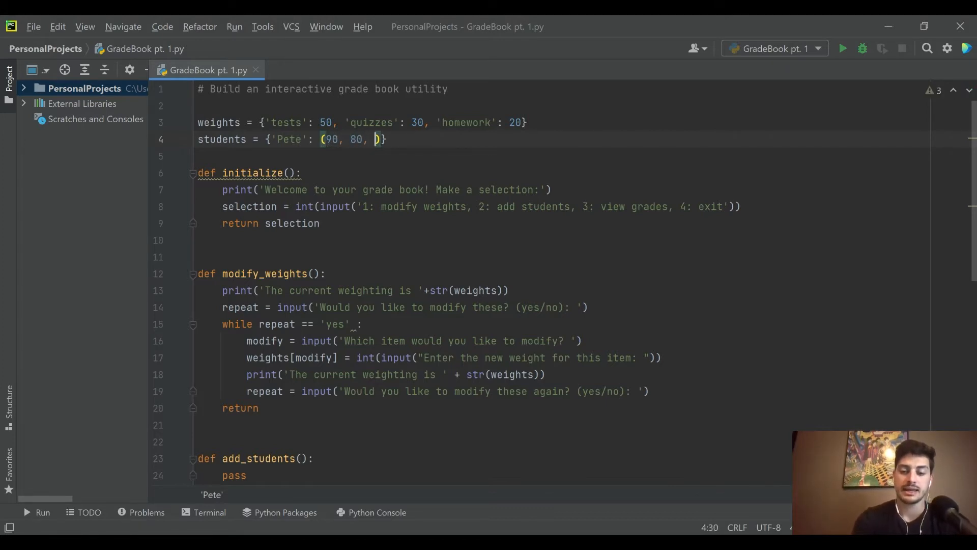
type("80")
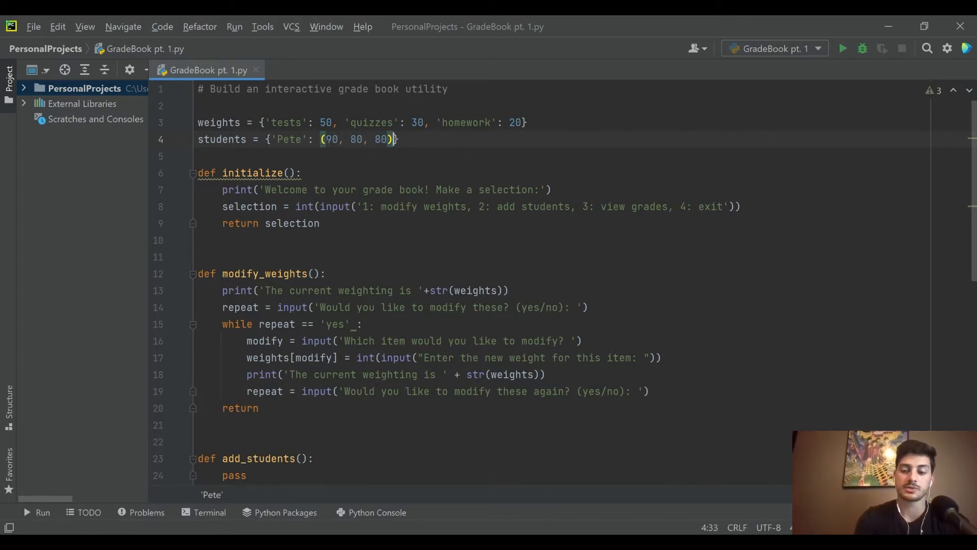
type(", 'Geor'")
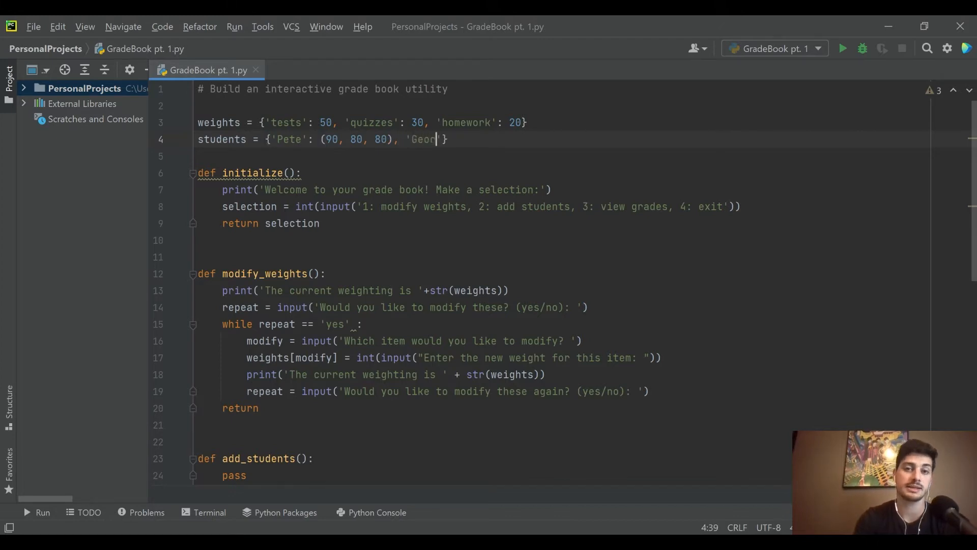
type("ge")
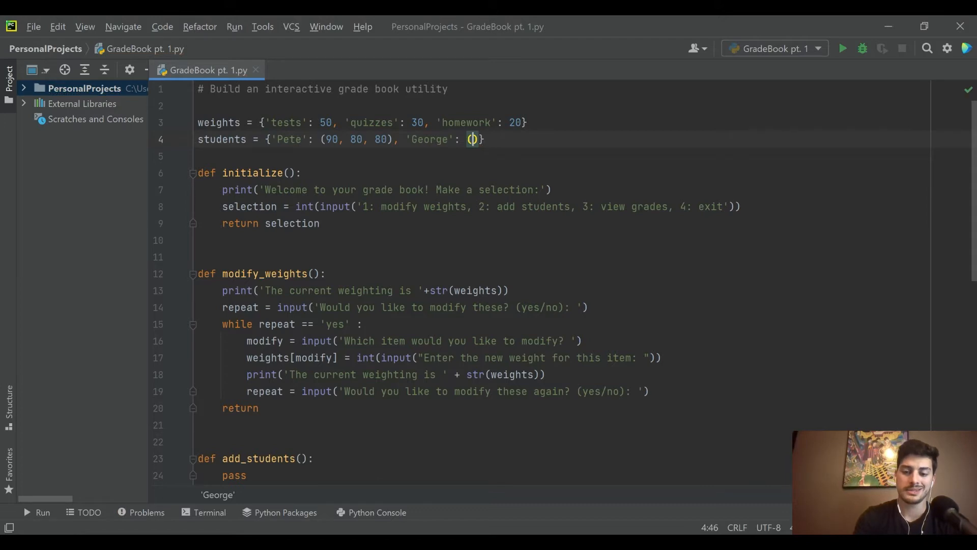
type("100,")
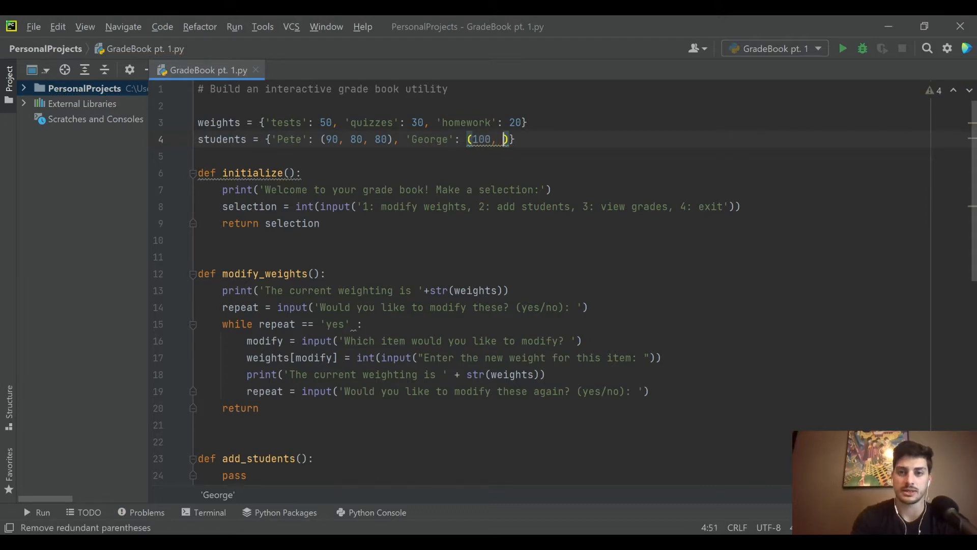
type("75")
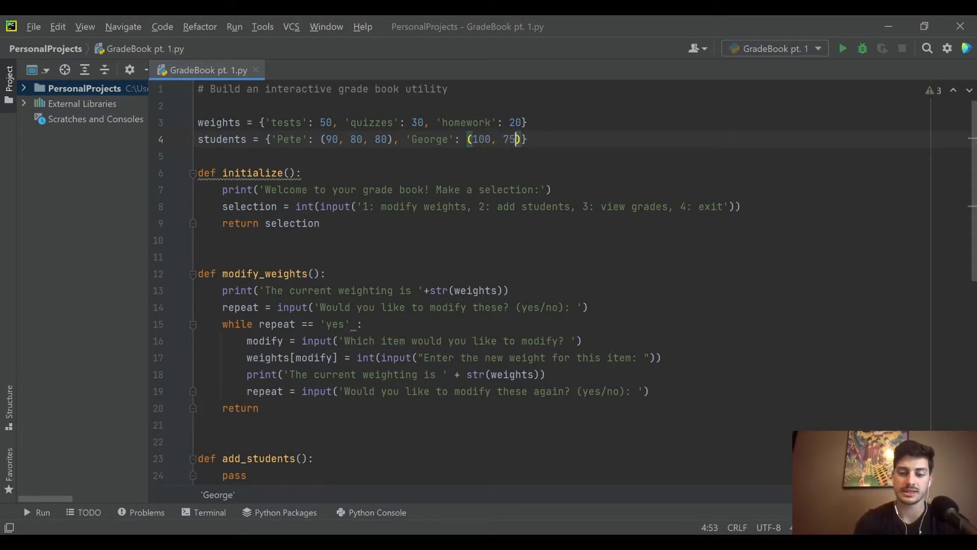
type(", 30")
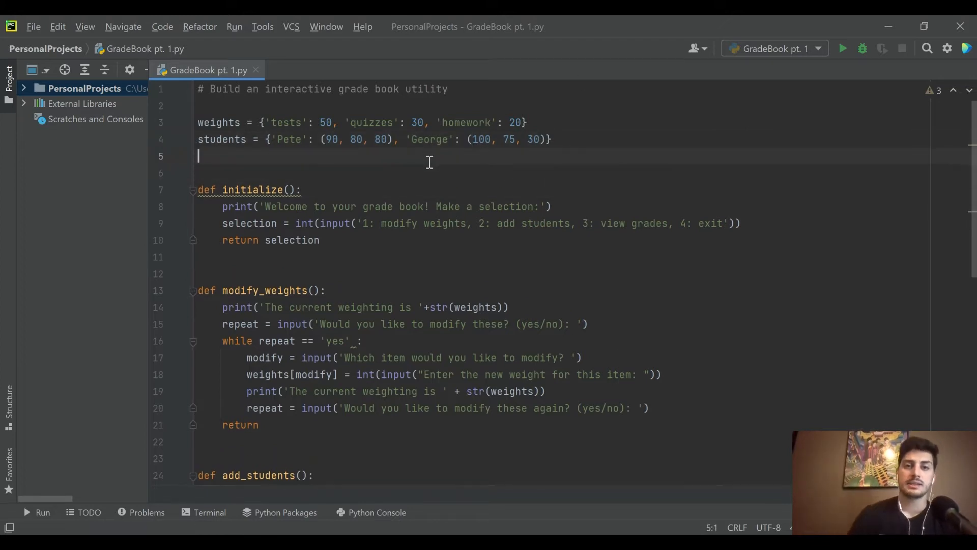
Replace pass in add_students with student_name = input('Enter the student's name: ').
scroll("down", 3)
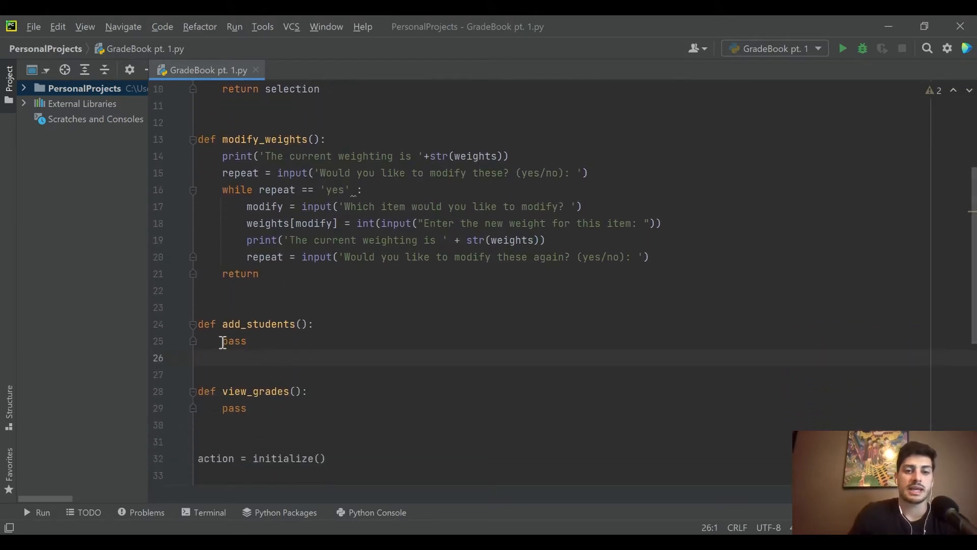
double_click(233, 341)
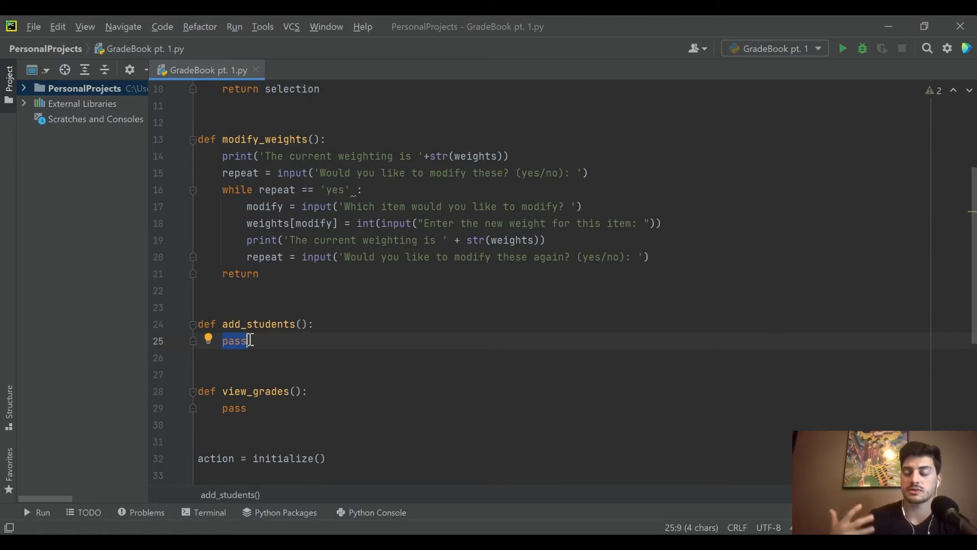
scroll("down", 3)
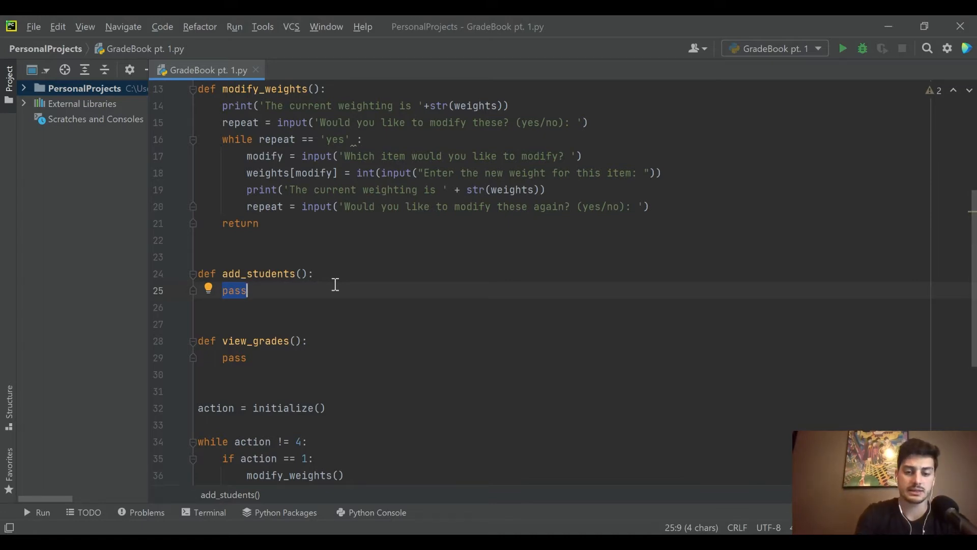
type("std")
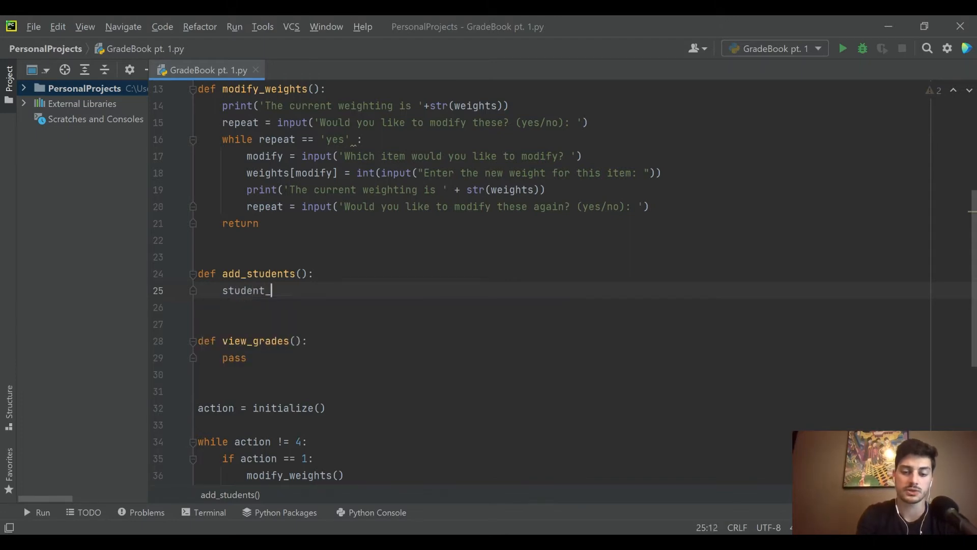
type("name '")
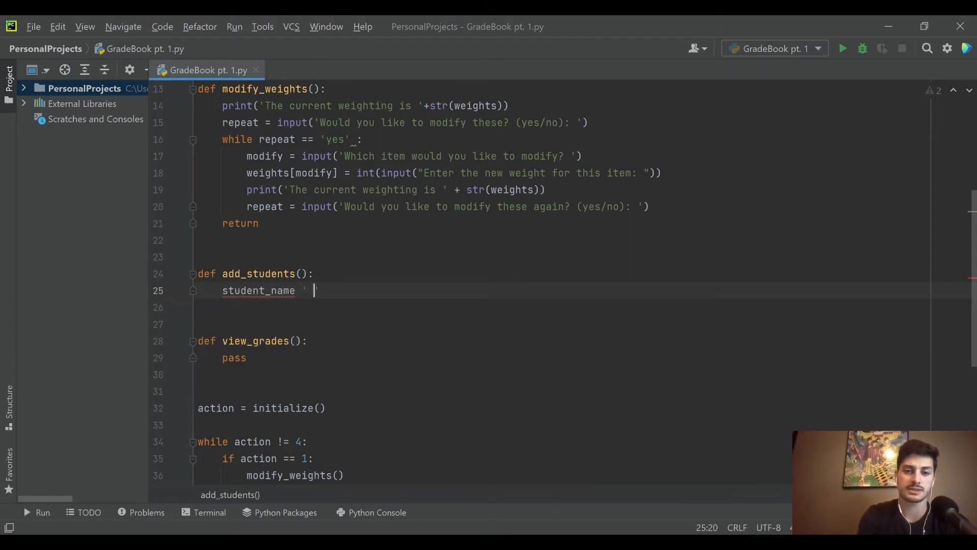
type("= input(")
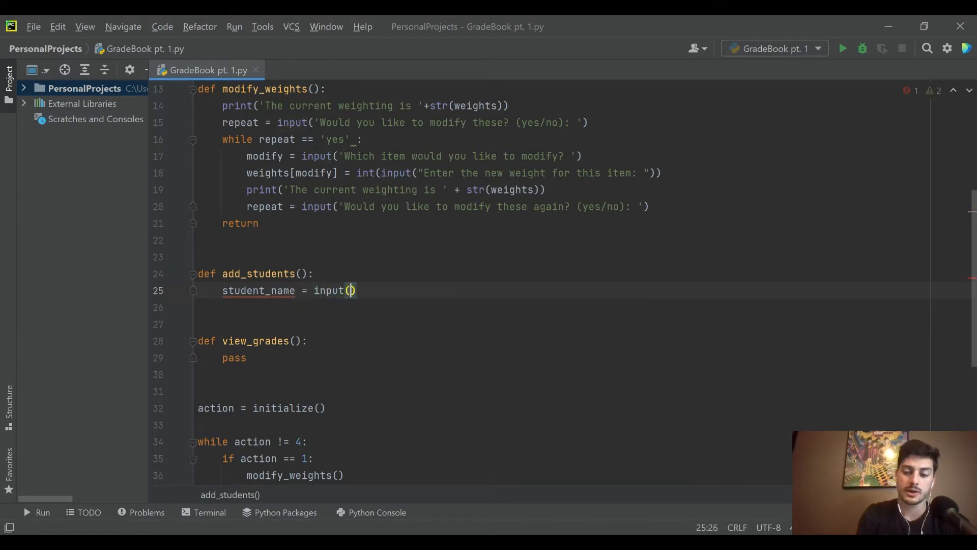
type("'Enter the s'")
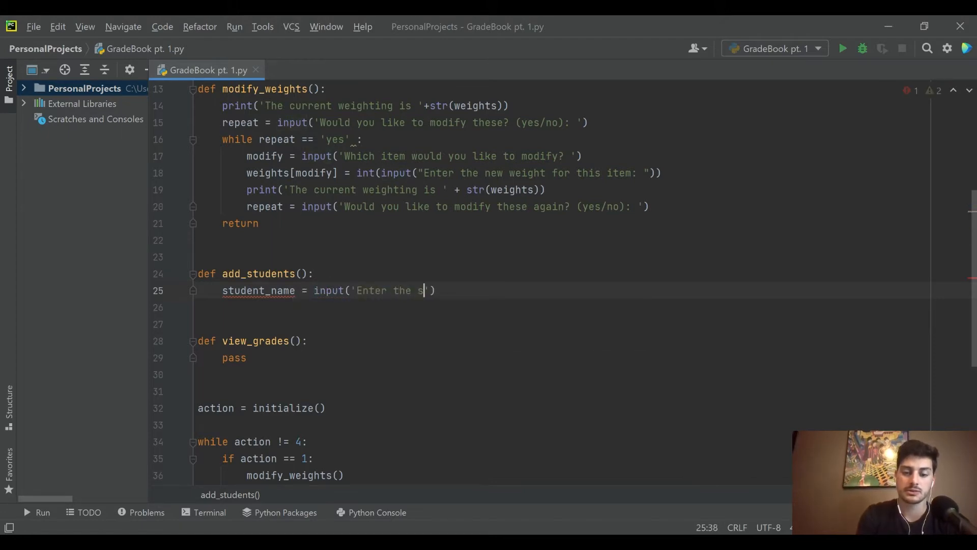
type("tudent's name")
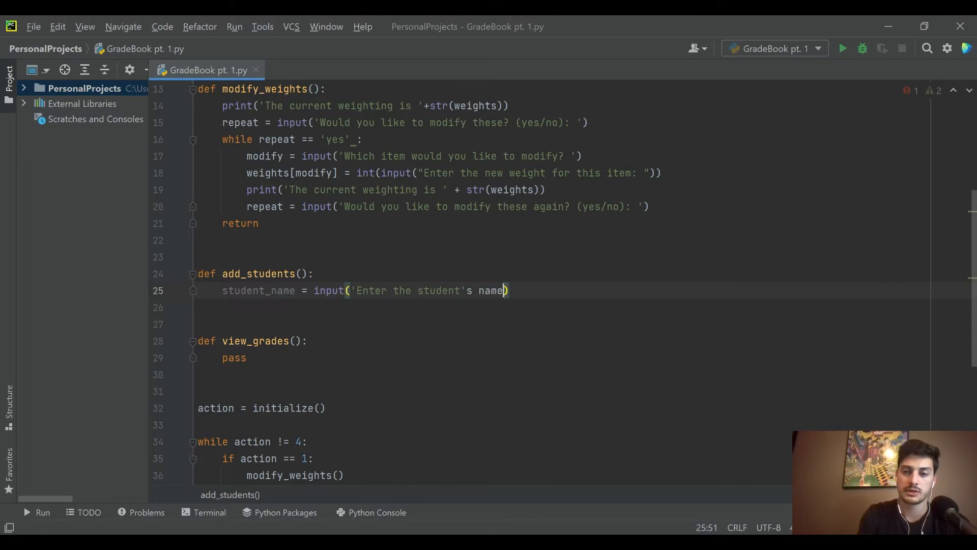
type(":")
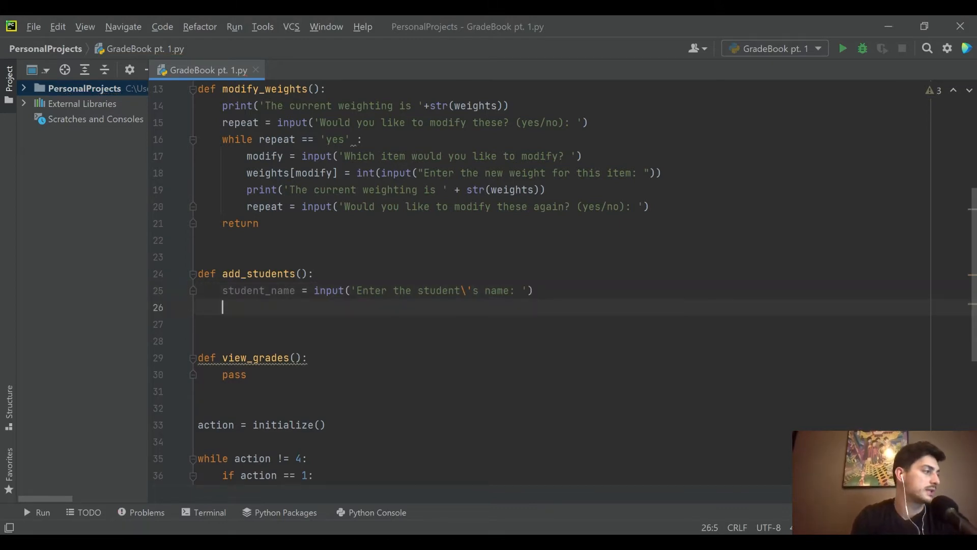
Declare test_score, quiz_score and homework_score, pasting the name input() as the test_score value.
type("t")
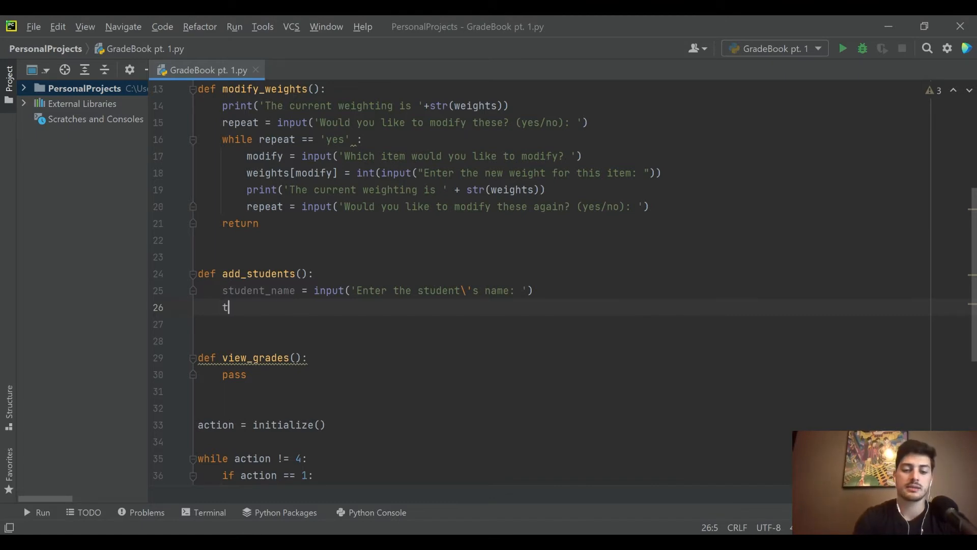
type("est")
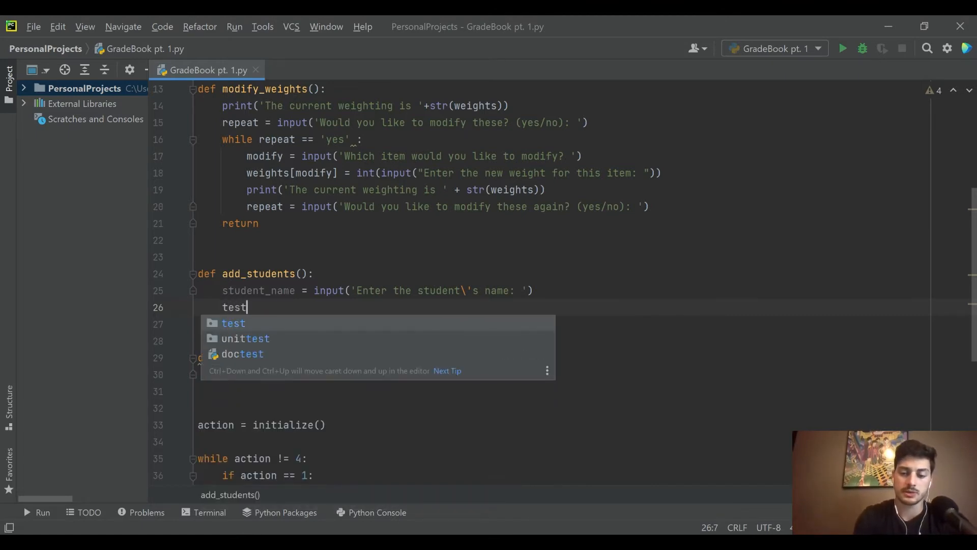
type("_score =")
left_click(564, 324)
type("quiz+score =")
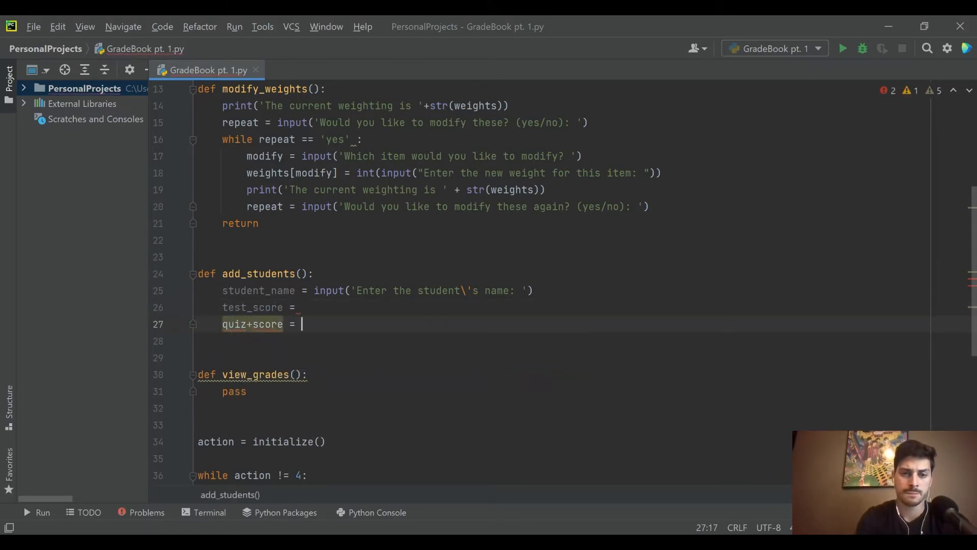
type("homework")
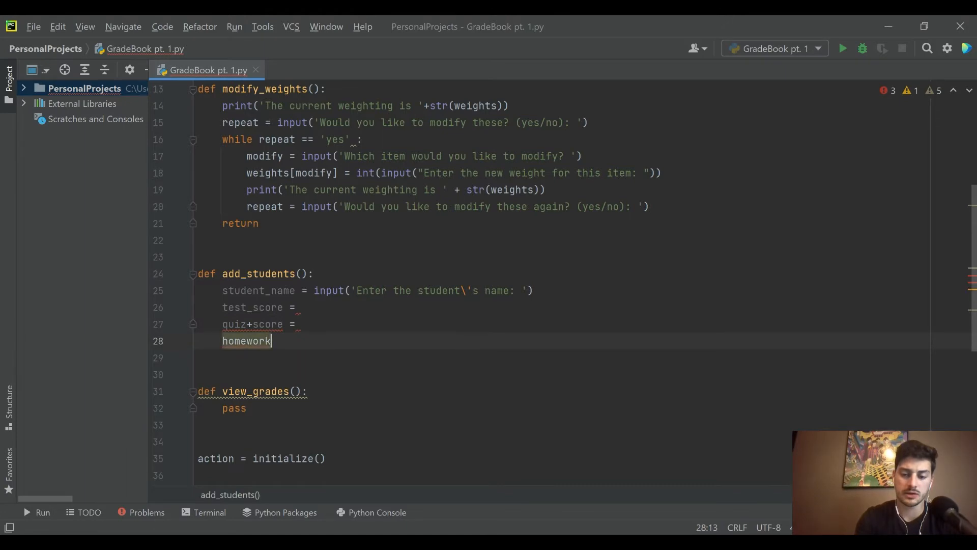
type("_score =")
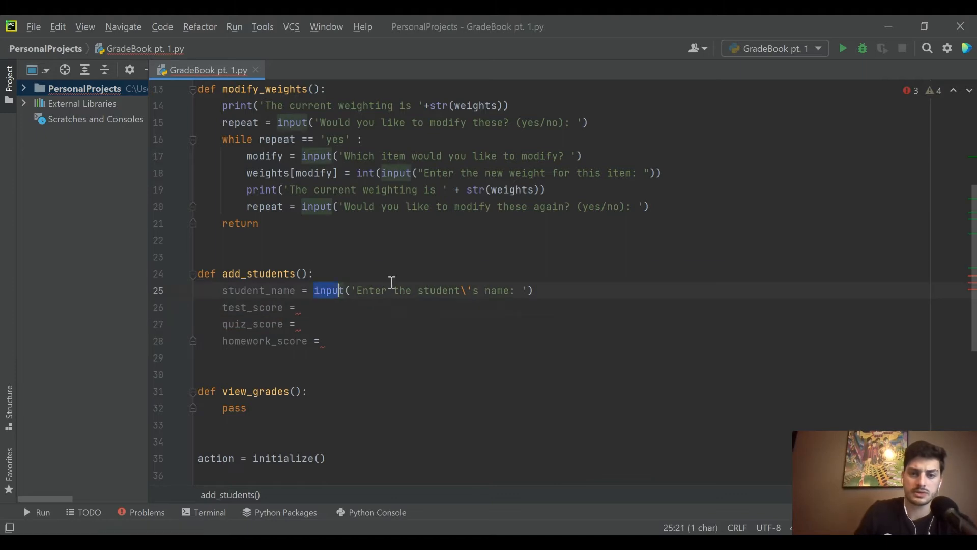
left_click(299, 306)
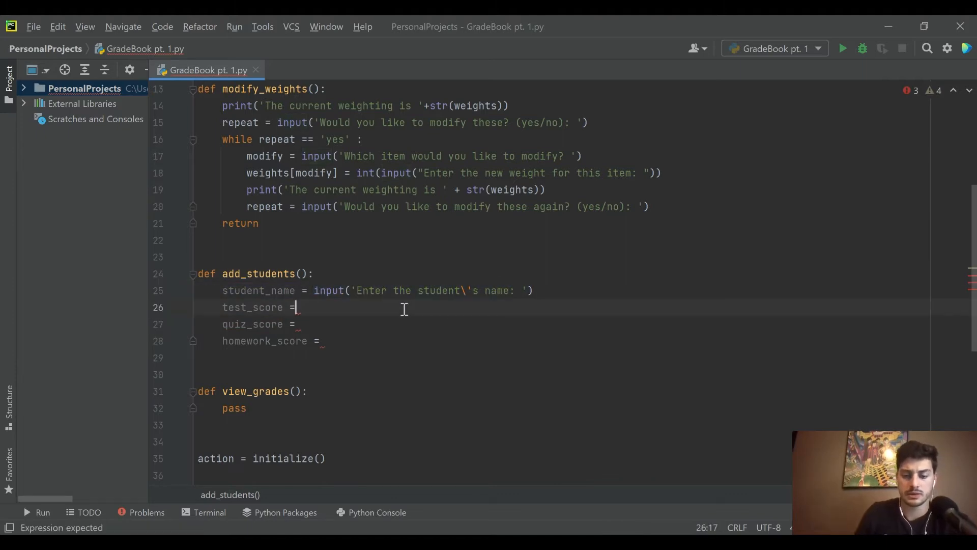
type("input('Enter the student\\'s name: ')")
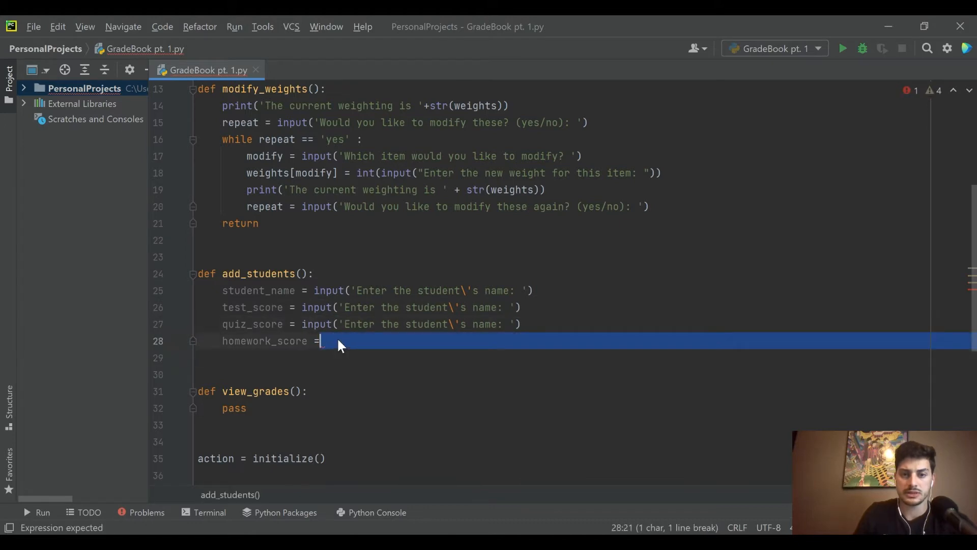
Give quiz_score the same input() and wrap the score inputs in int().
type("input('Enter the student\\'s name: ')")
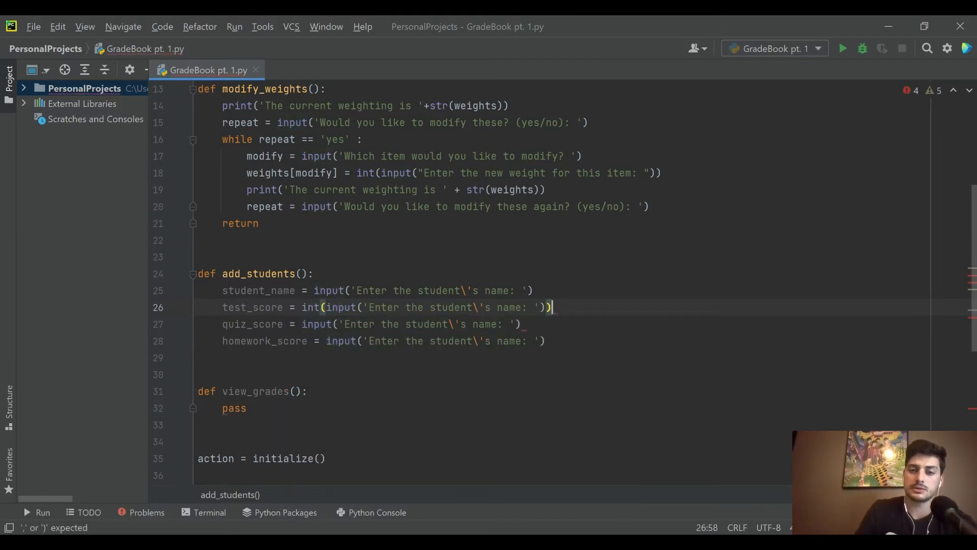
left_click(303, 324)
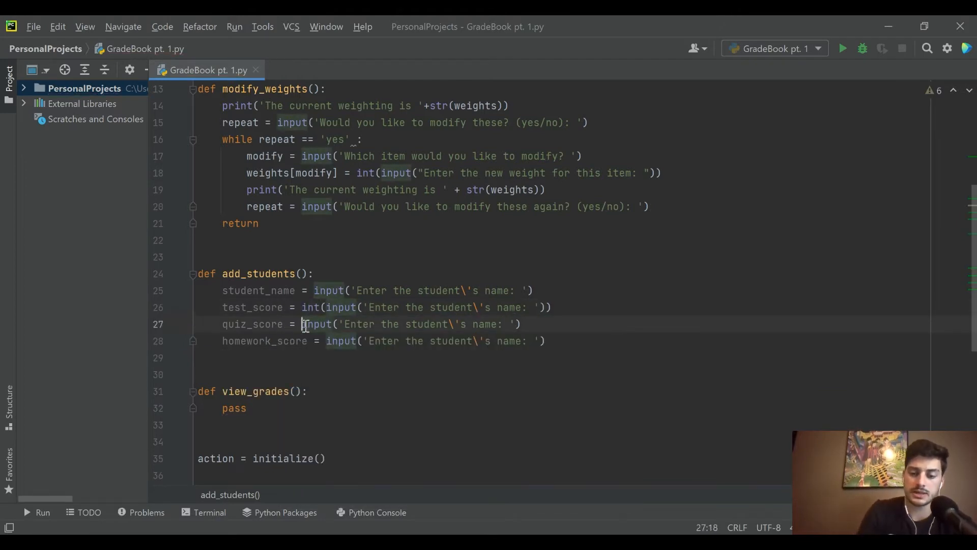
type("int(")
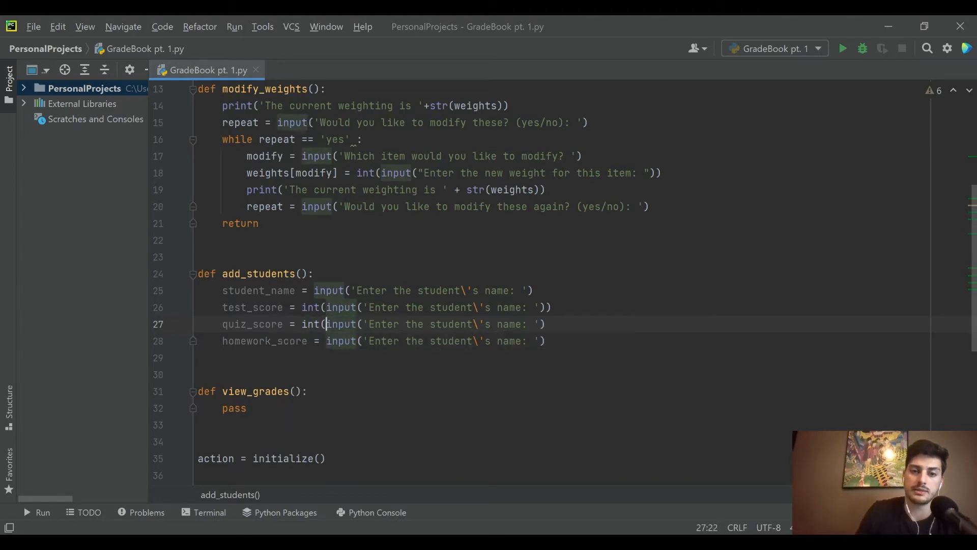
type(")")
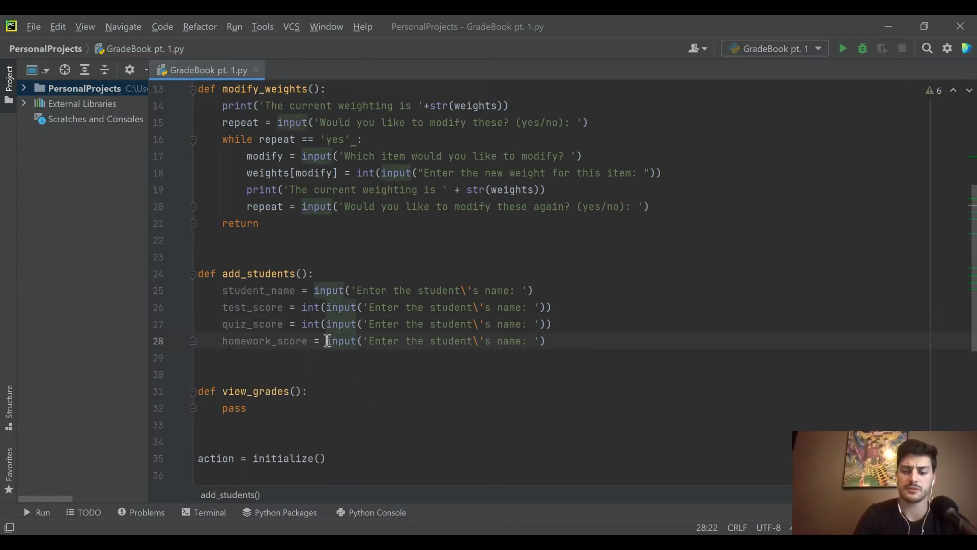
type("int(")
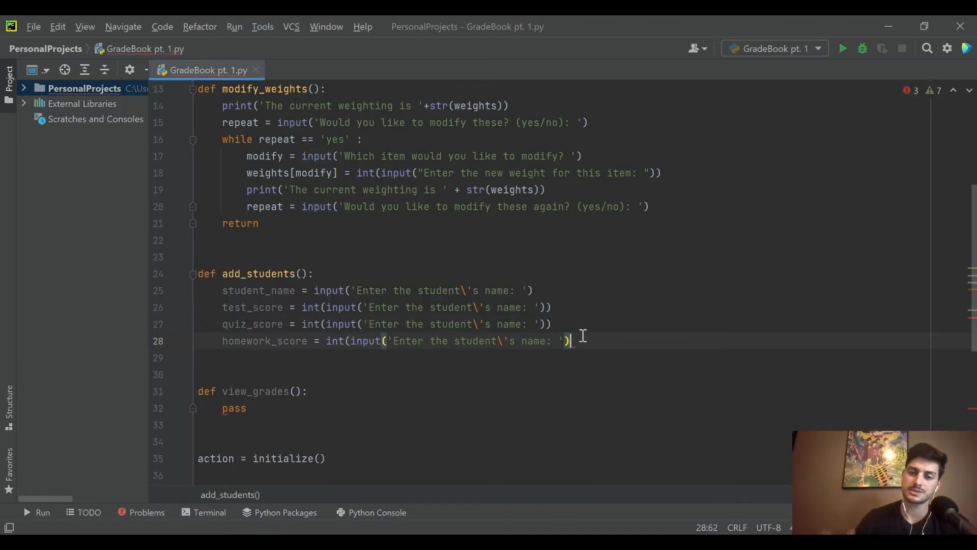
type(")")
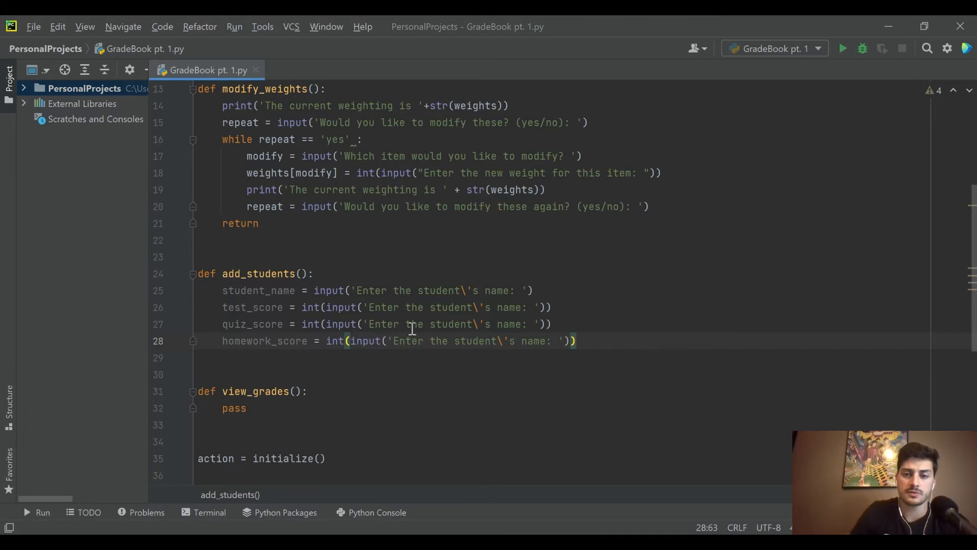
Reword the prompts to ask for test, quiz and homework score (0-100).
double_click(510, 306)
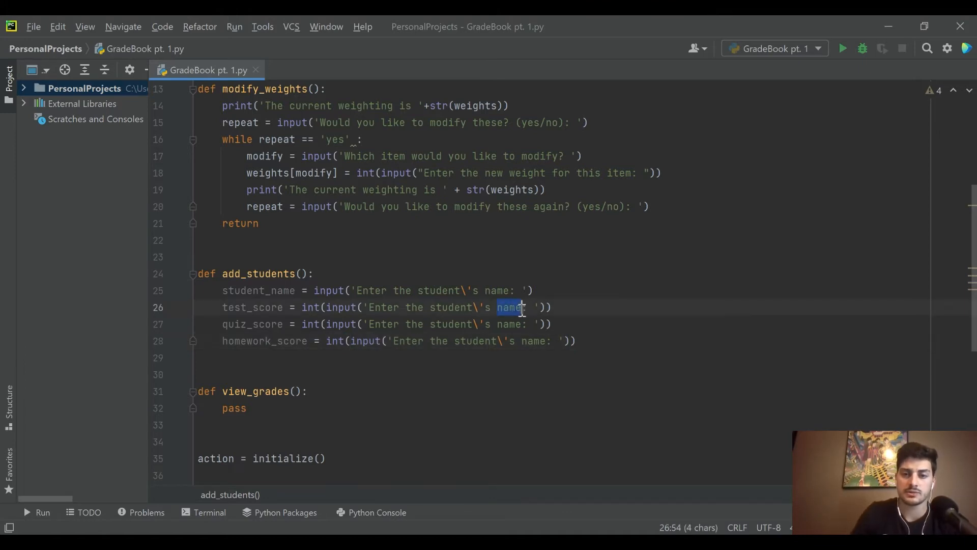
type("test score")
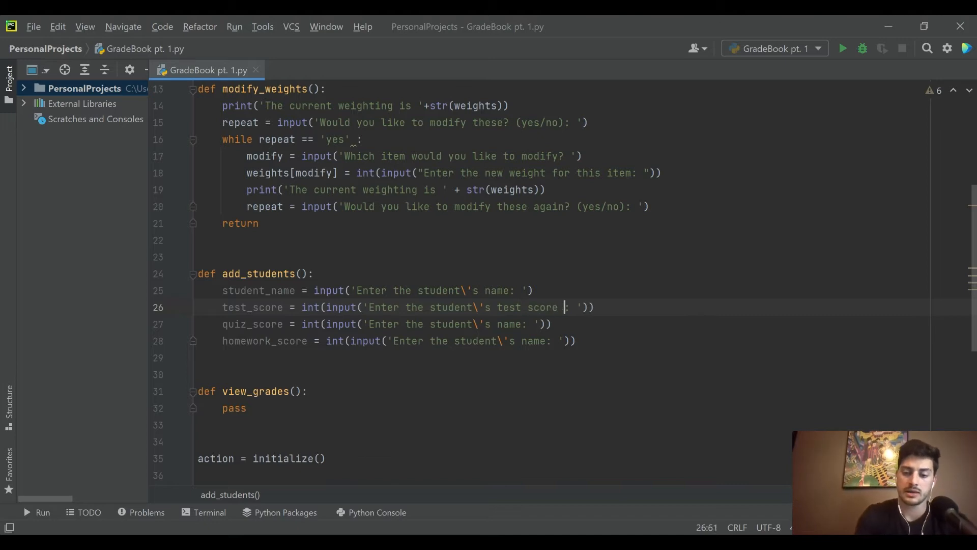
type("(0-100")
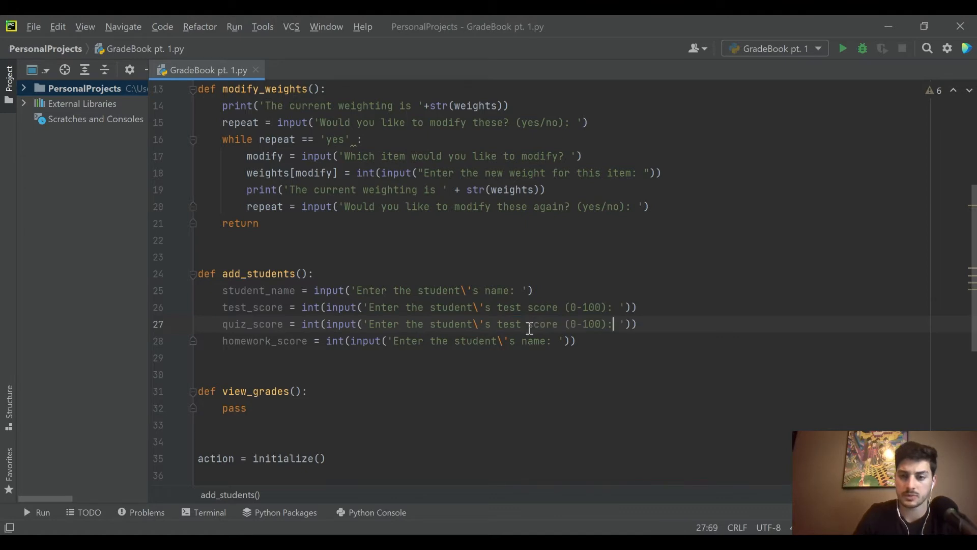
double_click(510, 324)
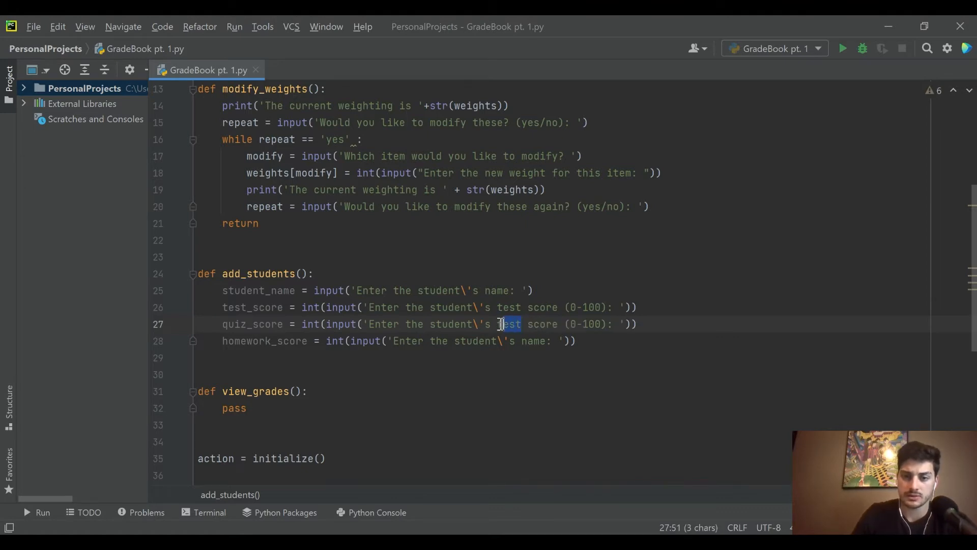
type("quiz")
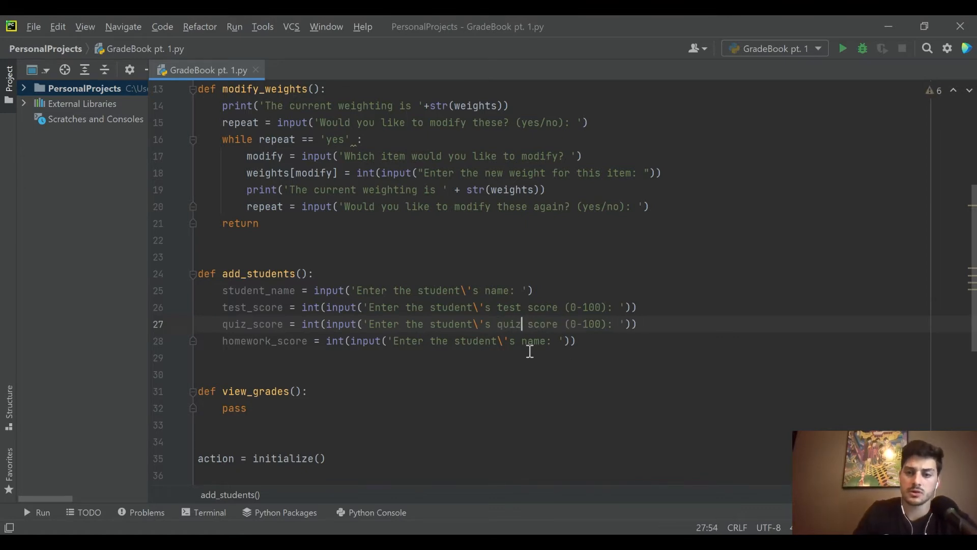
double_click(535, 341)
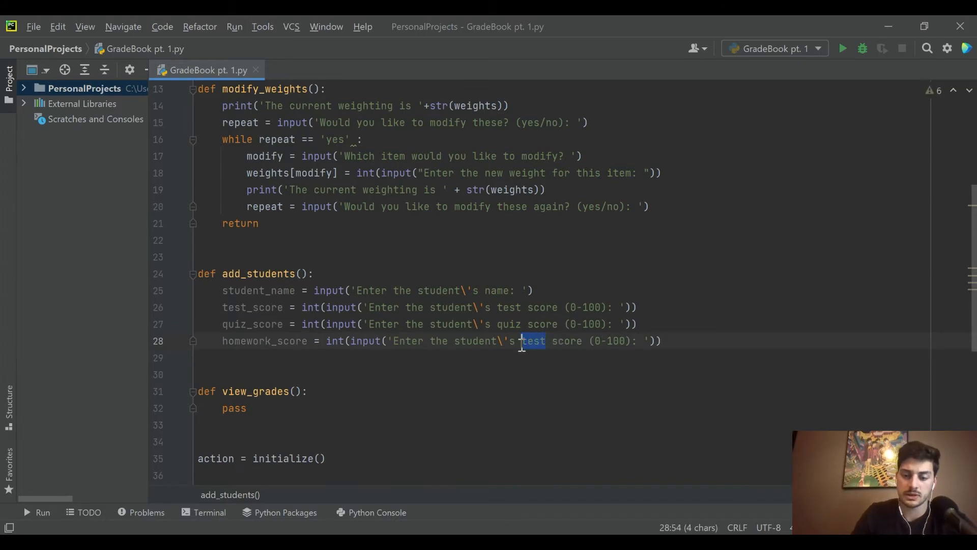
type("homework")
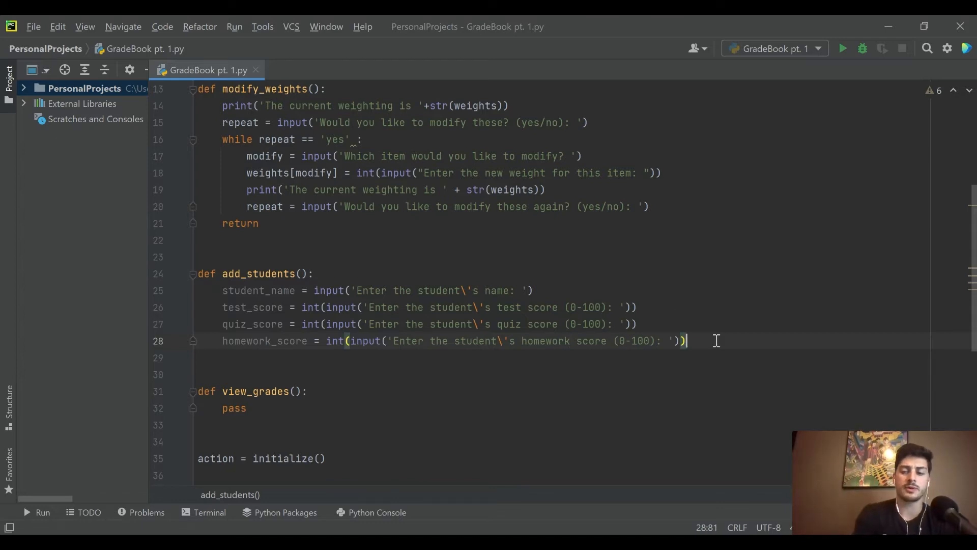
key("enter")
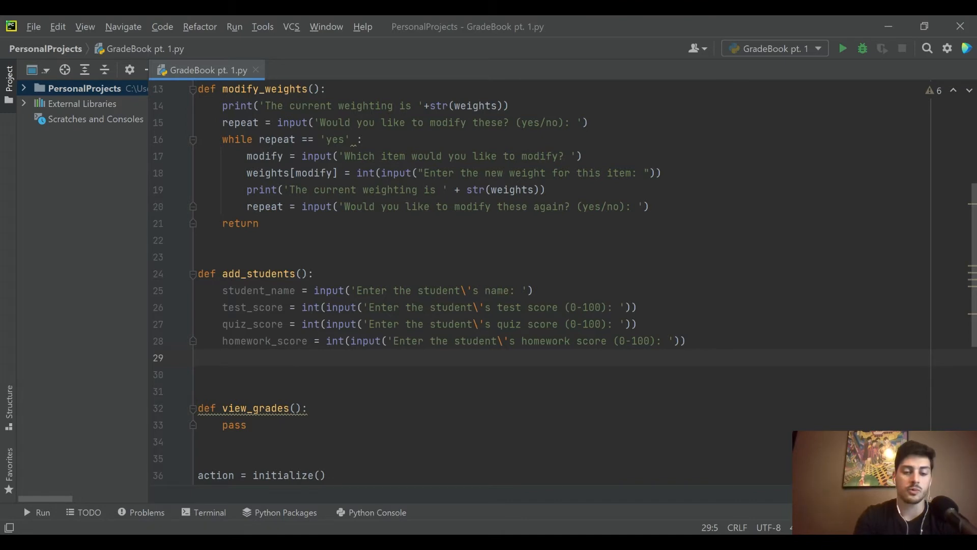
Bundle the scores into grades = (test_score, quiz_score, homework_score).
type("grades = (")
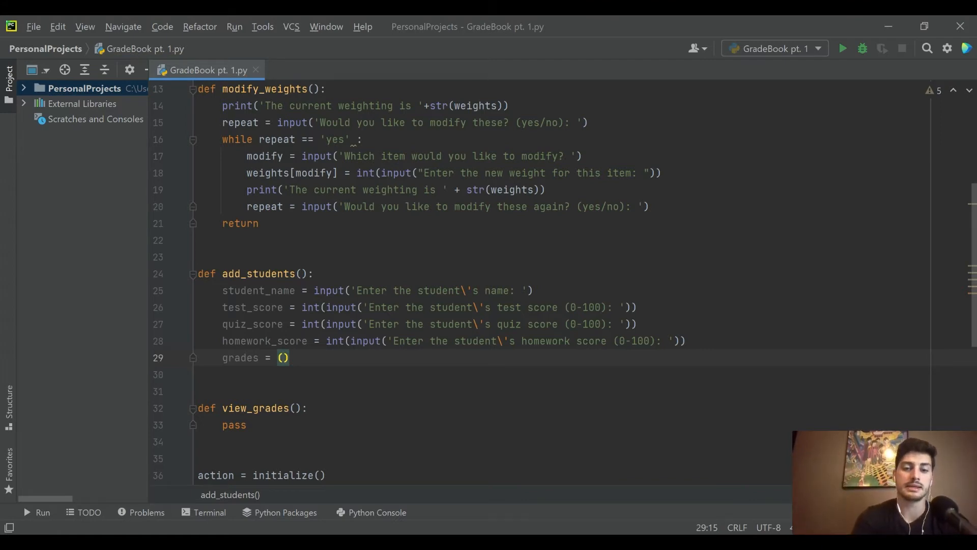
type("test_score,")
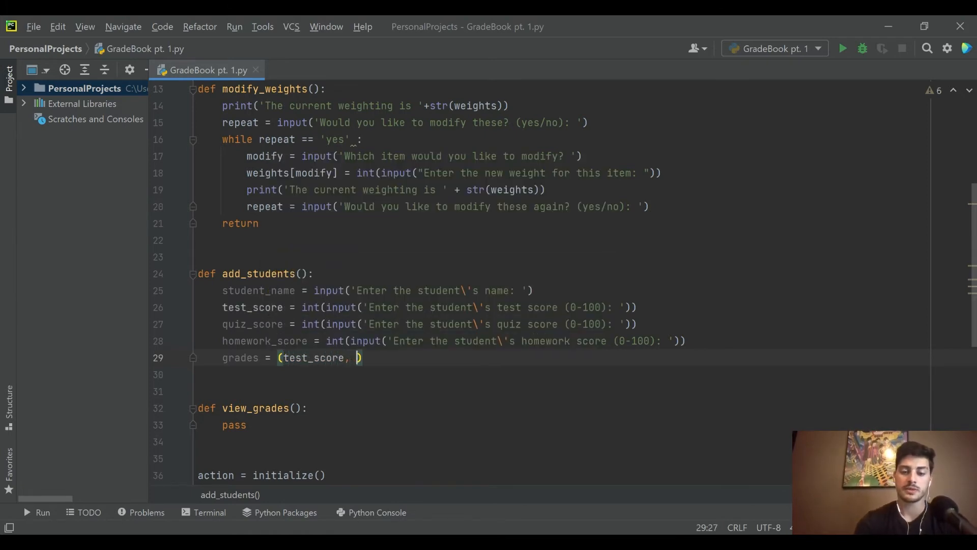
type("quiz-s")
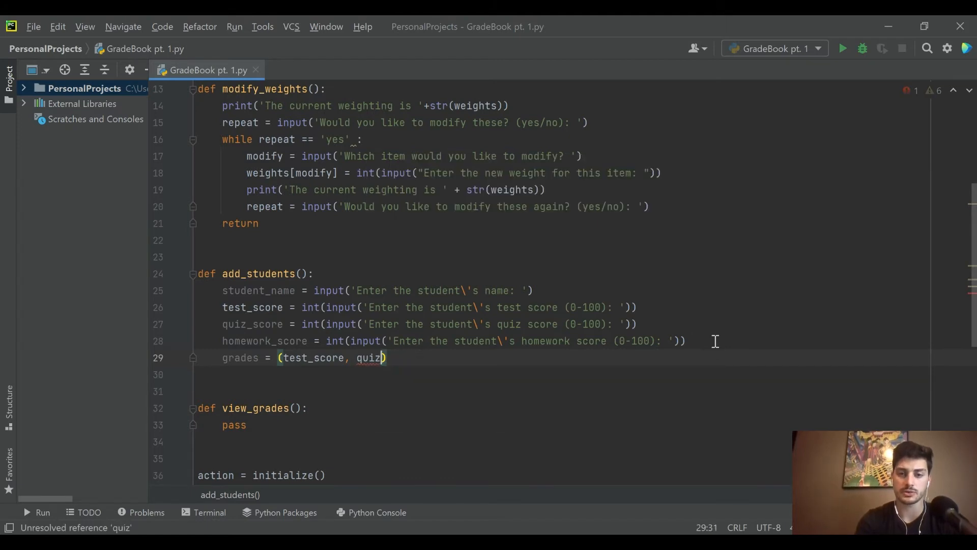
type("_score")
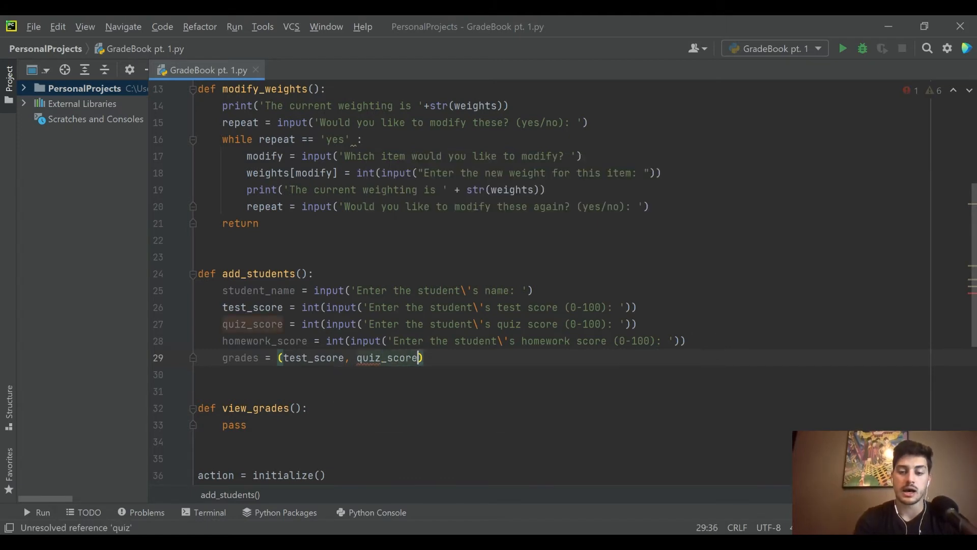
type(", hoemwork_score")
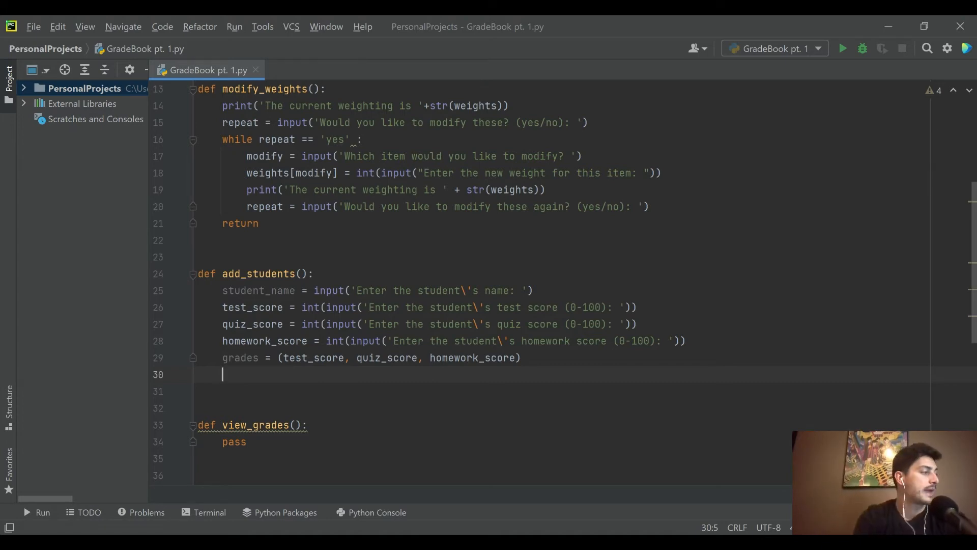
Store the grades under the student's name with students[student_name] = grades.
type("st")
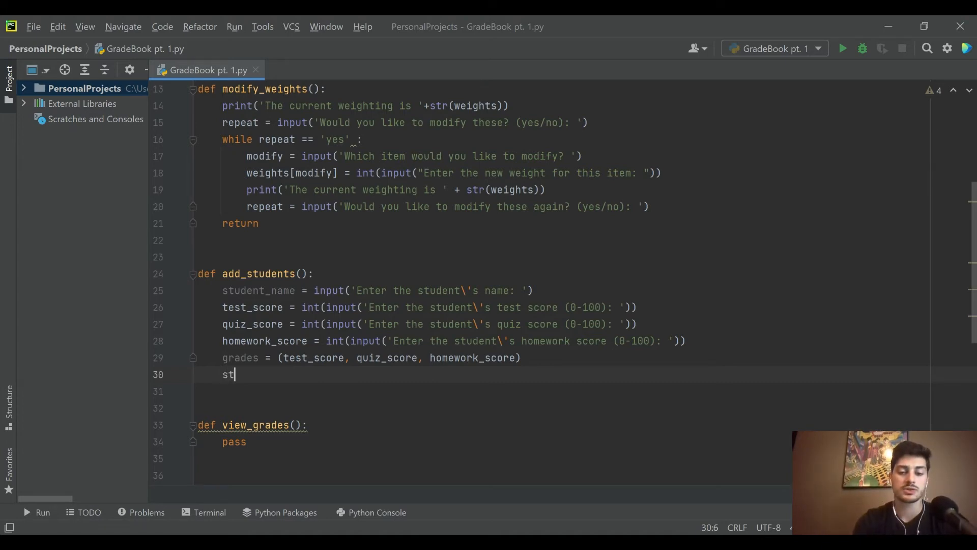
type("udents[s")
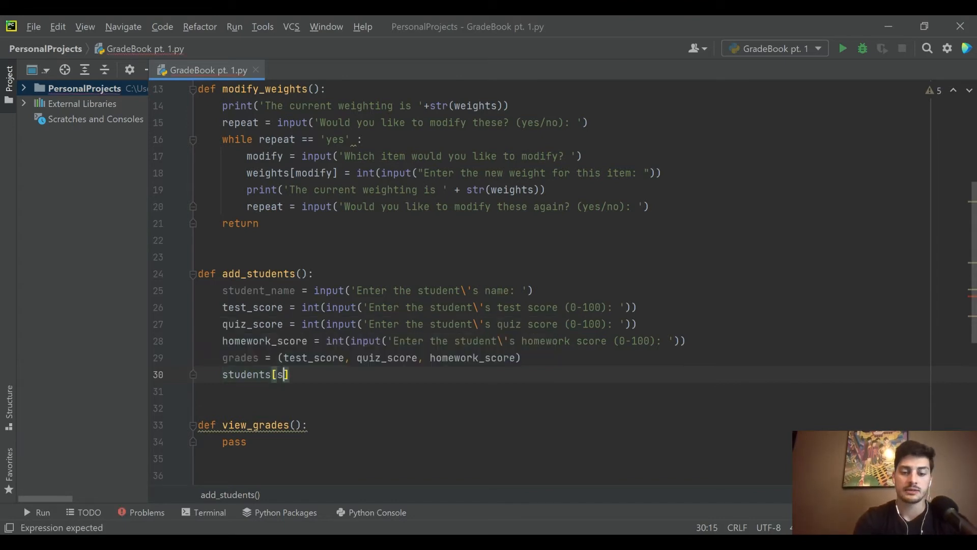
type("tudent_name")
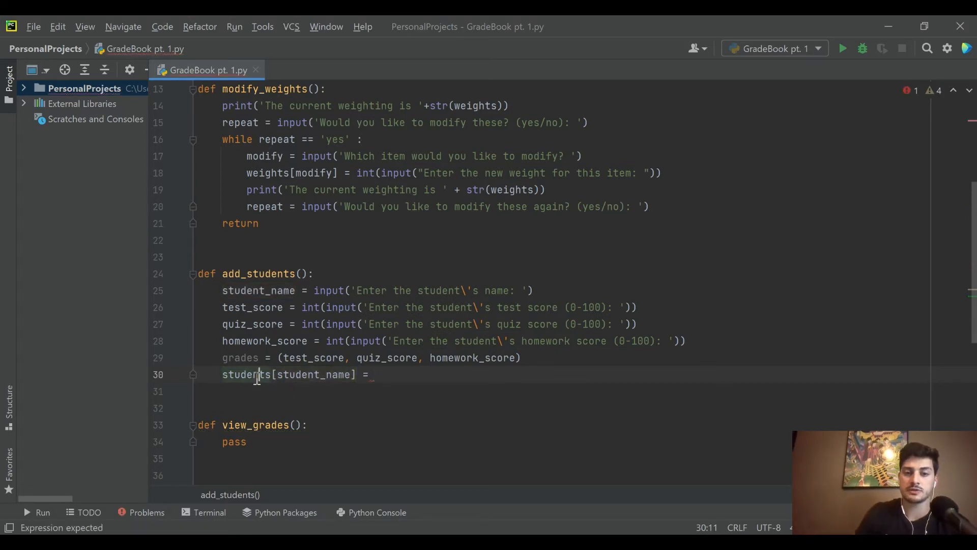
double_click(317, 375)
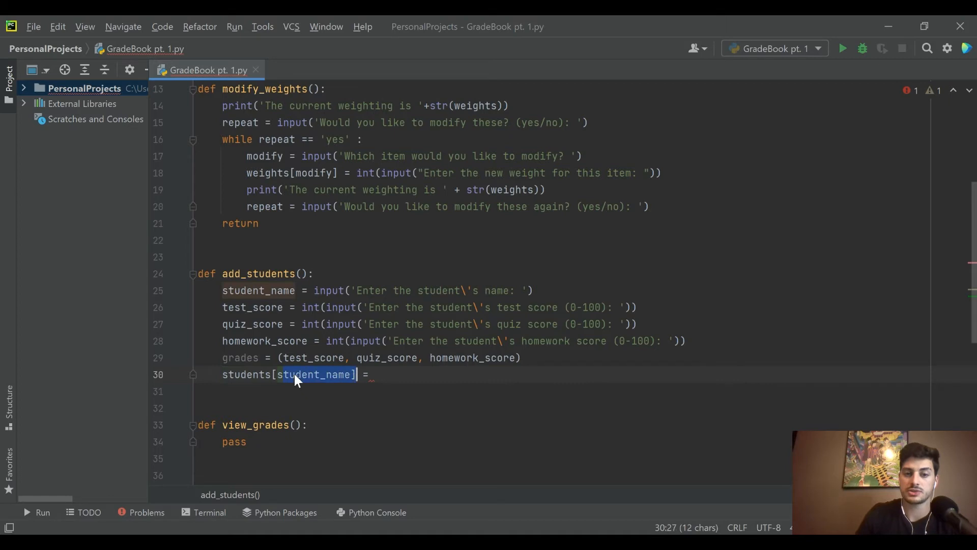
left_click(376, 374)
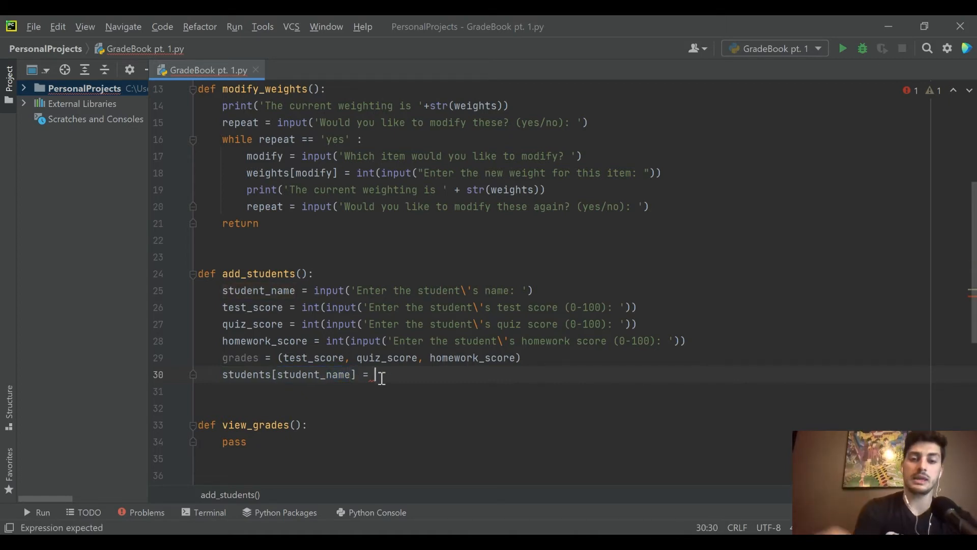
type("grades")
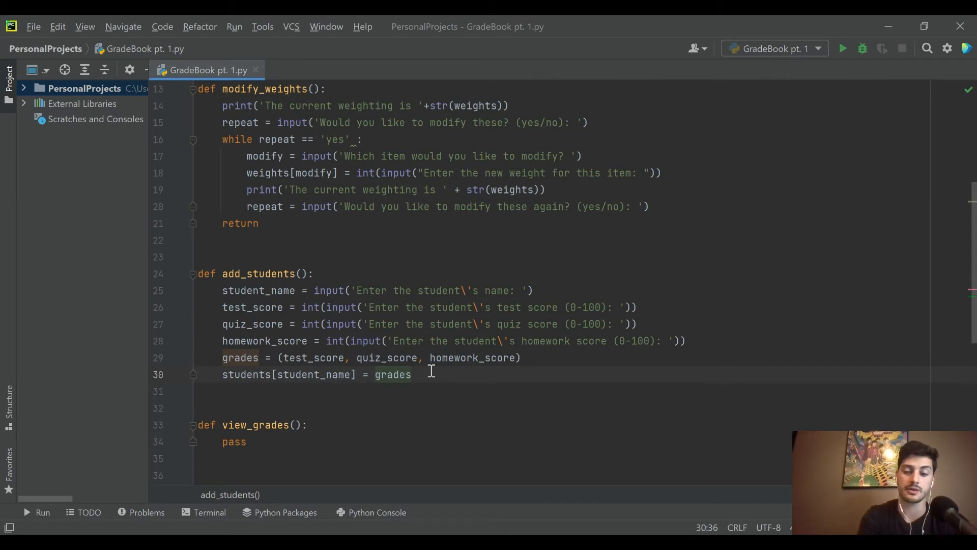
Print 'Current student table is: ' plus str(students), then add a return statement.
type("print('Cu")
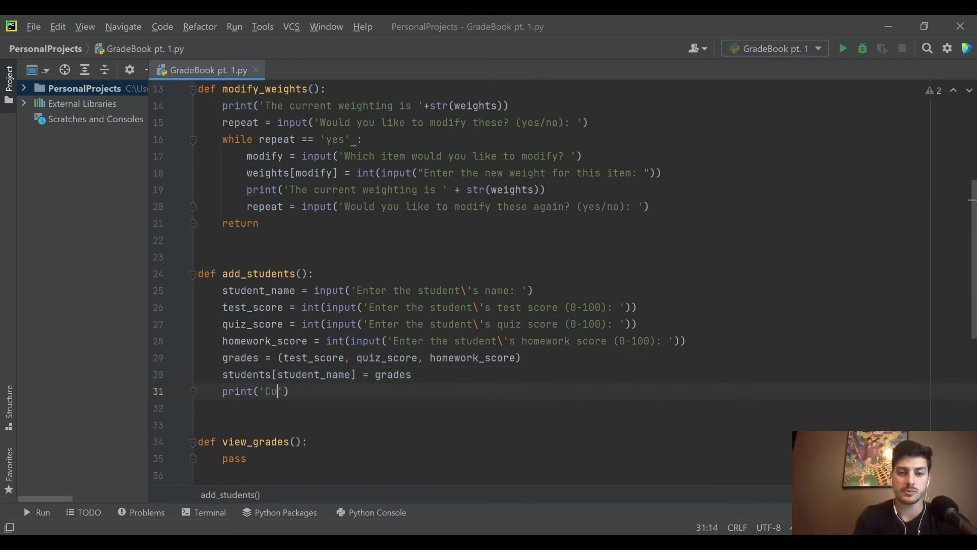
type("rrent")
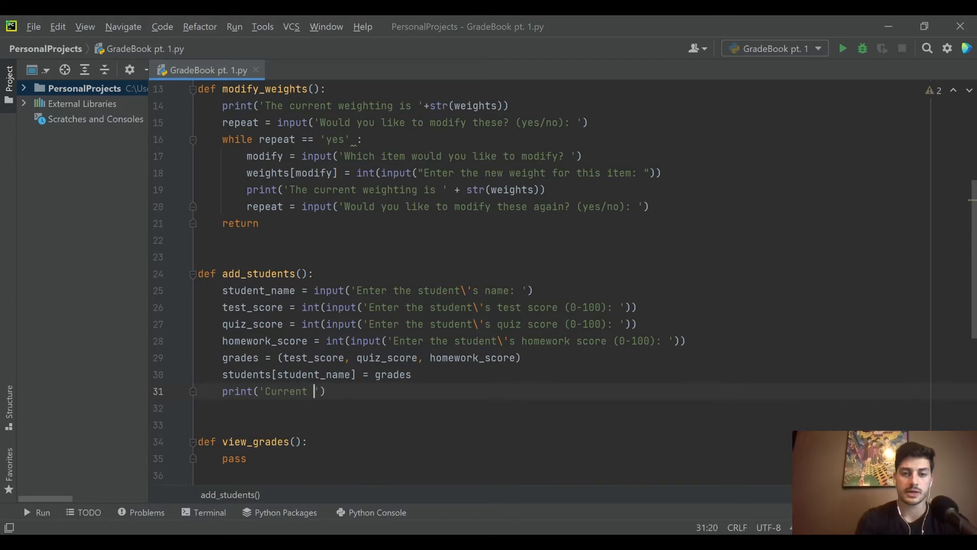
type("student i")
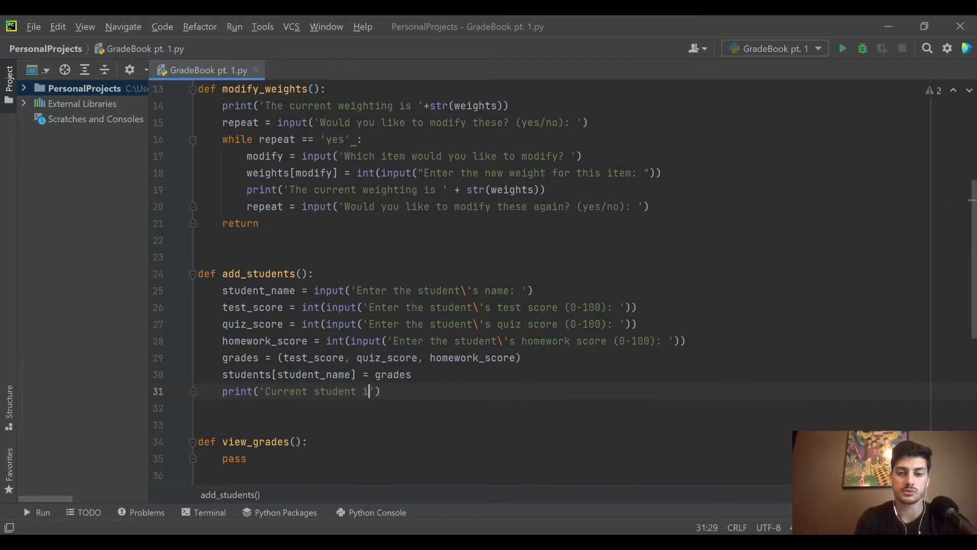
type("table is:")
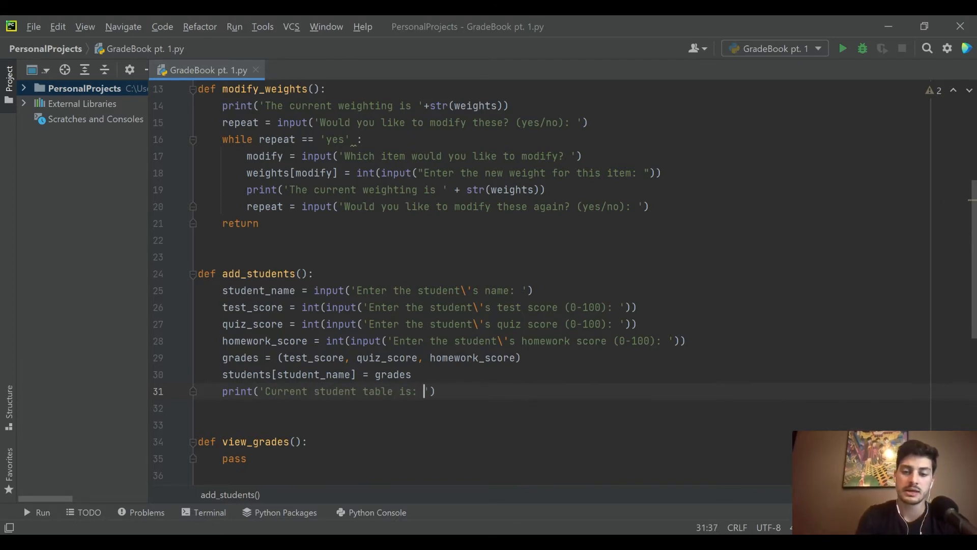
type("+str")
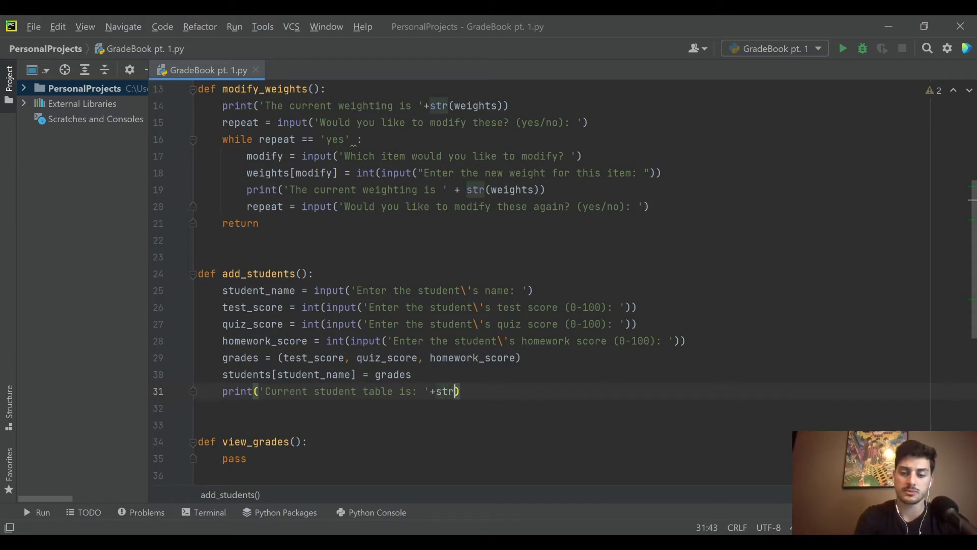
type("students")
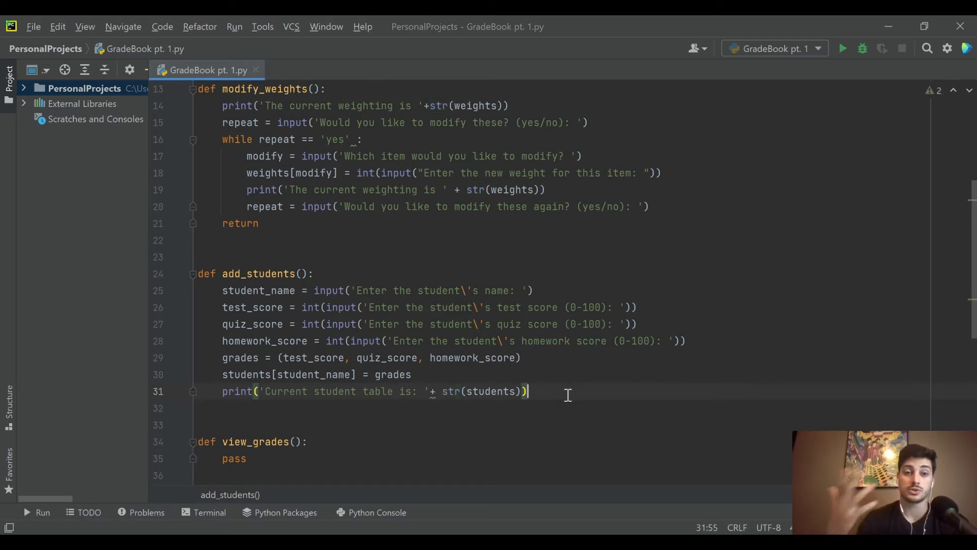
key("enter")
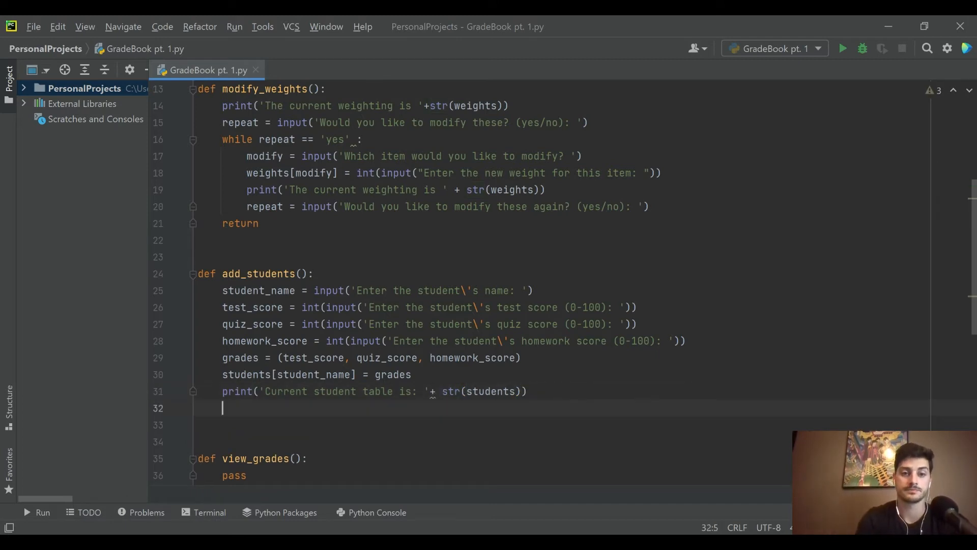
type("return")
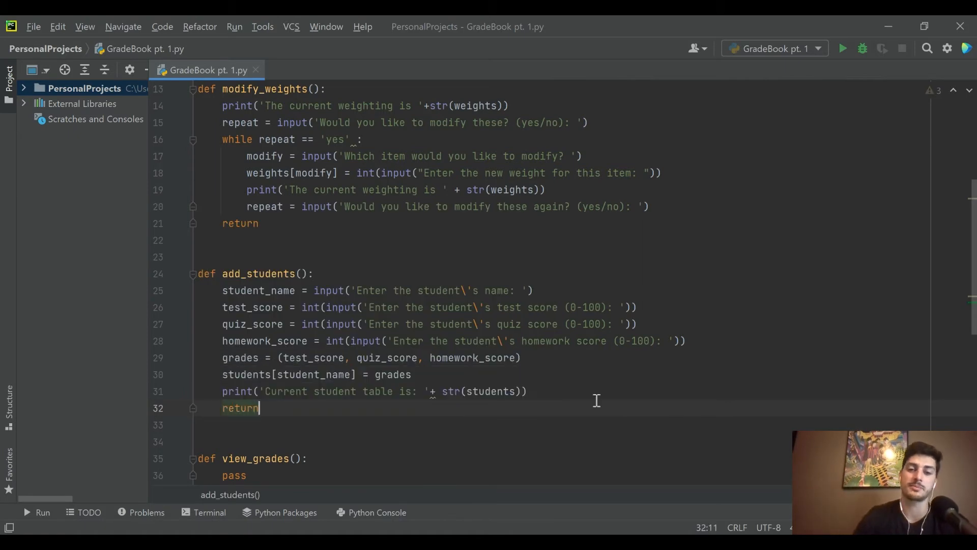
scroll("down", 3)
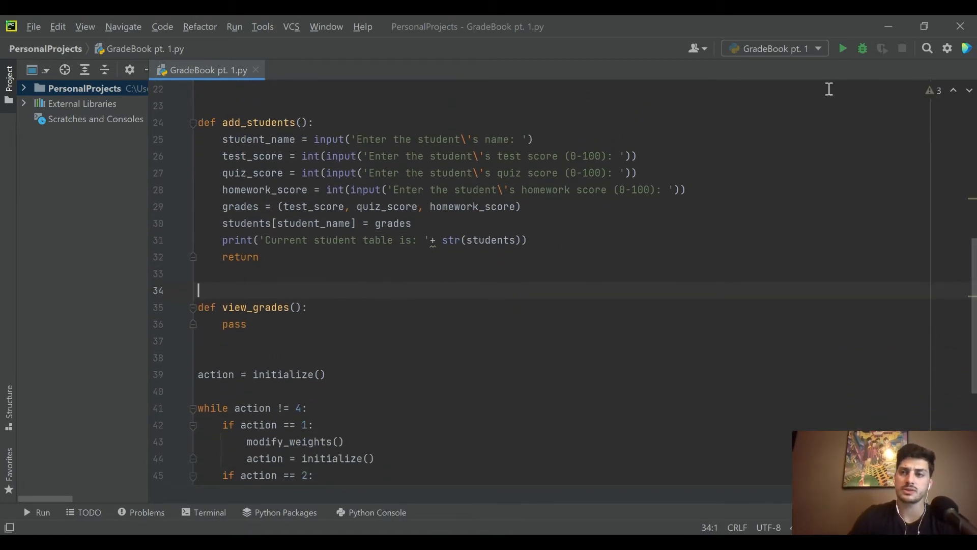
Run the script, add student Jack with scores 60, 70 and 70, then close the Run panel.
left_click(842, 47)
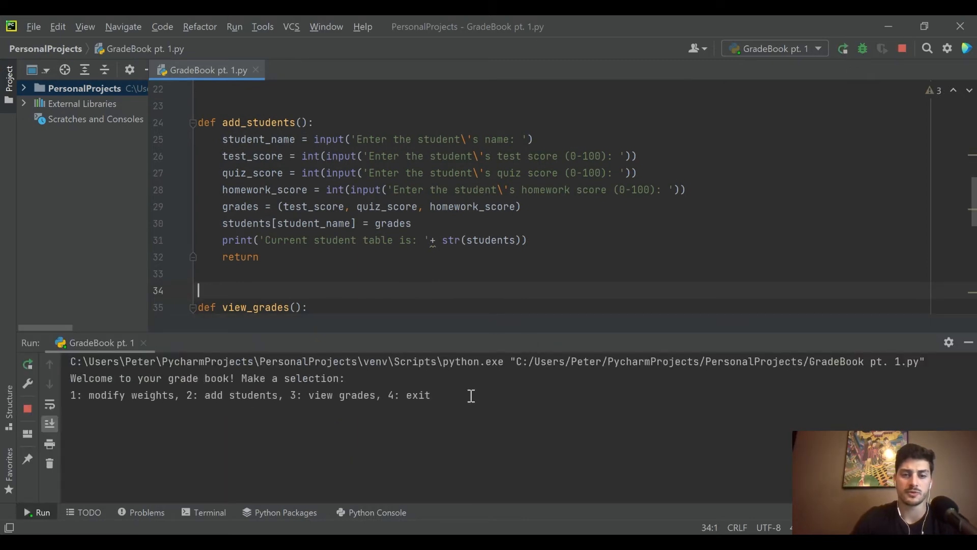
type("2")
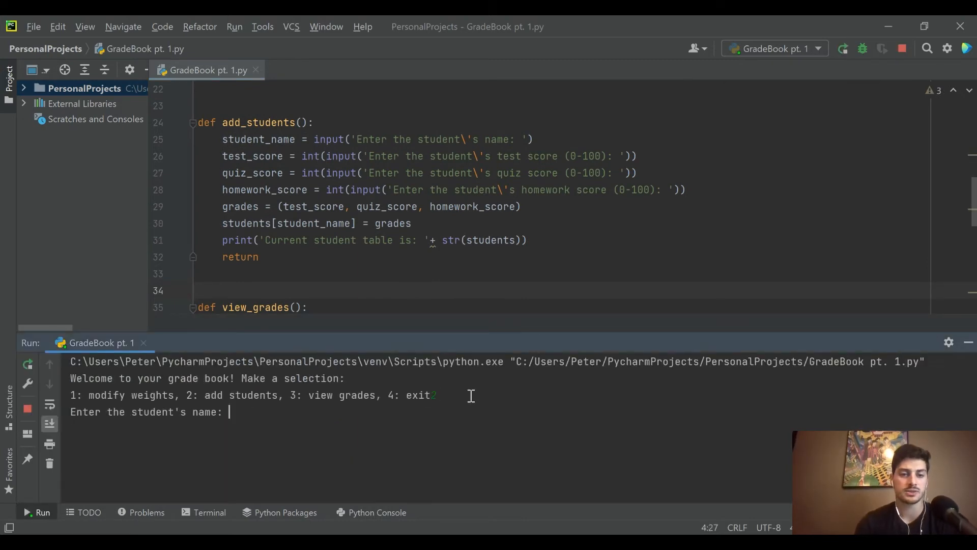
type("Jack")
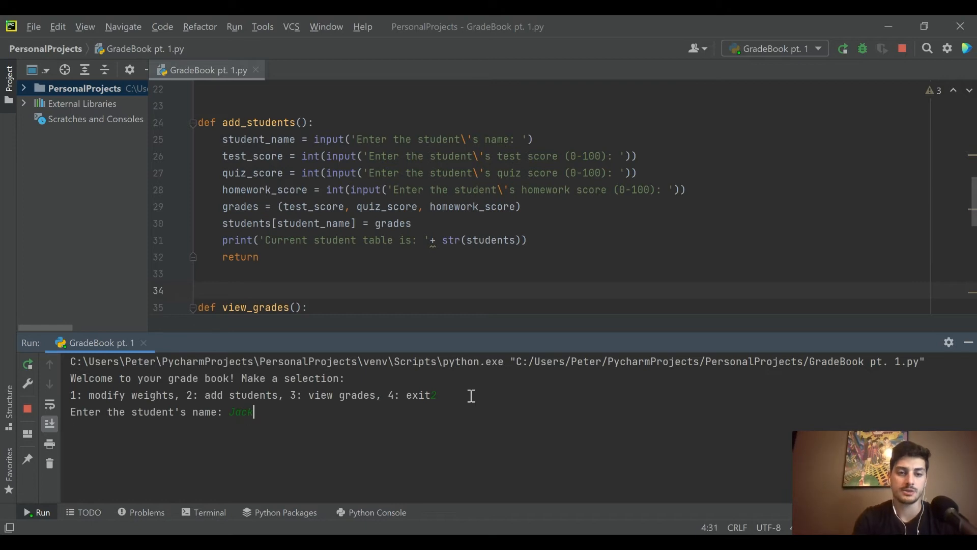
type("60")
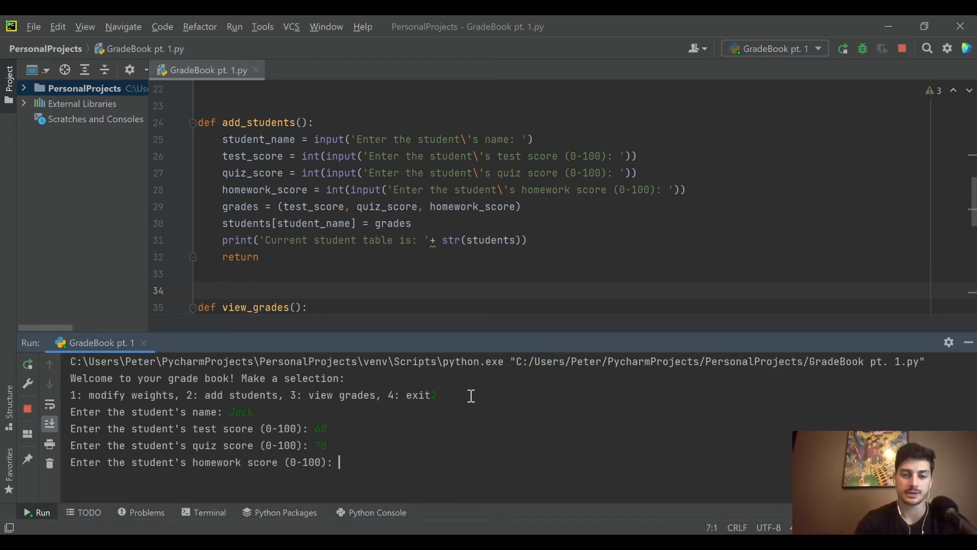
type("70")
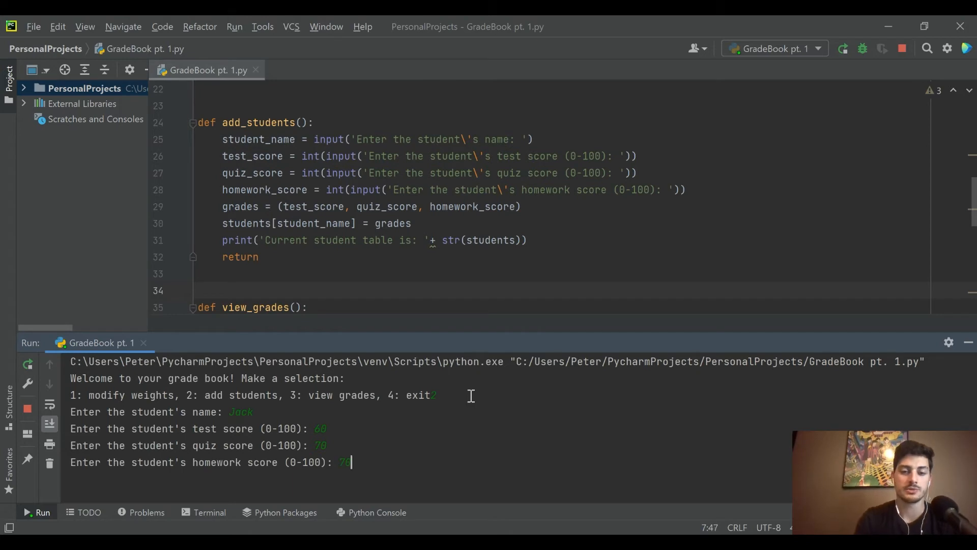
key("enter")
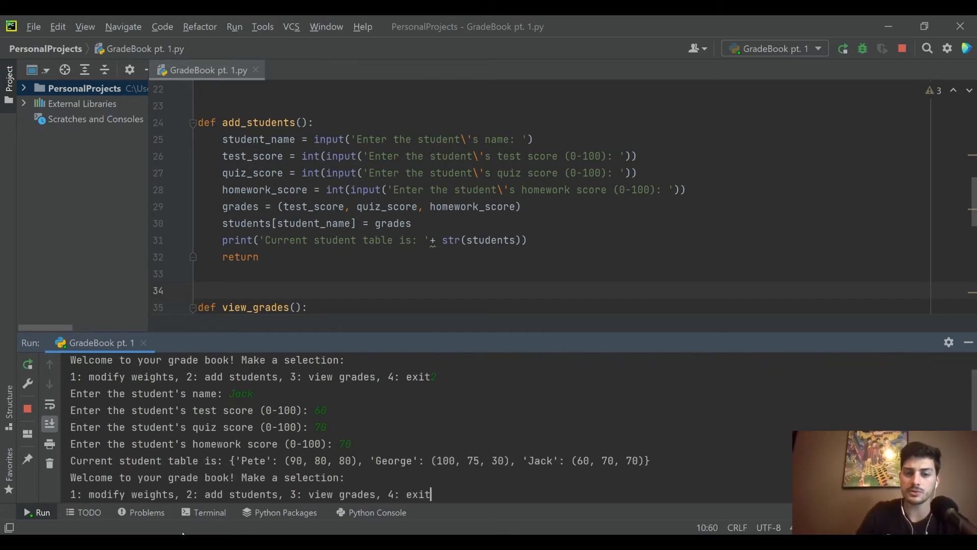
left_click_drag(238, 460, 651, 461)
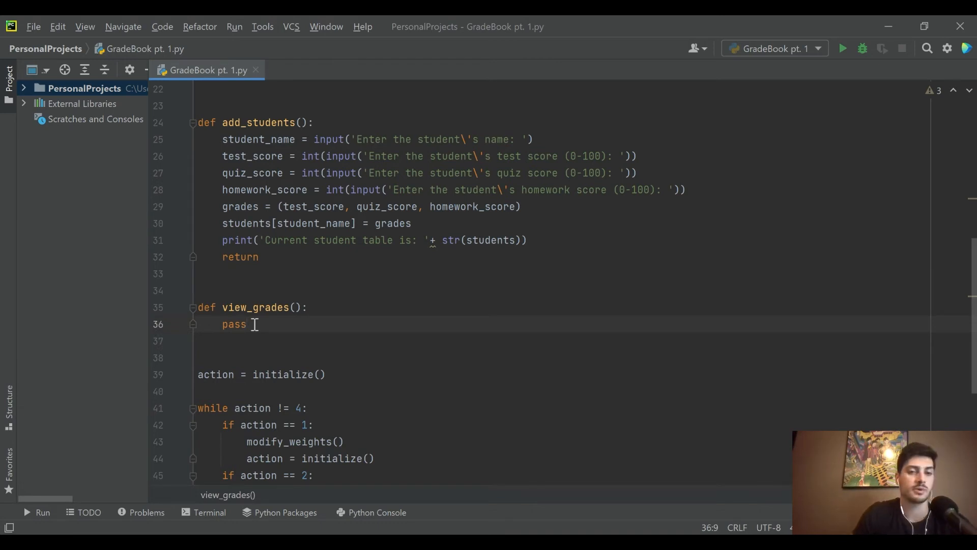
Replace pass in view_grades with a student_name input asking whose grades to view.
double_click(234, 324)
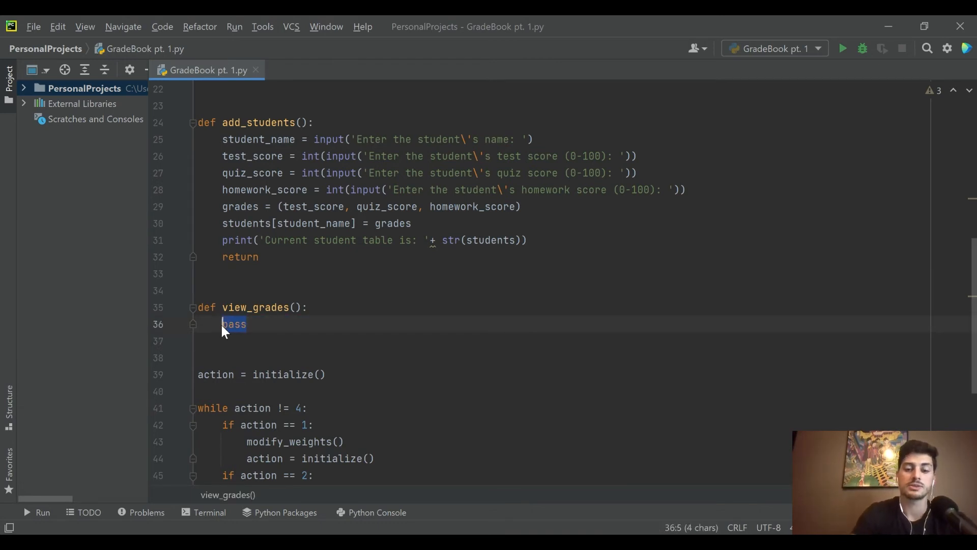
type("student")
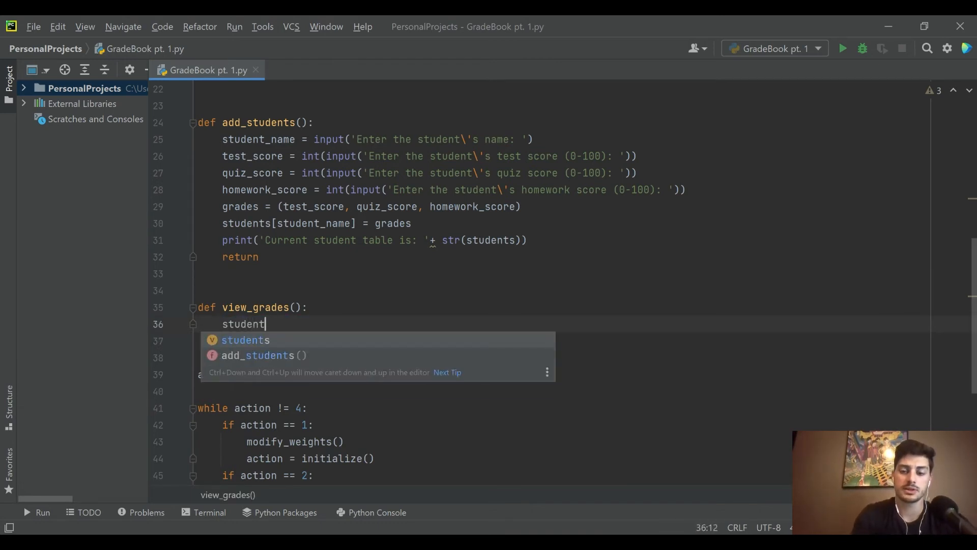
type("_name")
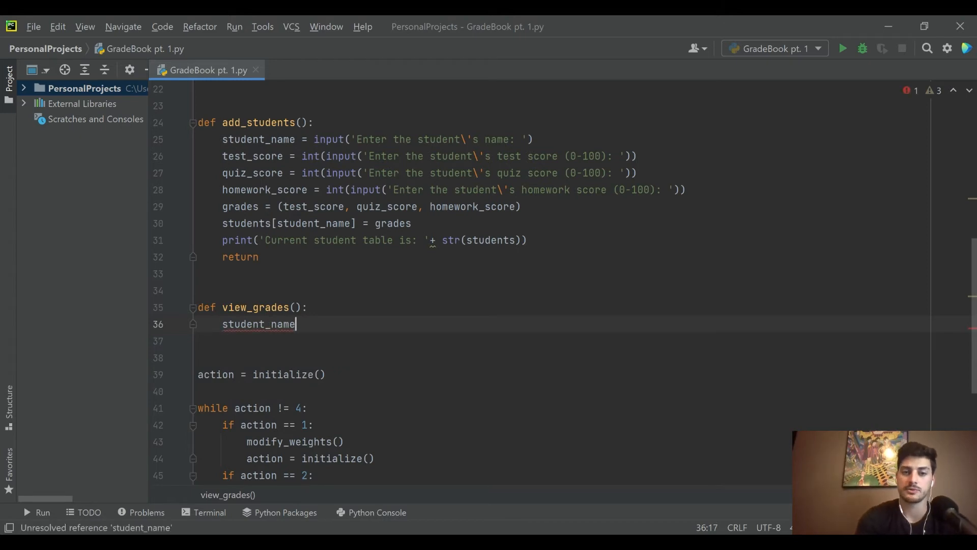
type("=")
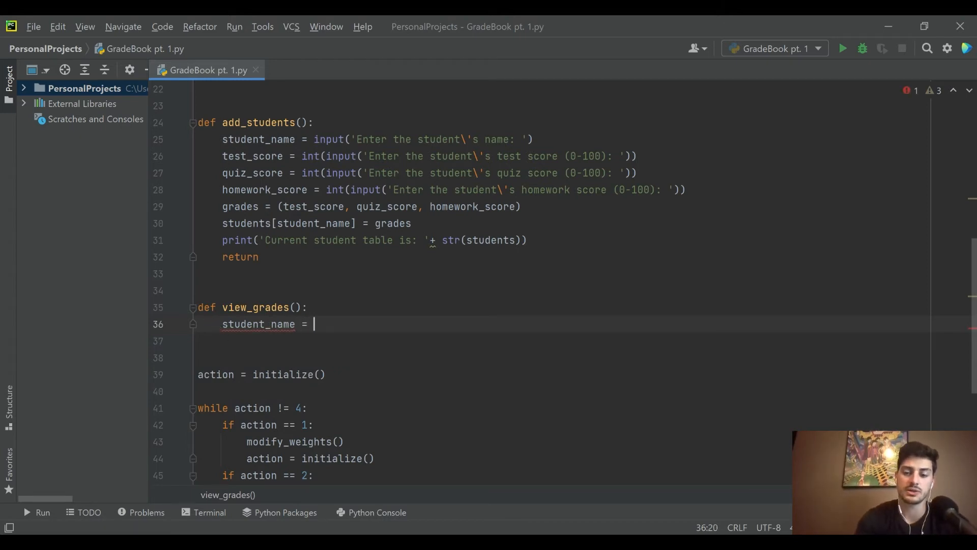
type("input()")
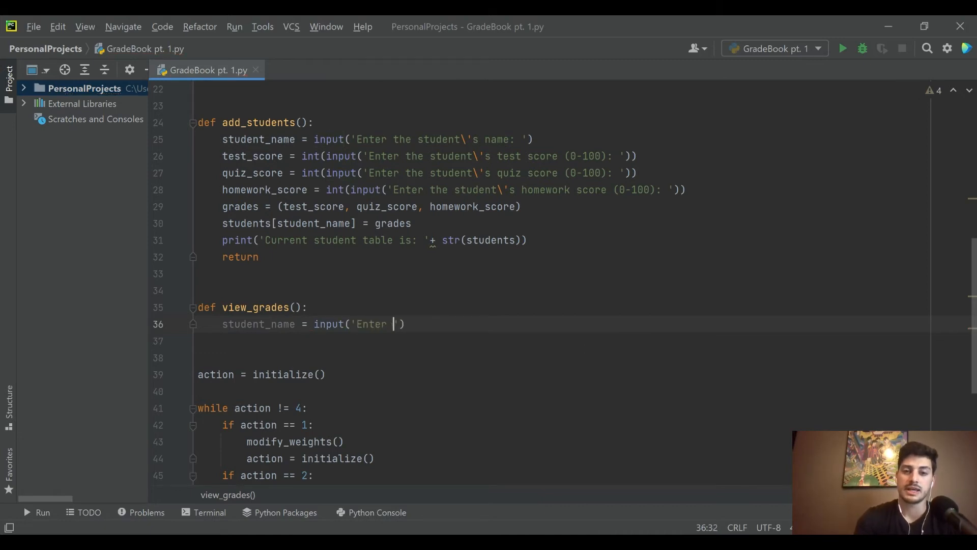
type("the student")
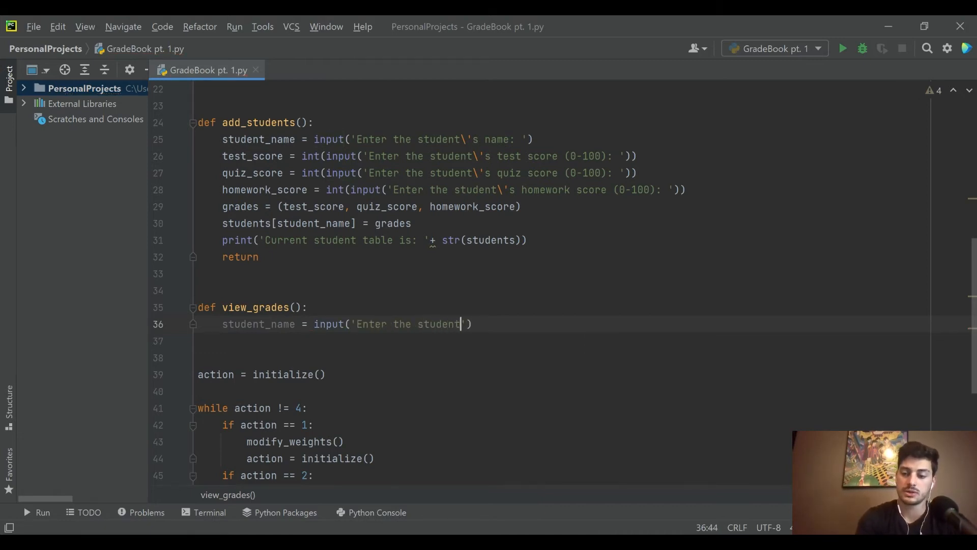
type("\\'s name whose grade you w")
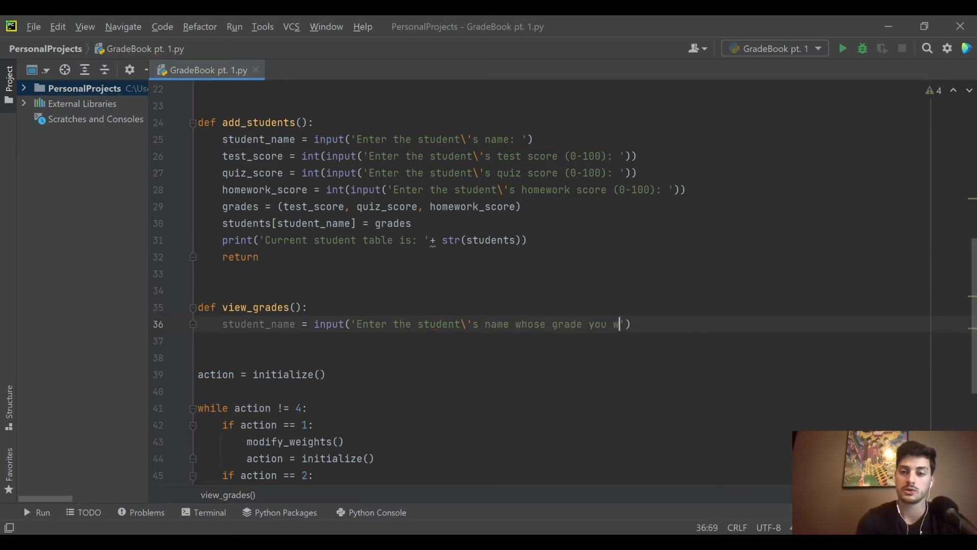
type("ant to view:")
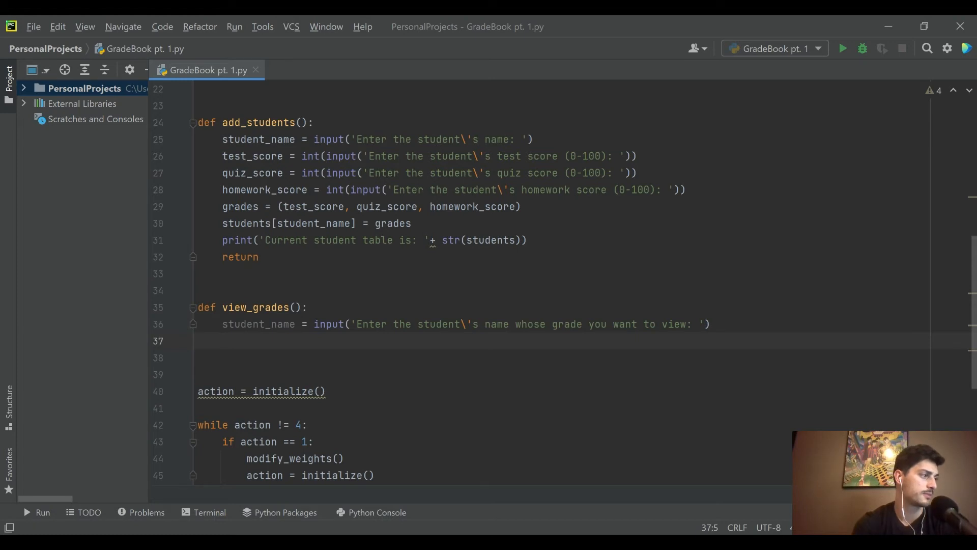
Look up the student's record with grades = students[student_name].
type("g")
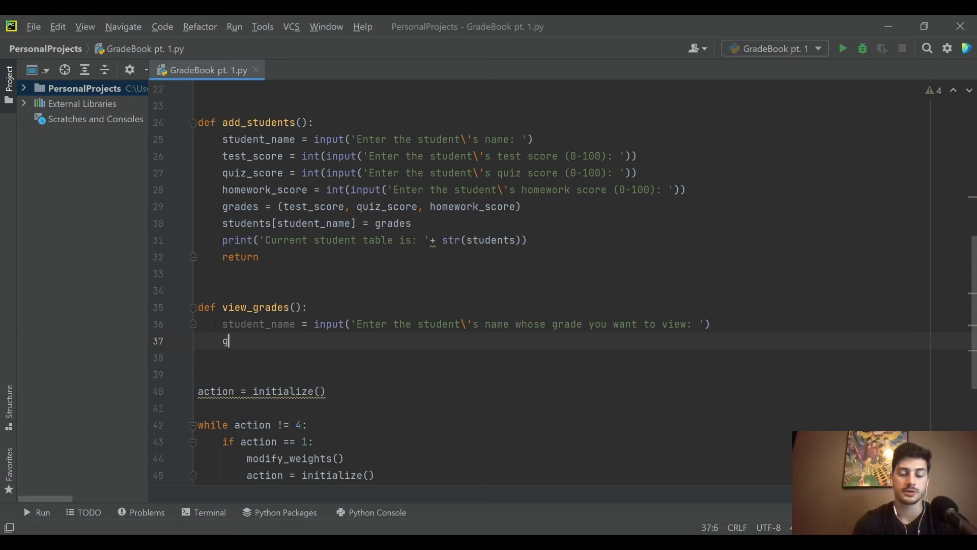
type("rades =")
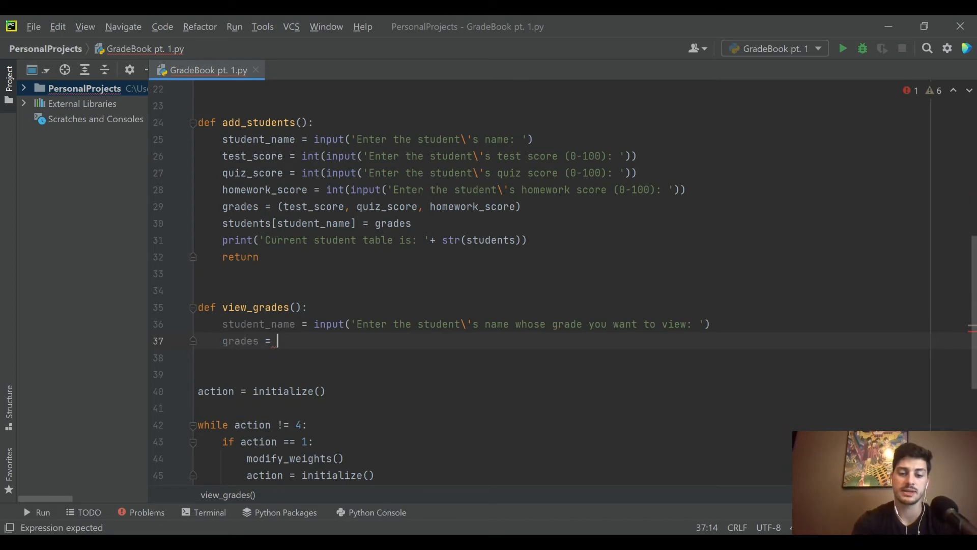
type("students")
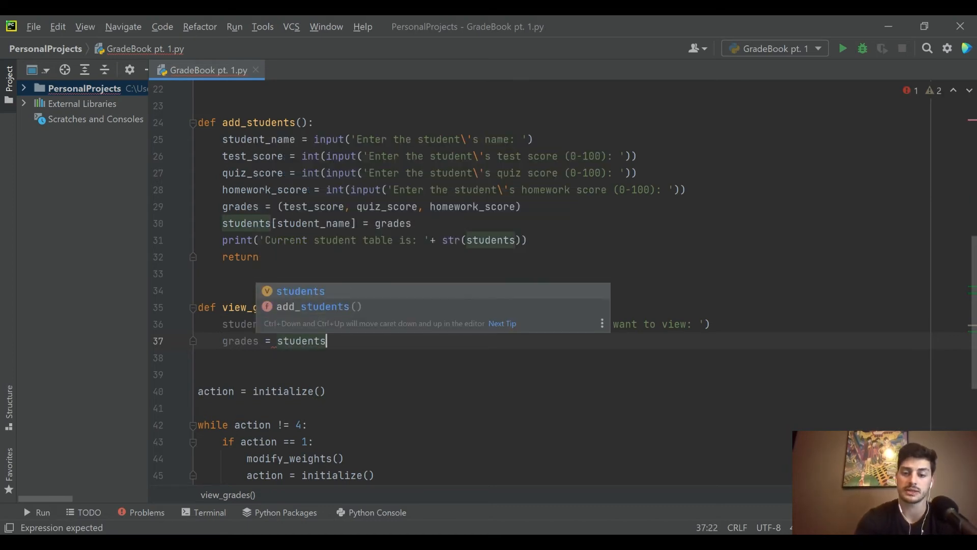
type("[")
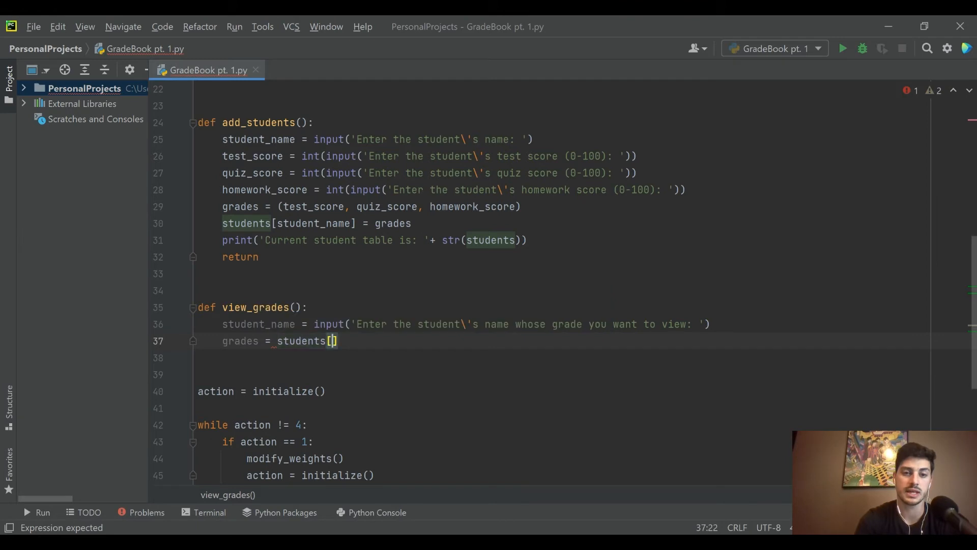
type("student_name")
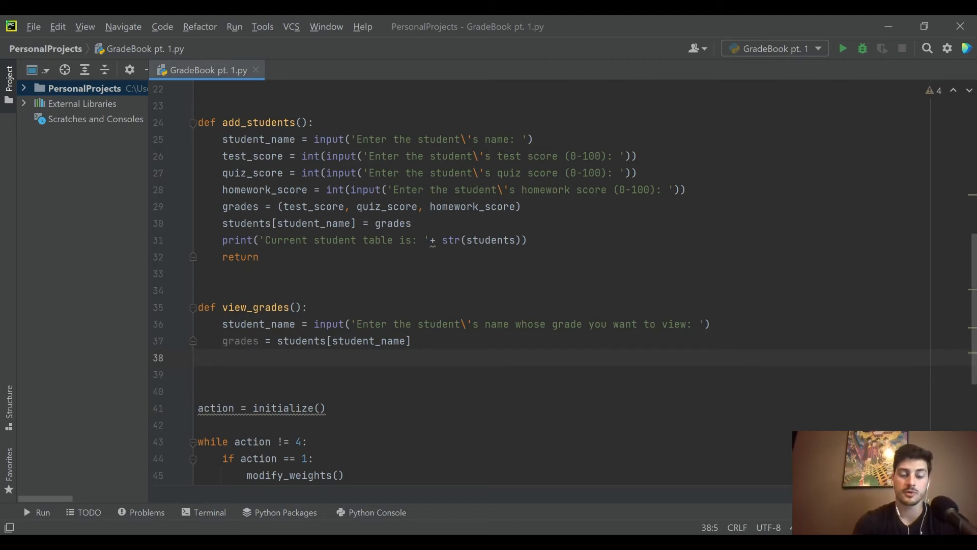
Unpack test_score, quiz_score and homework_score from grades[0], grades[1] and grades[2].
type("test-s")
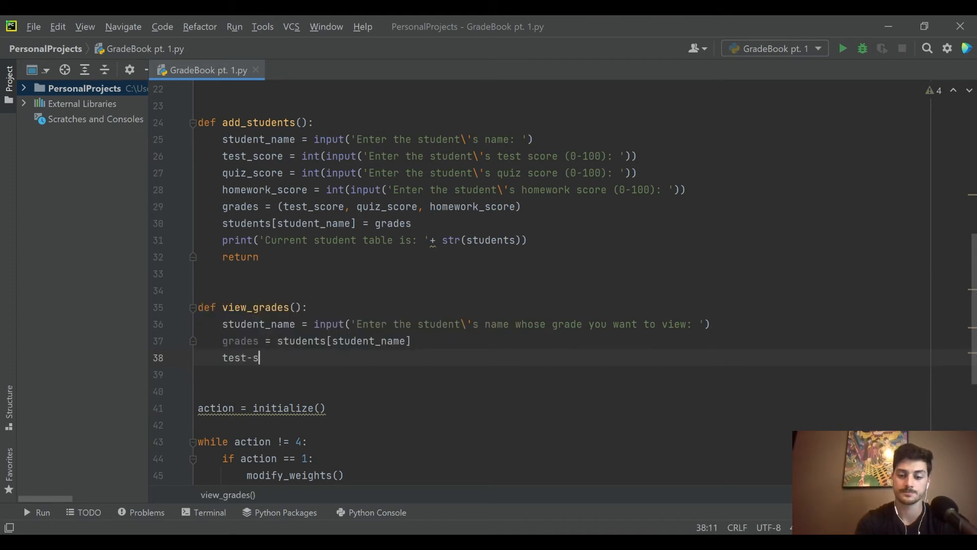
type("core =")
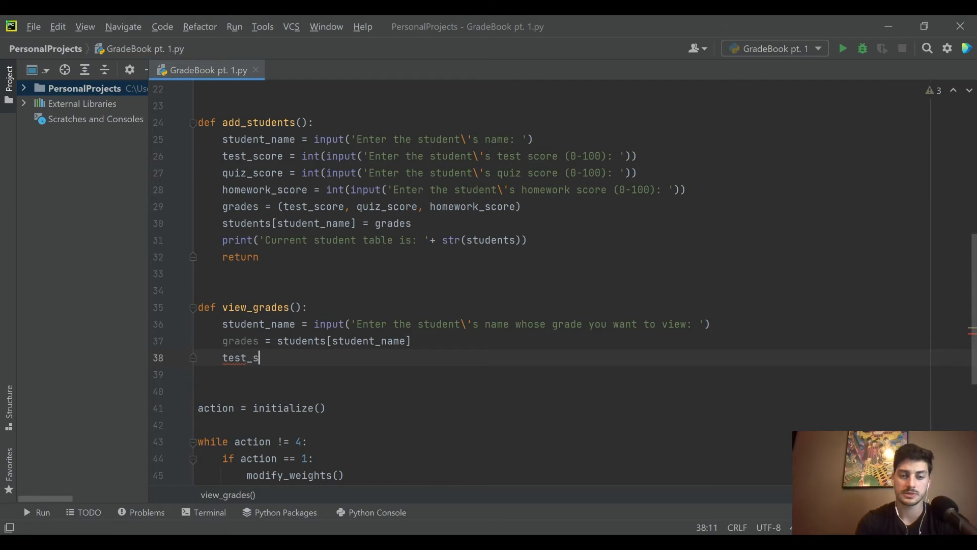
type("core =")
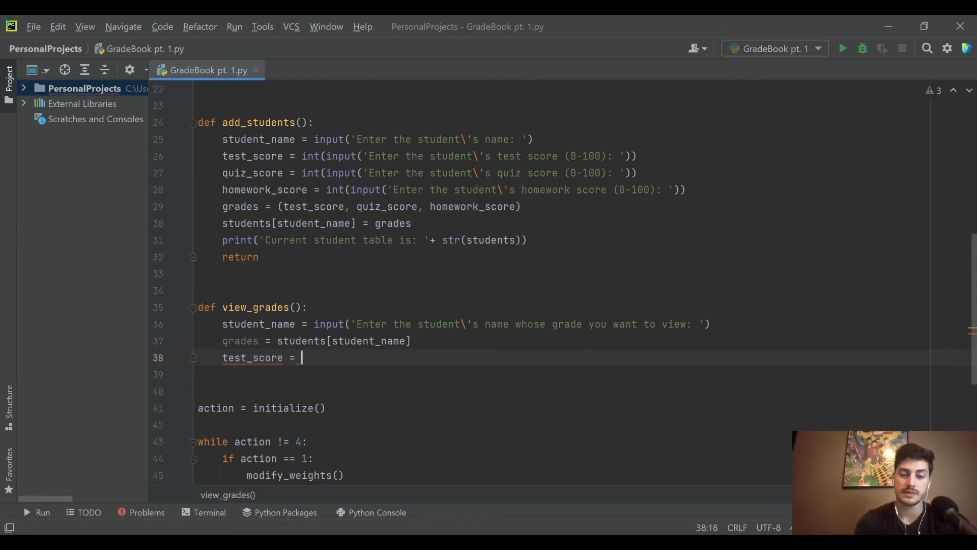
type("grades[0]")
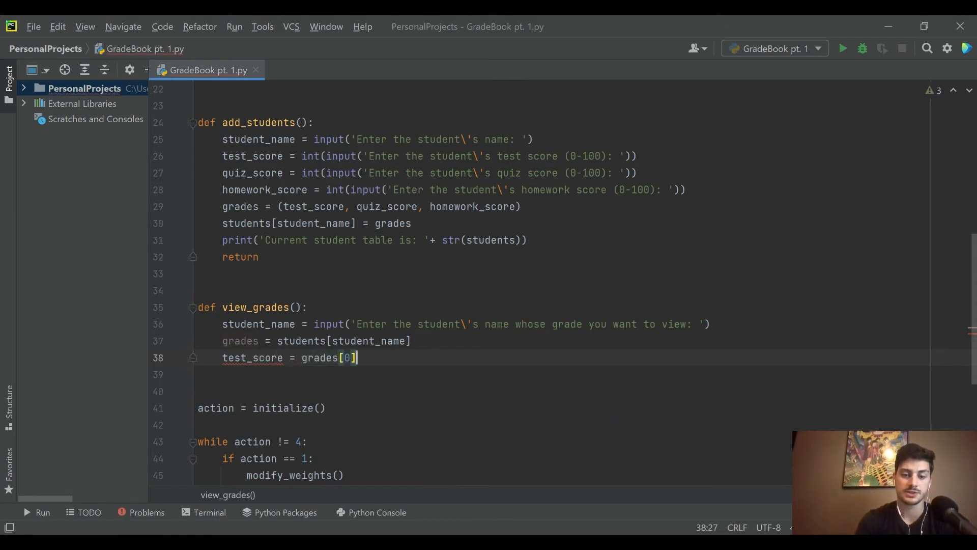
type("quiz")
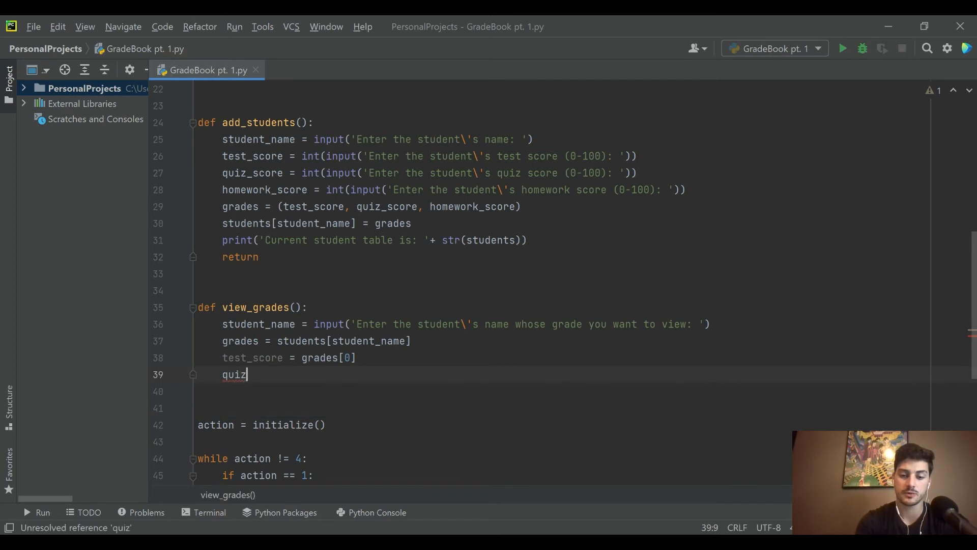
type("_score =")
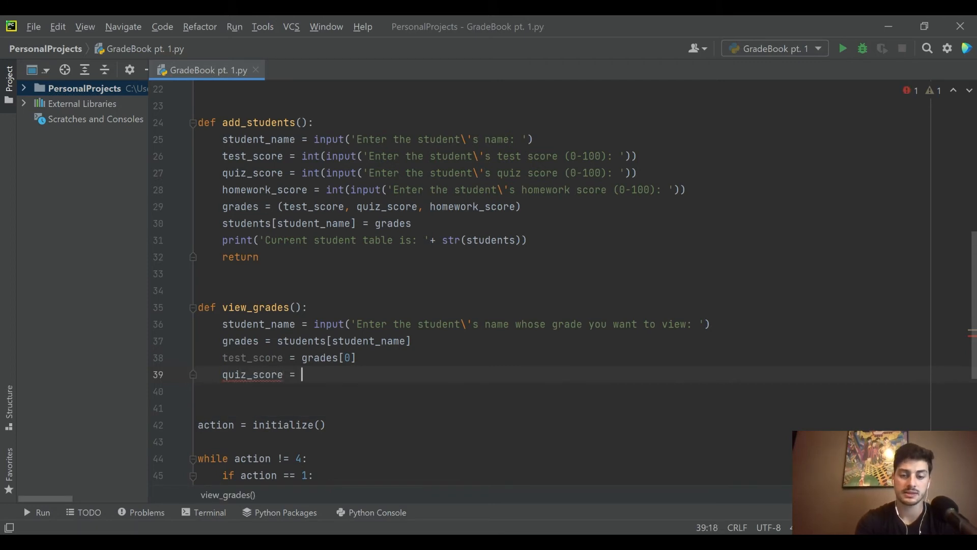
type("grades[1]")
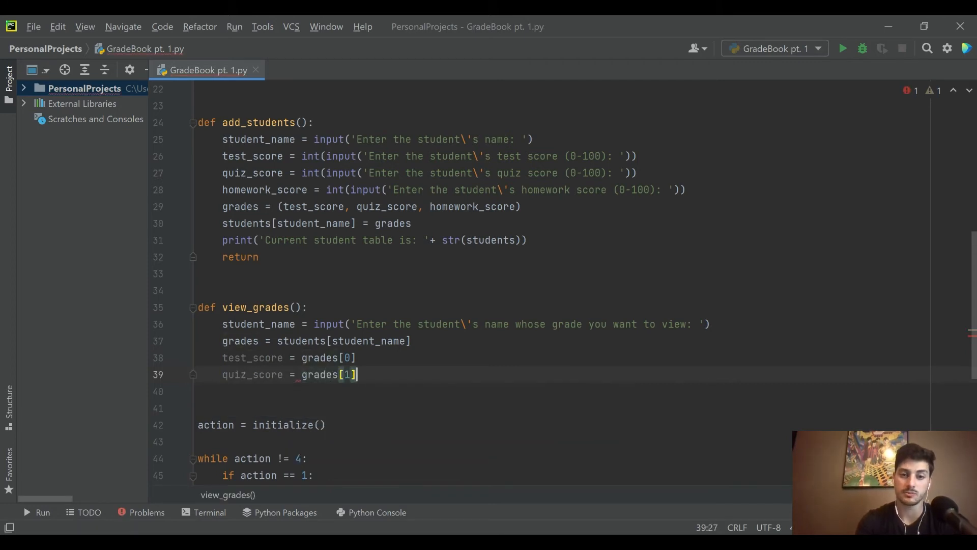
type("homework_score")
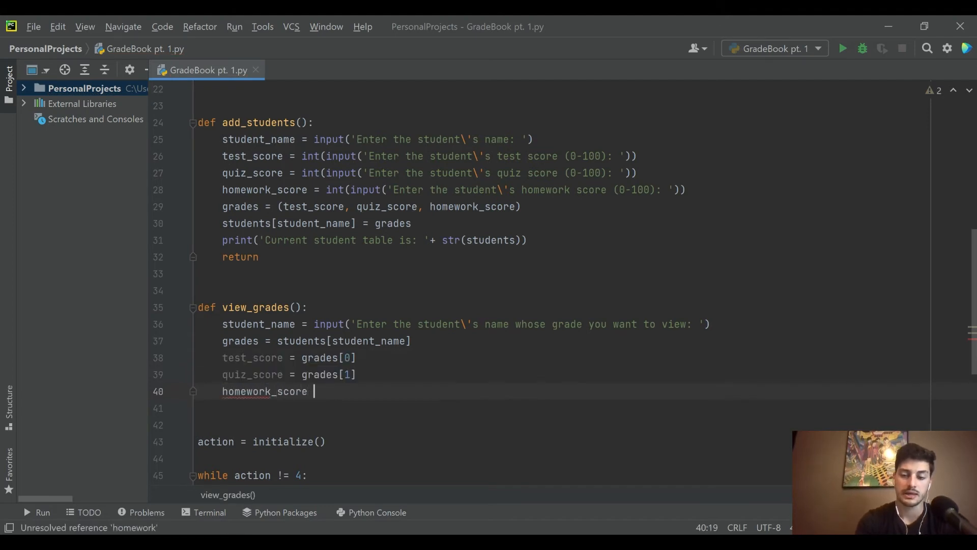
type("= g")
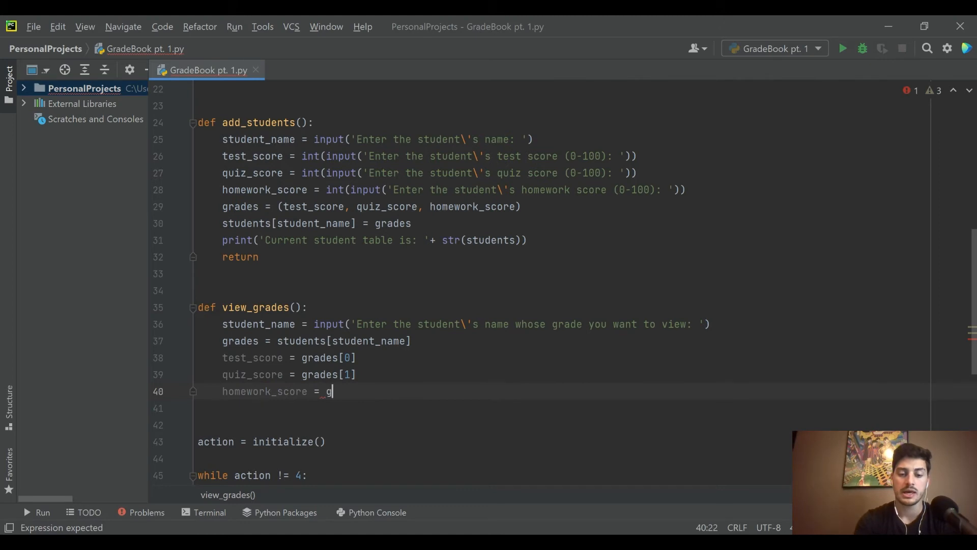
type("rades[2]")
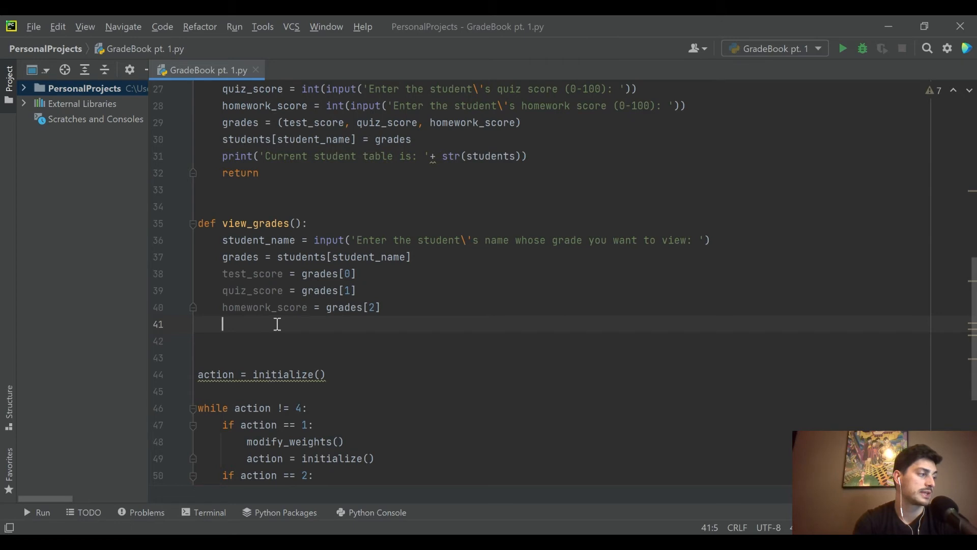
Start the grade formula with test_score times the 'tests' weight divided by 100.
type("grade =")
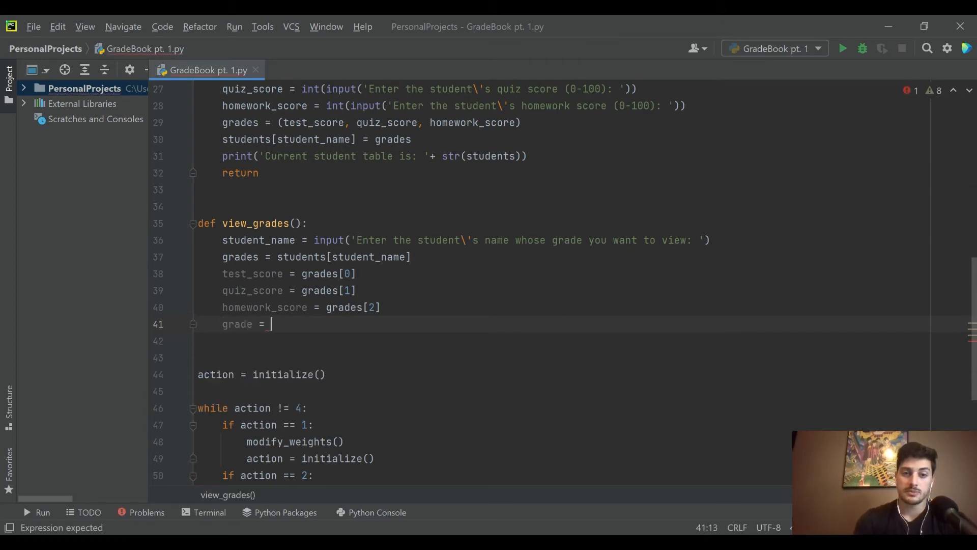
type("(")
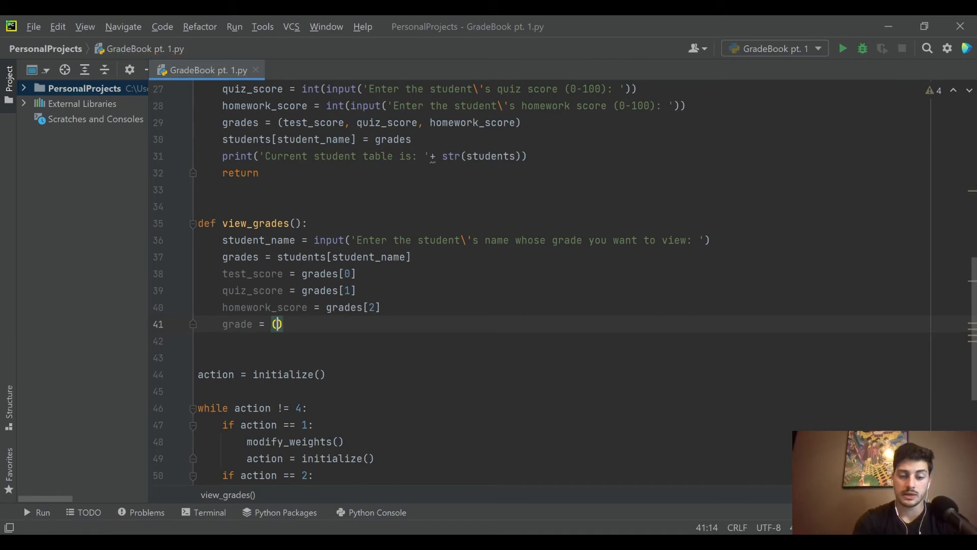
type("weights[''")
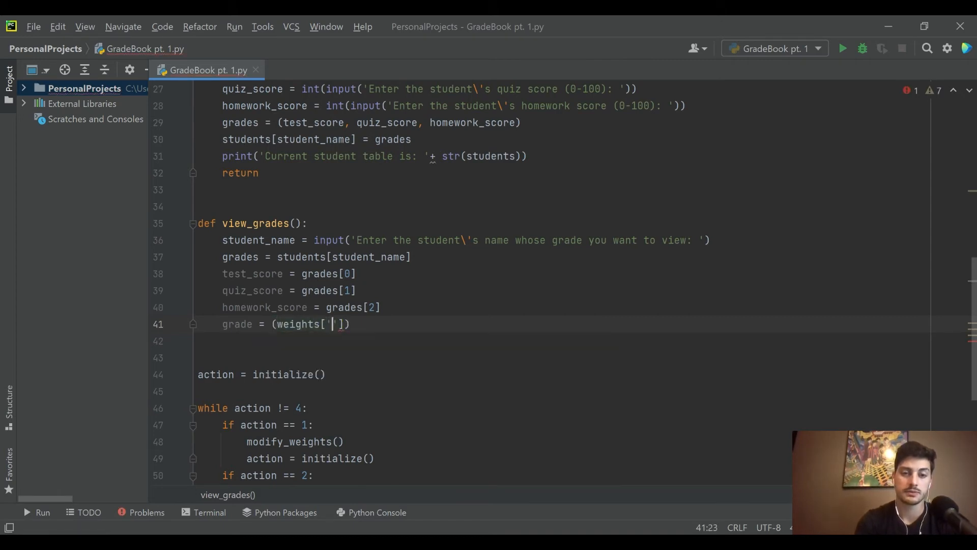
type("tests")
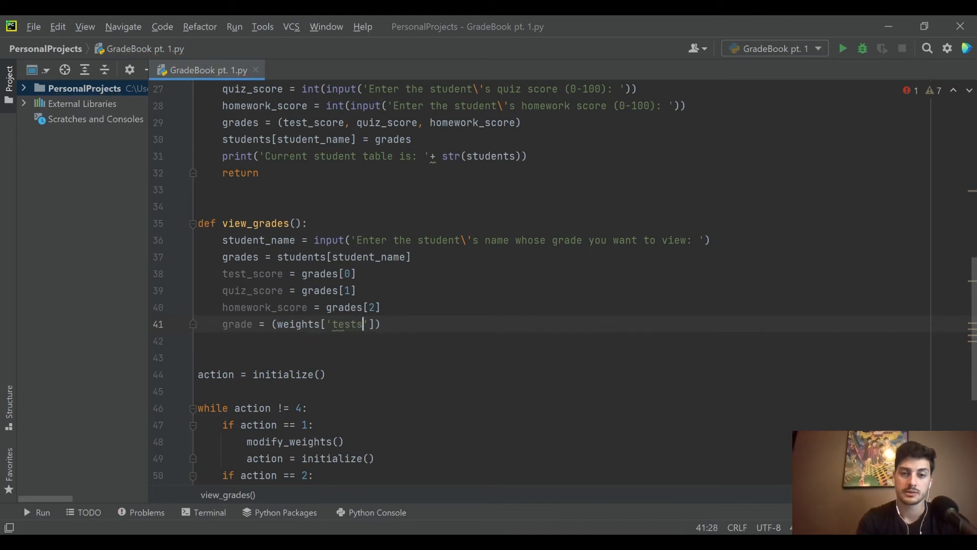
type("'")
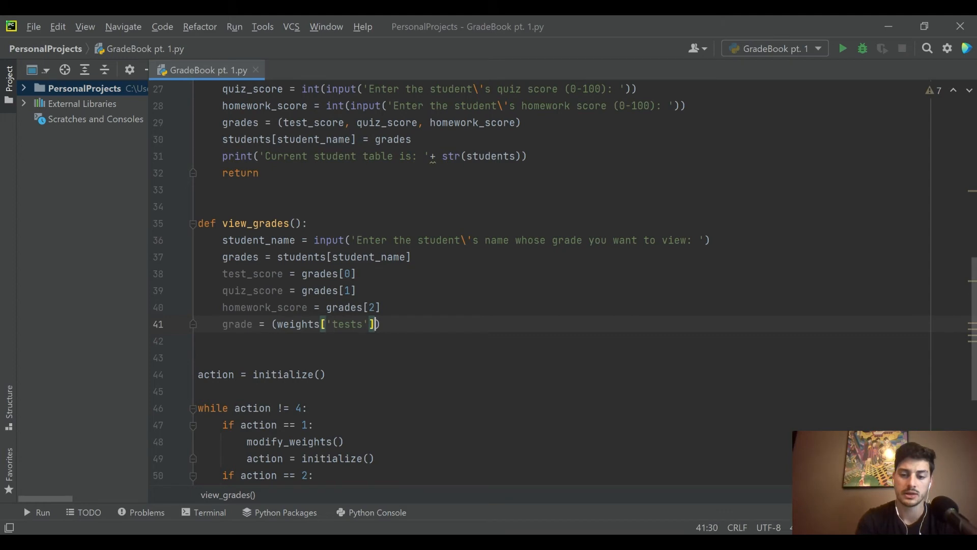
type("/100")
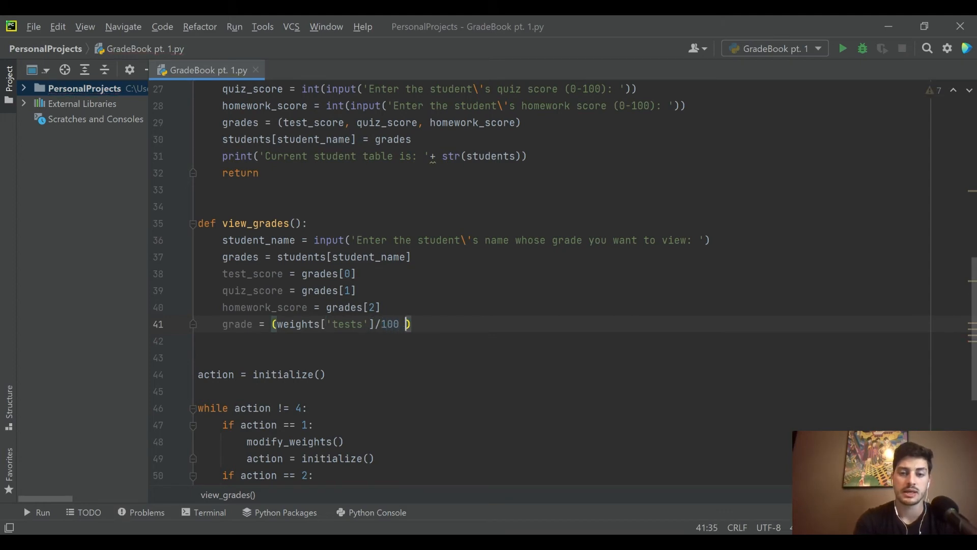
key("Backspace")
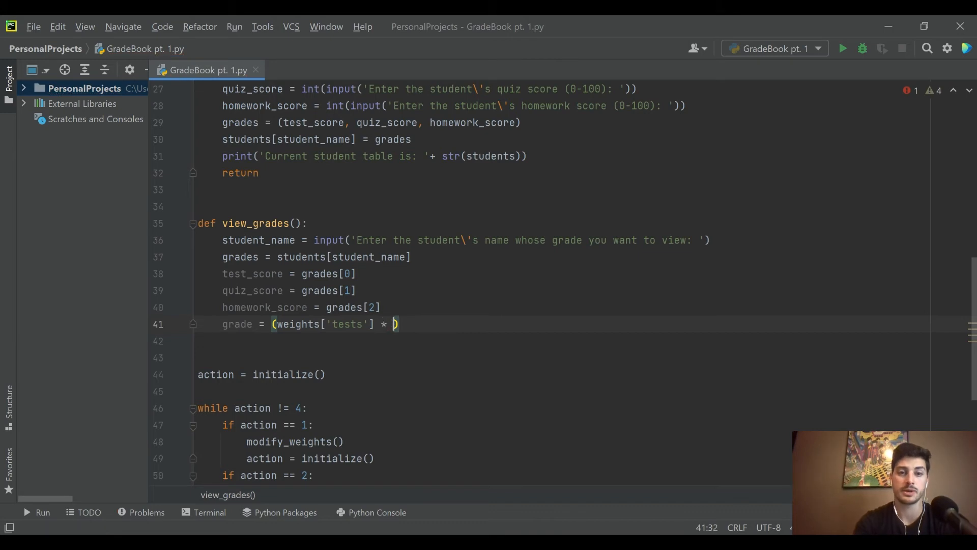
type("test_scor")
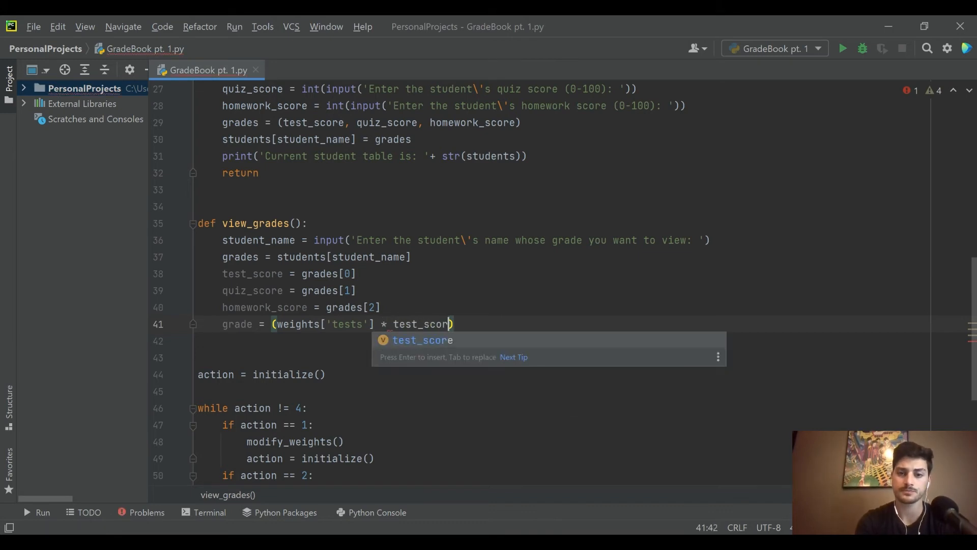
type("/ 100")
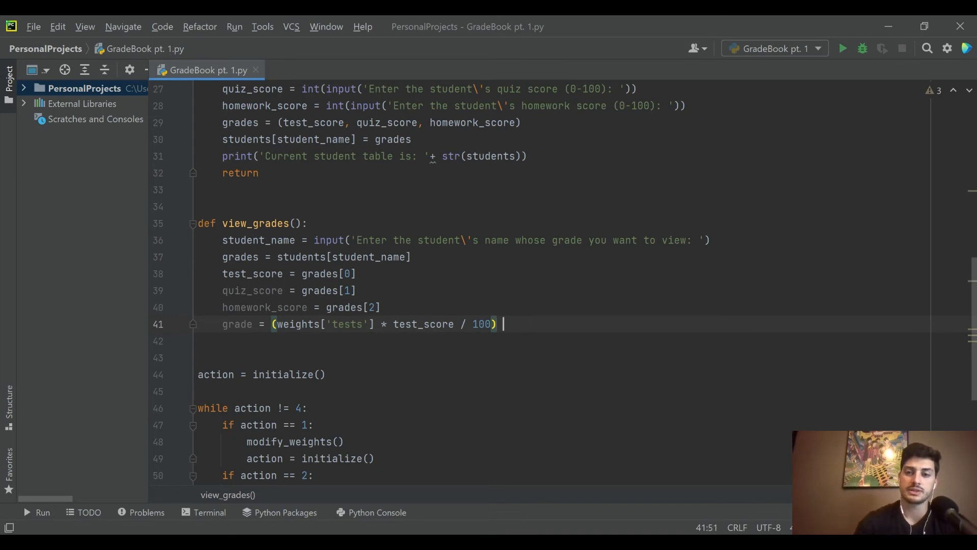
type("+")
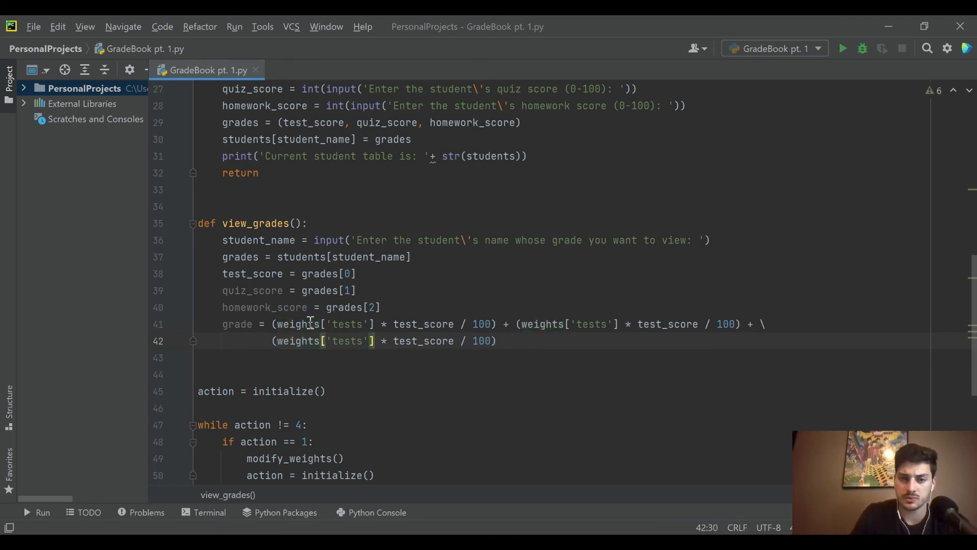
mouse_move(577, 324)
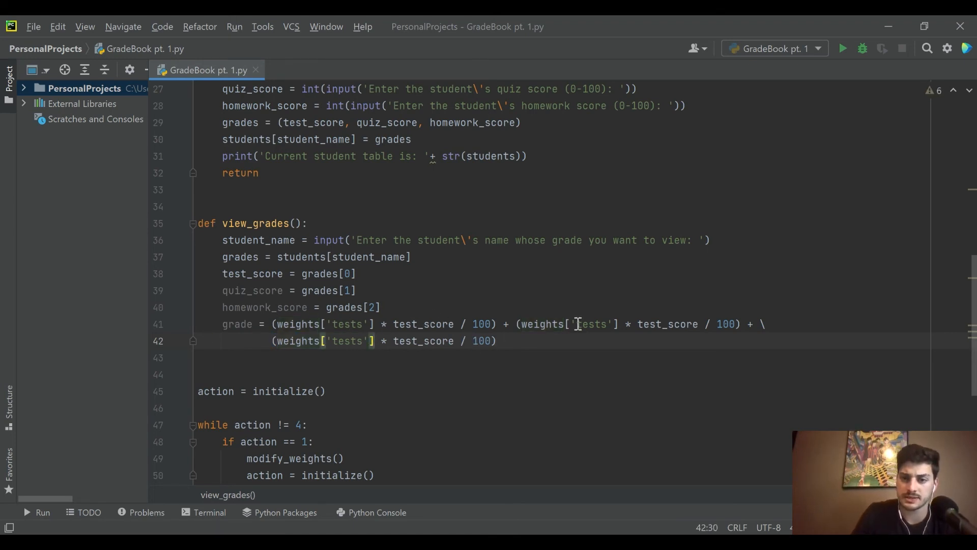
Add the quizzes and homework_score weighted terms to complete the formula.
double_click(591, 324)
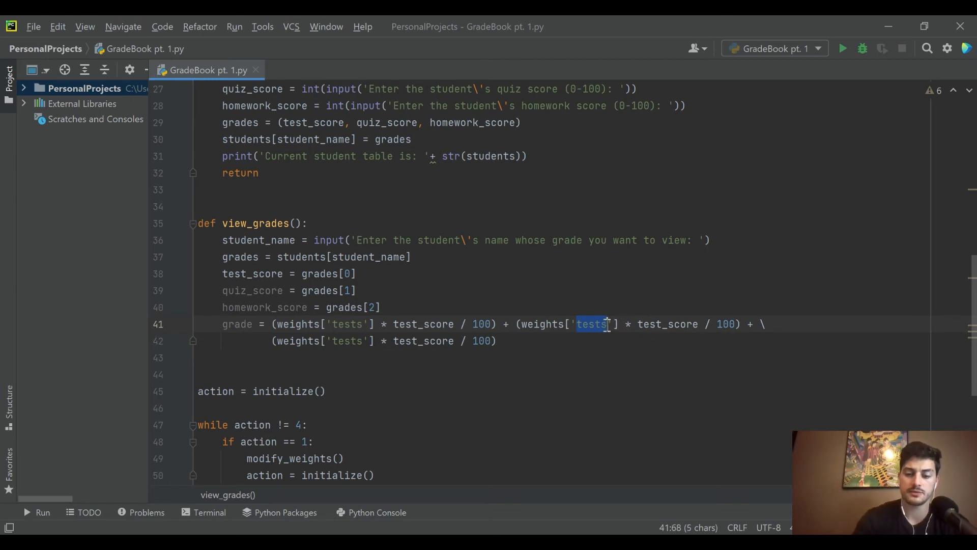
type("quizzes")
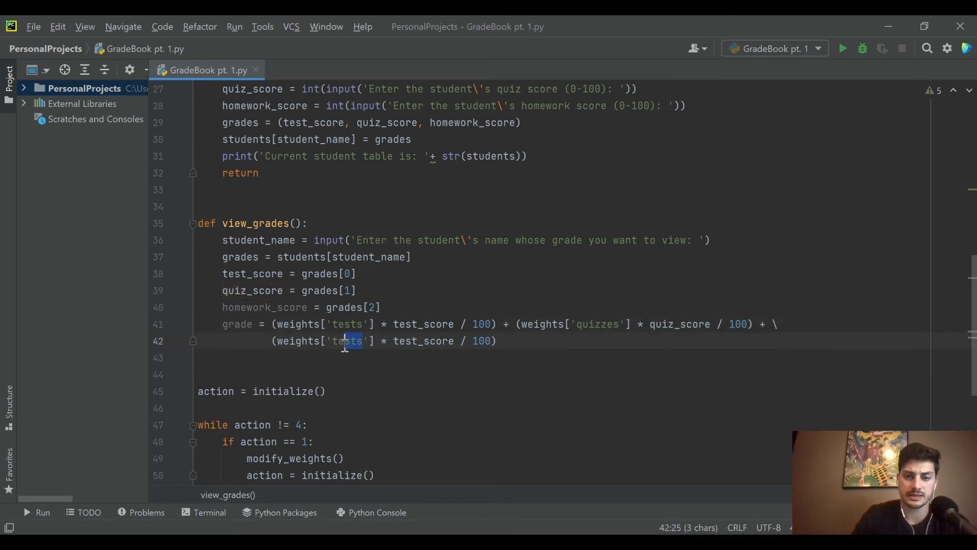
type("homework")
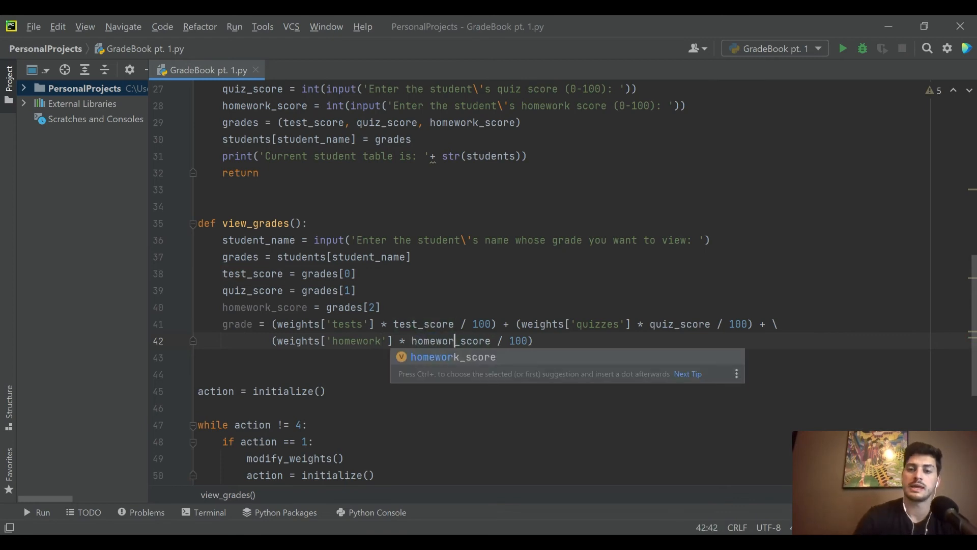
key("Enter")
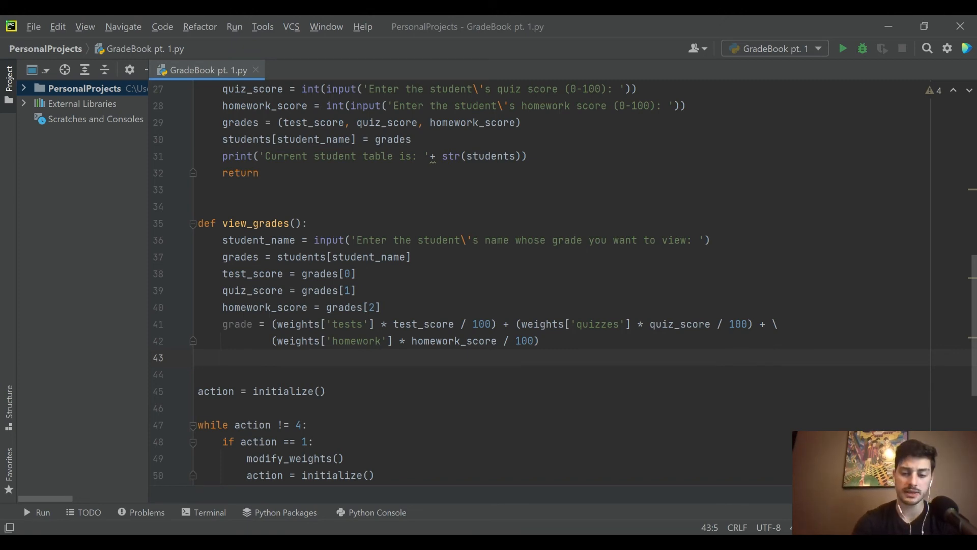
Print 'student_name is currently getting a grade in your class!' and remove extra blank lines.
type("rin")
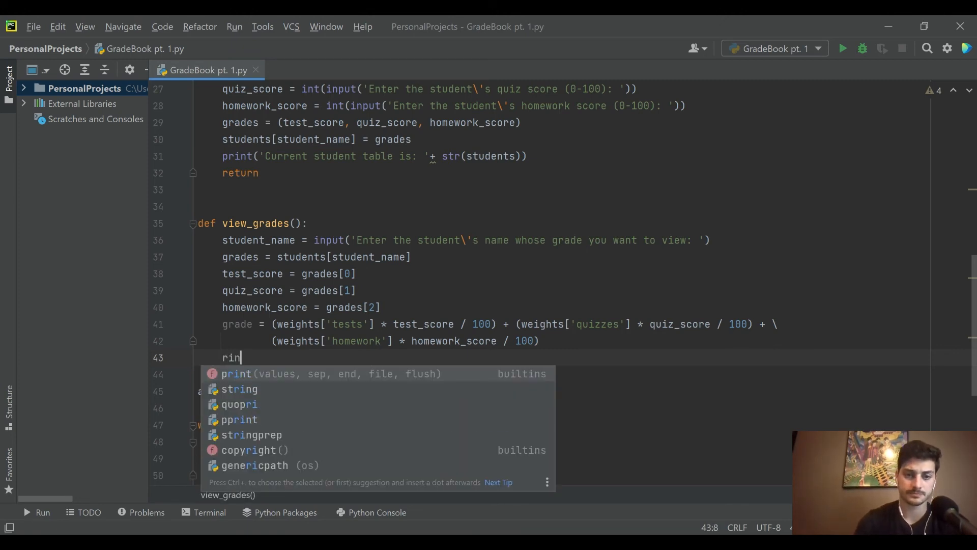
type("print")
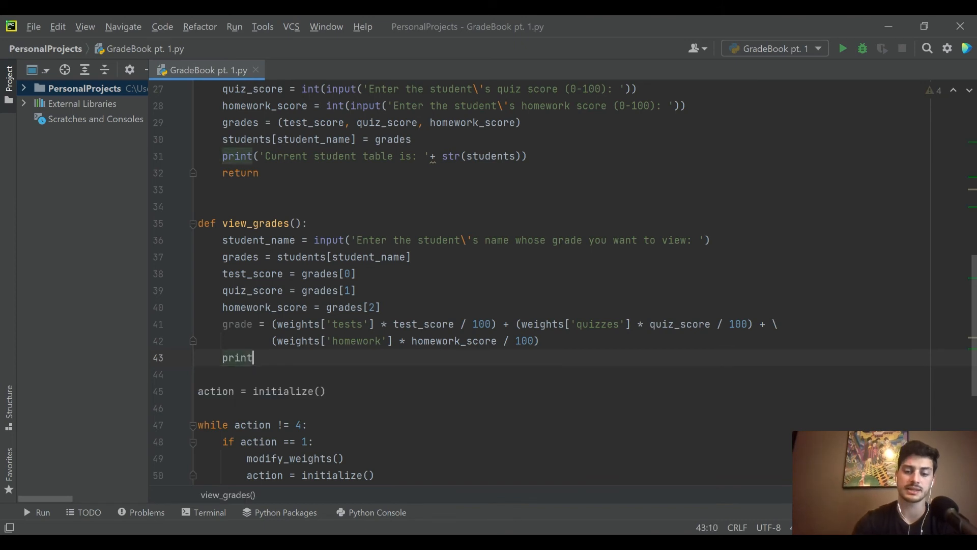
type("(")
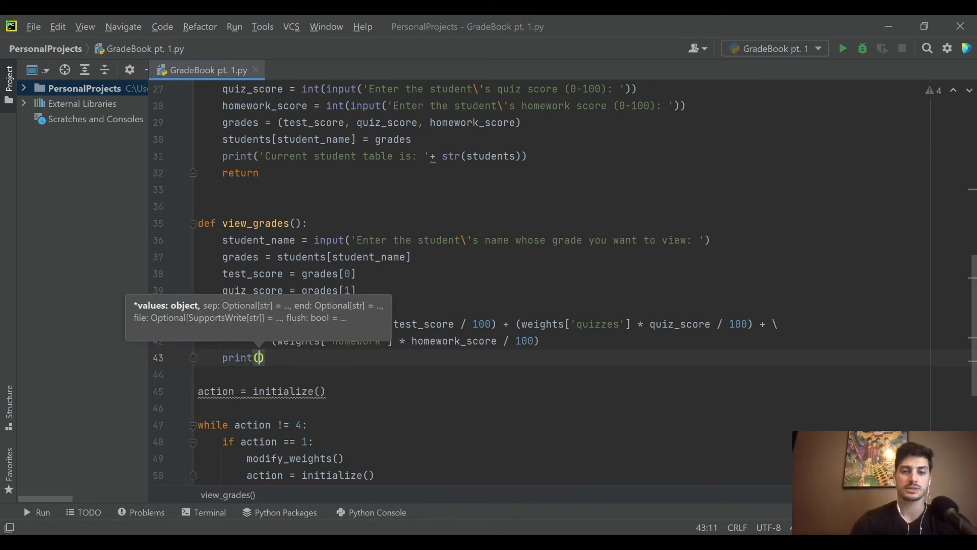
type("str(")
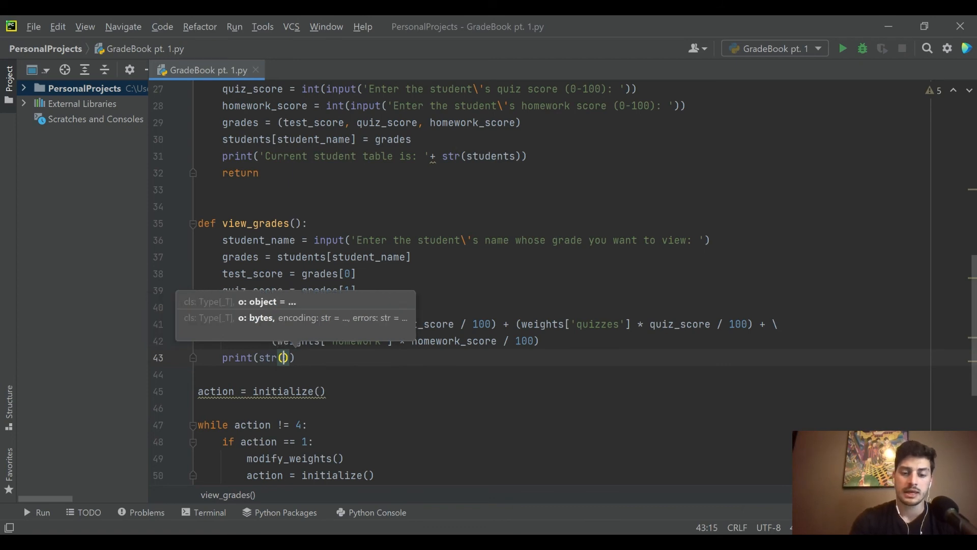
type("student_name")
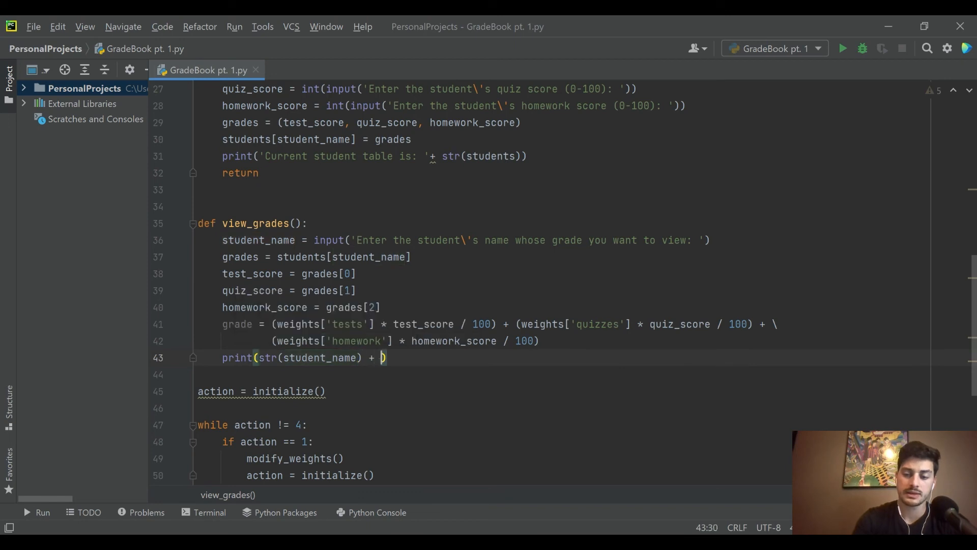
type("is c'")
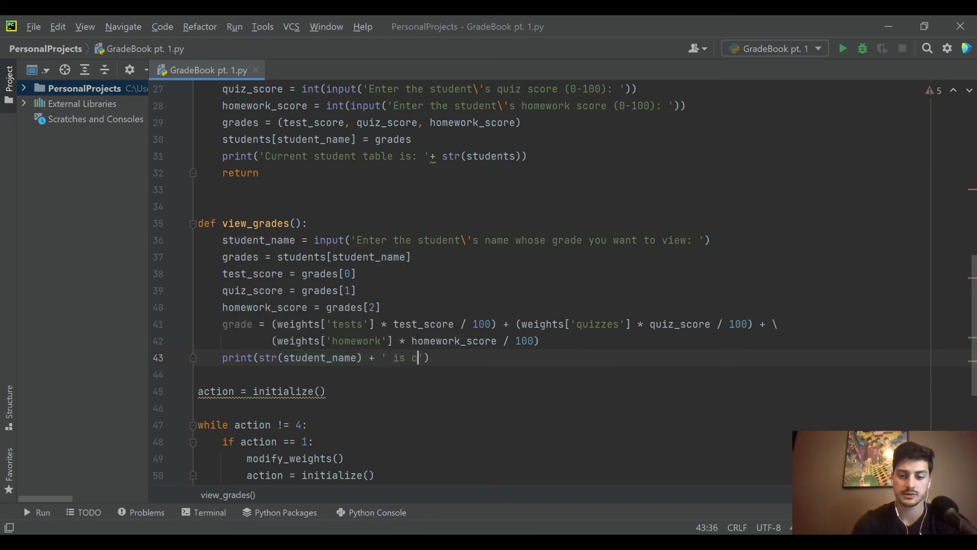
type("urrently gettin")
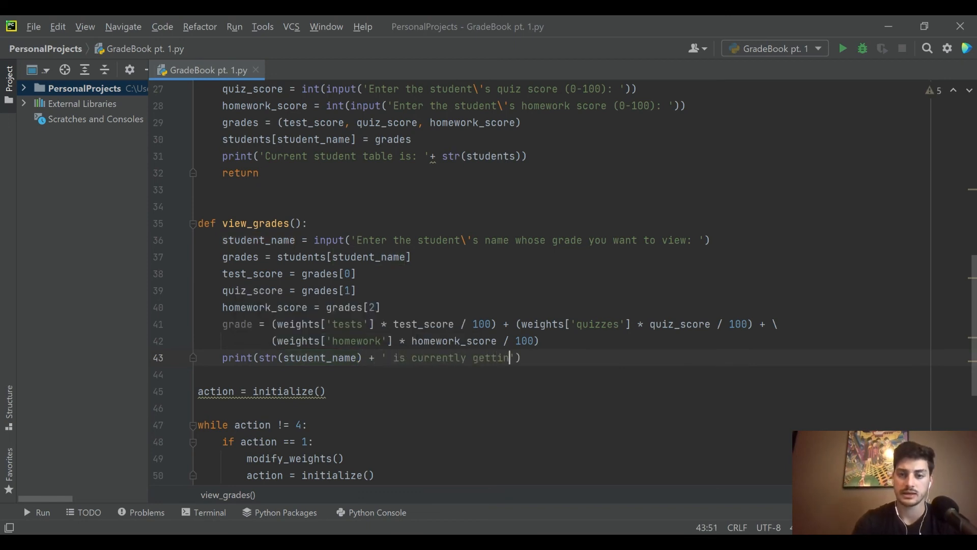
type("g a '+ str(grade) +")
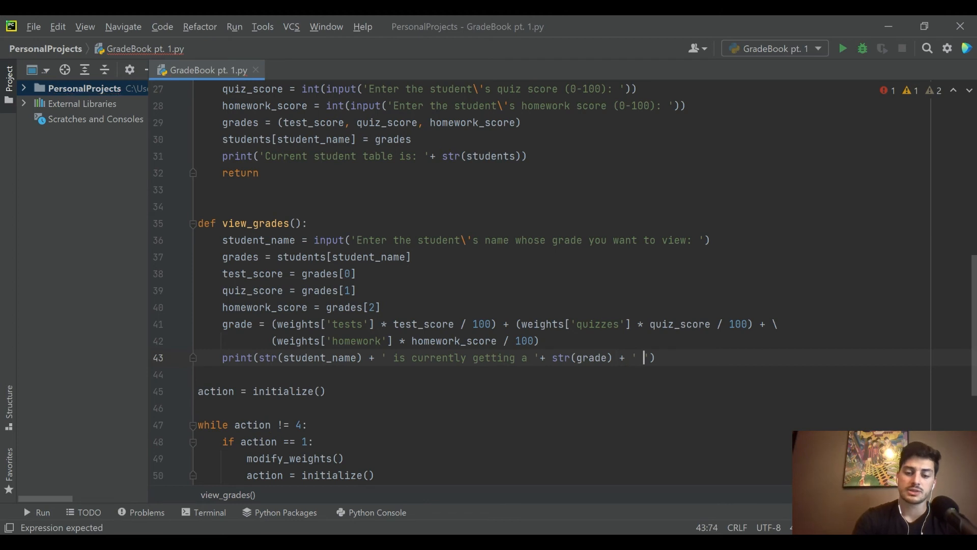
type("in your class")
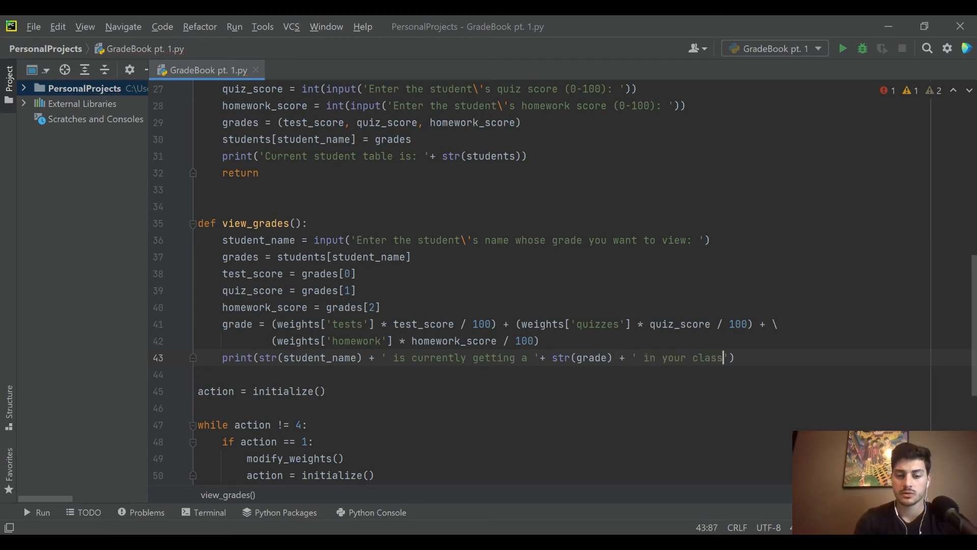
type("!")
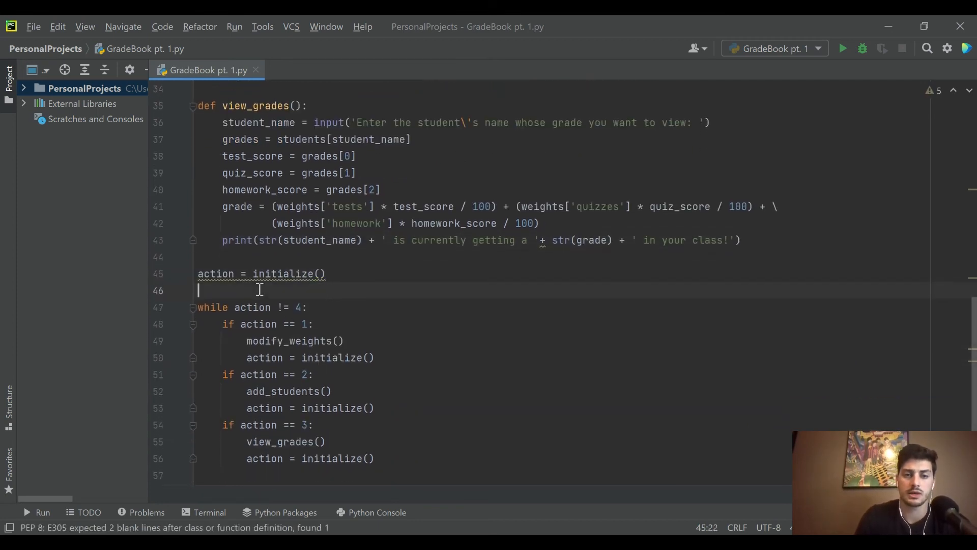
type("]")
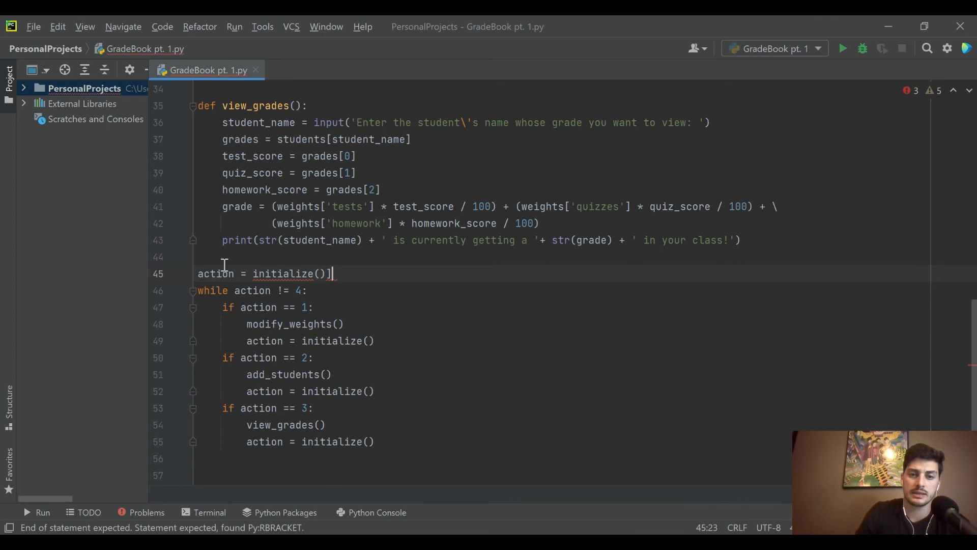
key("Backspace")
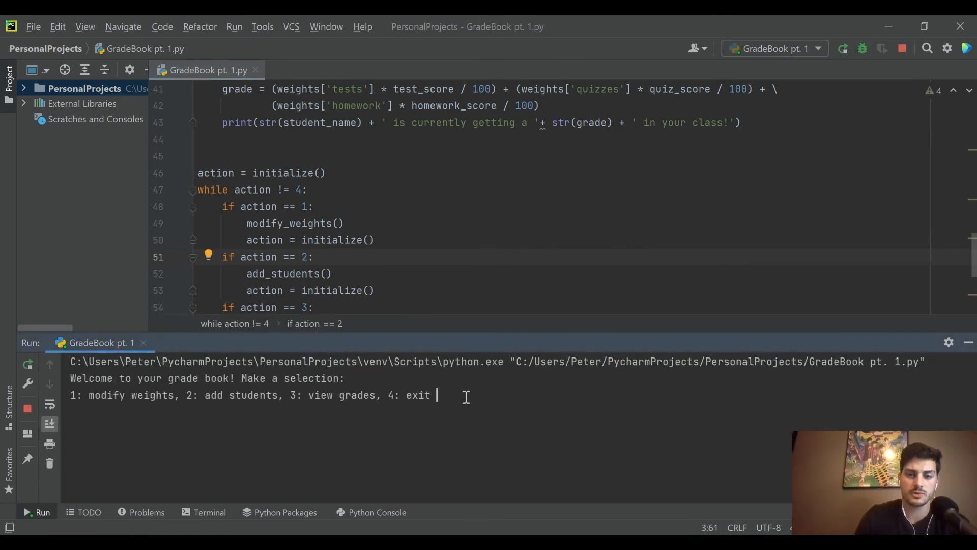
View Pete's 85.0 grade, add Isabelle with scores 90, 0, 0, and view her 45.0.
type("3")
type("Pete")
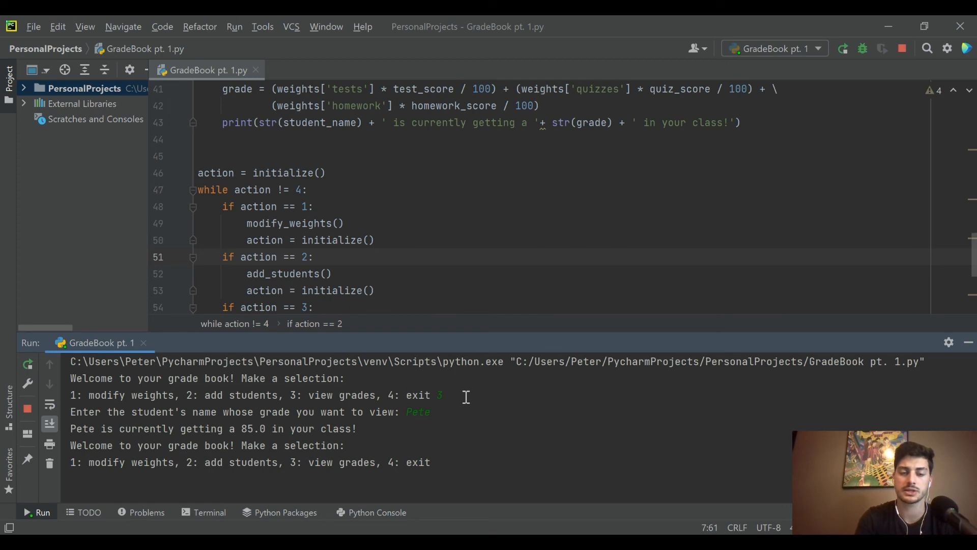
type("2")
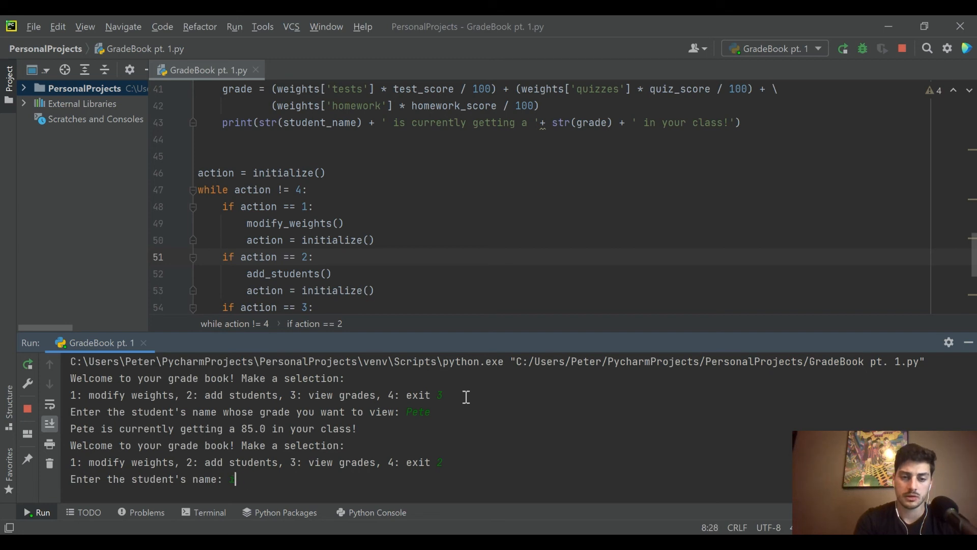
type("Isabelle")
type("3")
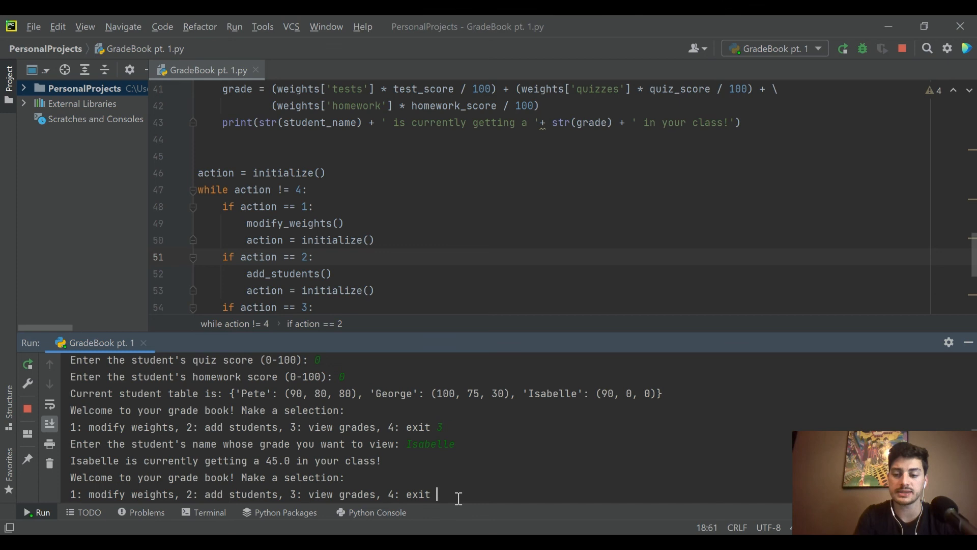
Change weights to tests 80, quizzes 10, homework 10, then view Isabelle's 72.0 grade.
type("1")
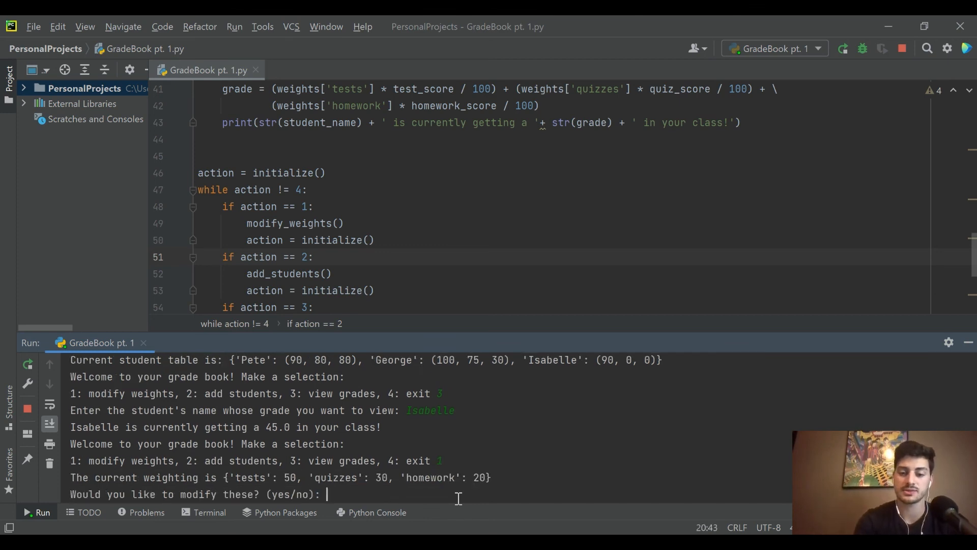
type("yes")
type("tests")
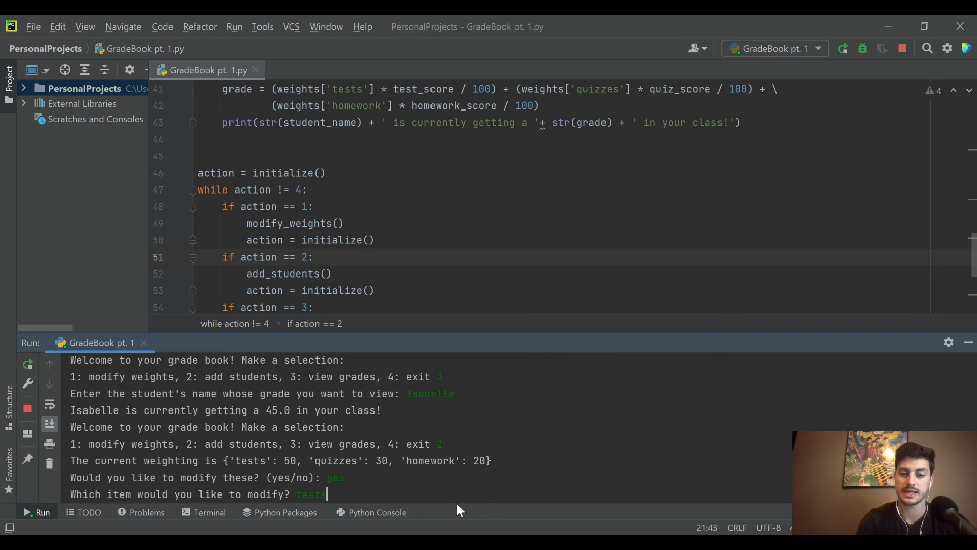
type("80")
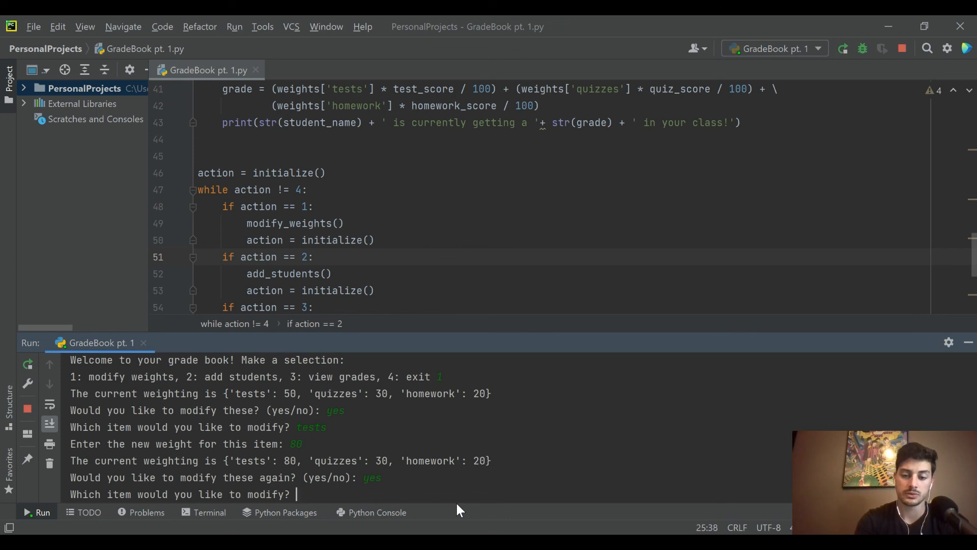
type("quizzes")
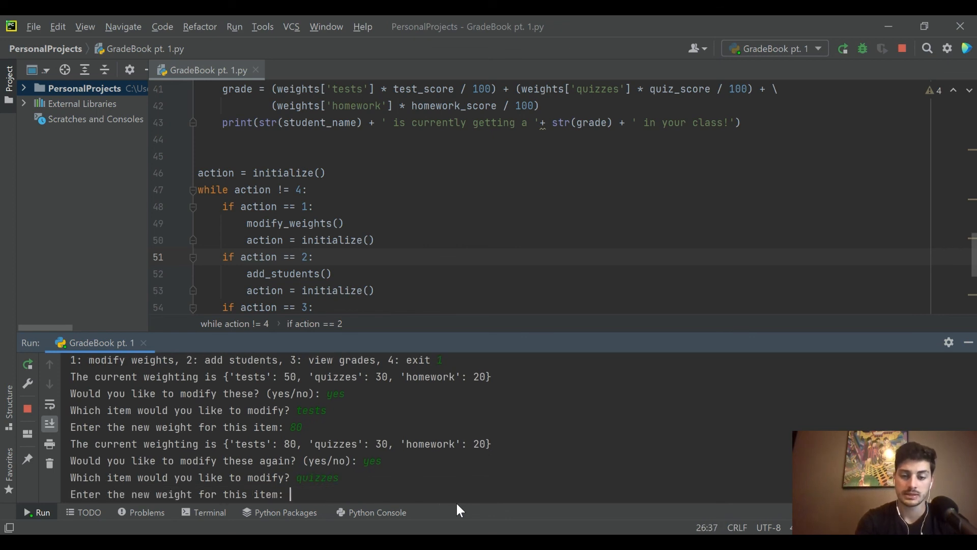
type("10")
type("Isabella")
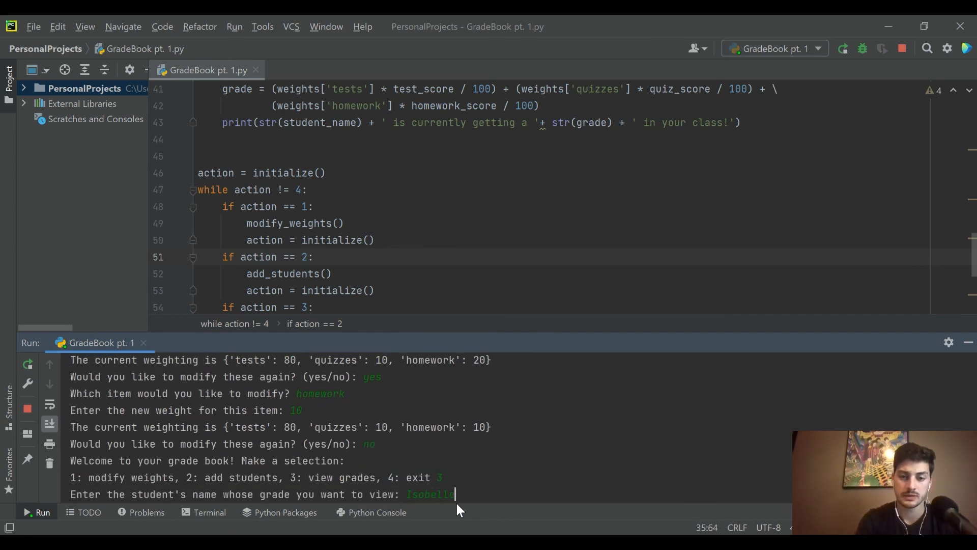
key("enter")
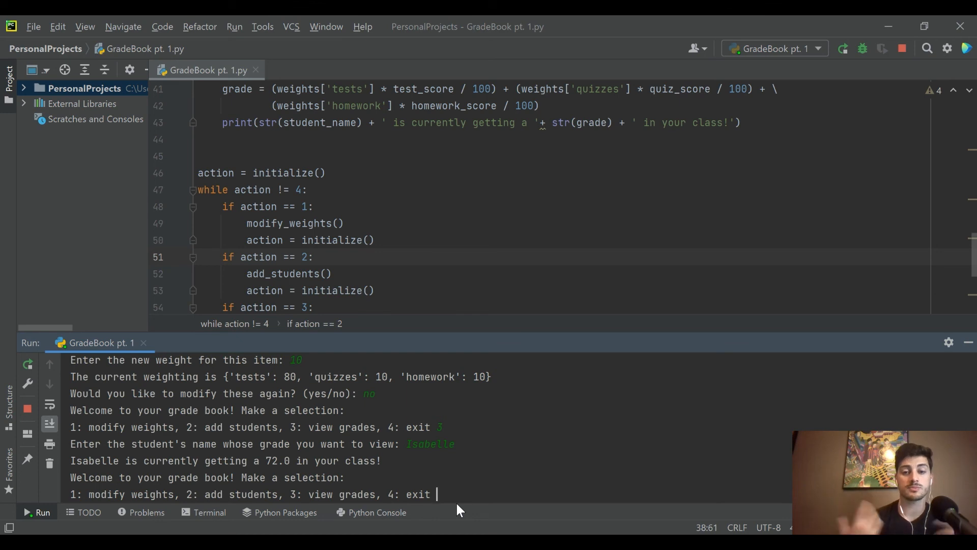
type("4")
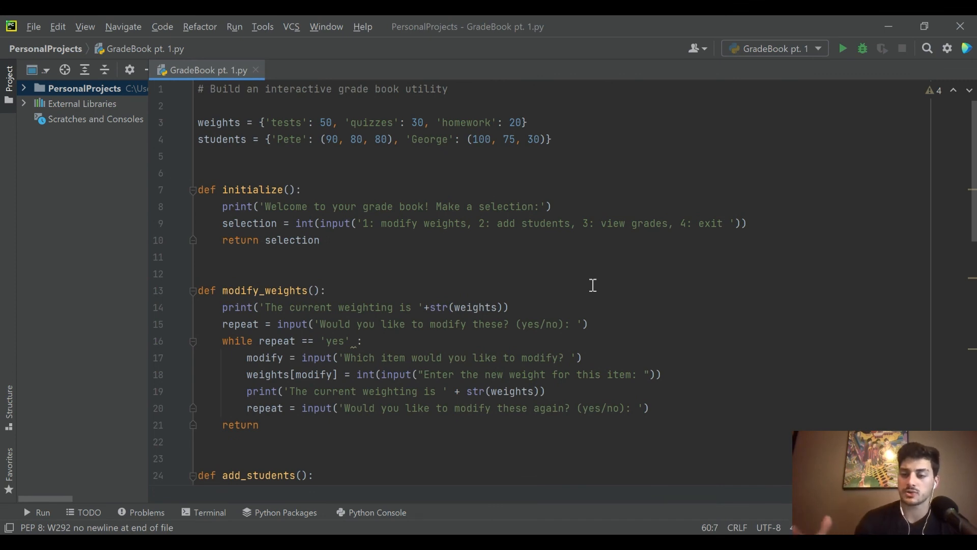
Scroll the editor to review the finished grade book script.
scroll("down", 3)
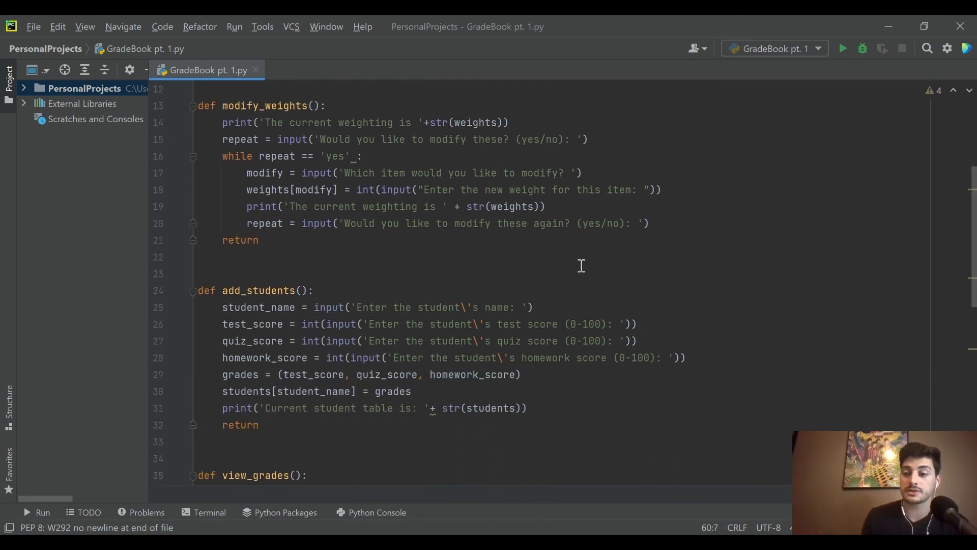